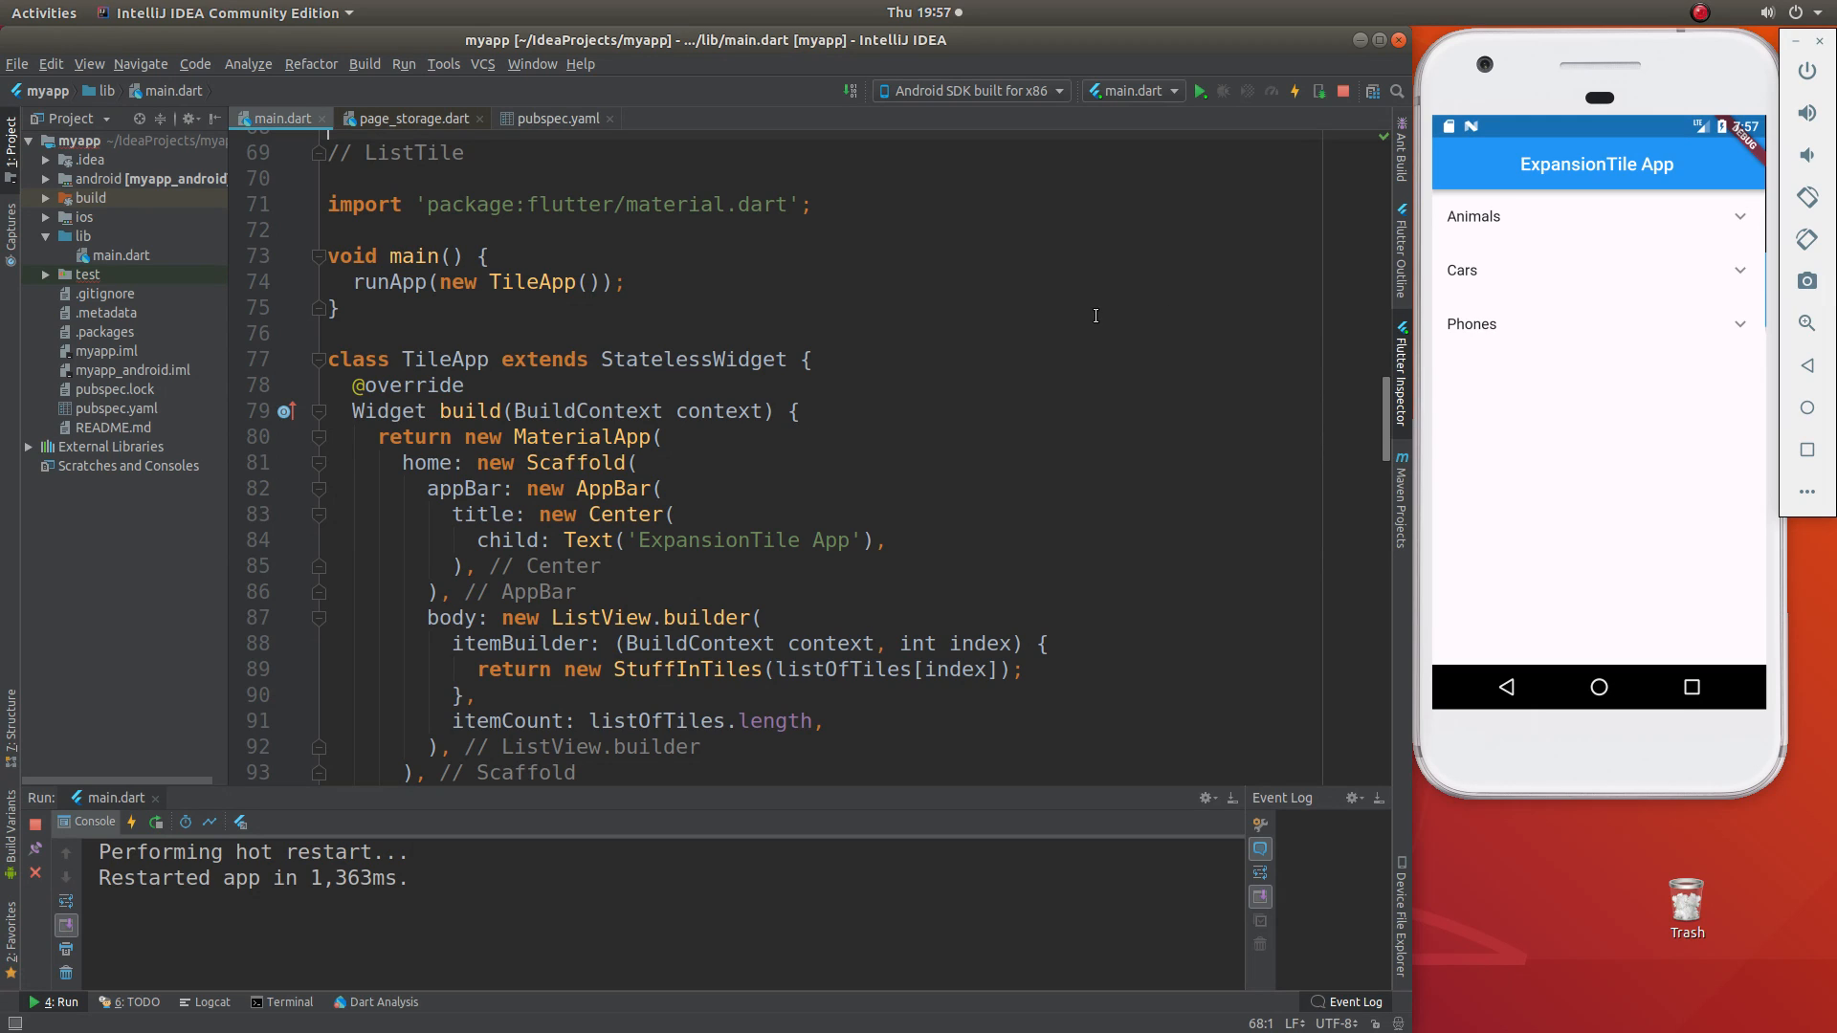
pyautogui.moveTo(1087, 339)
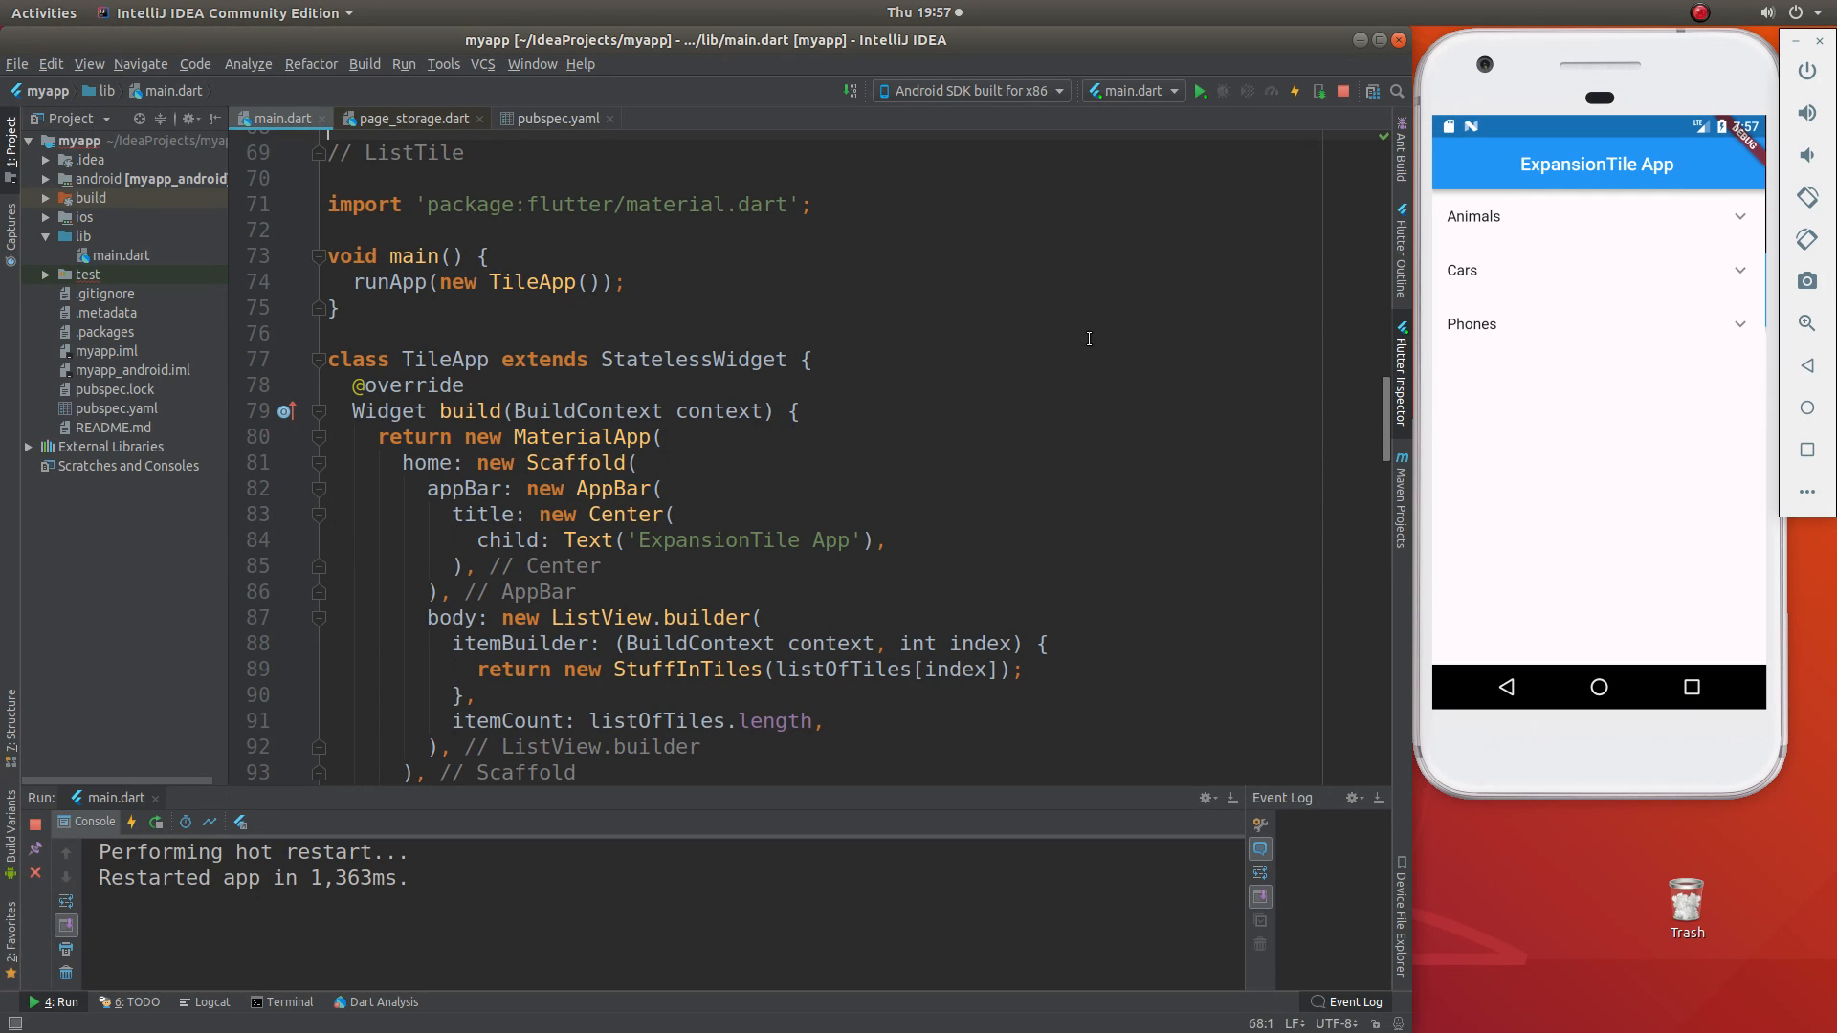
pyautogui.moveTo(926, 455)
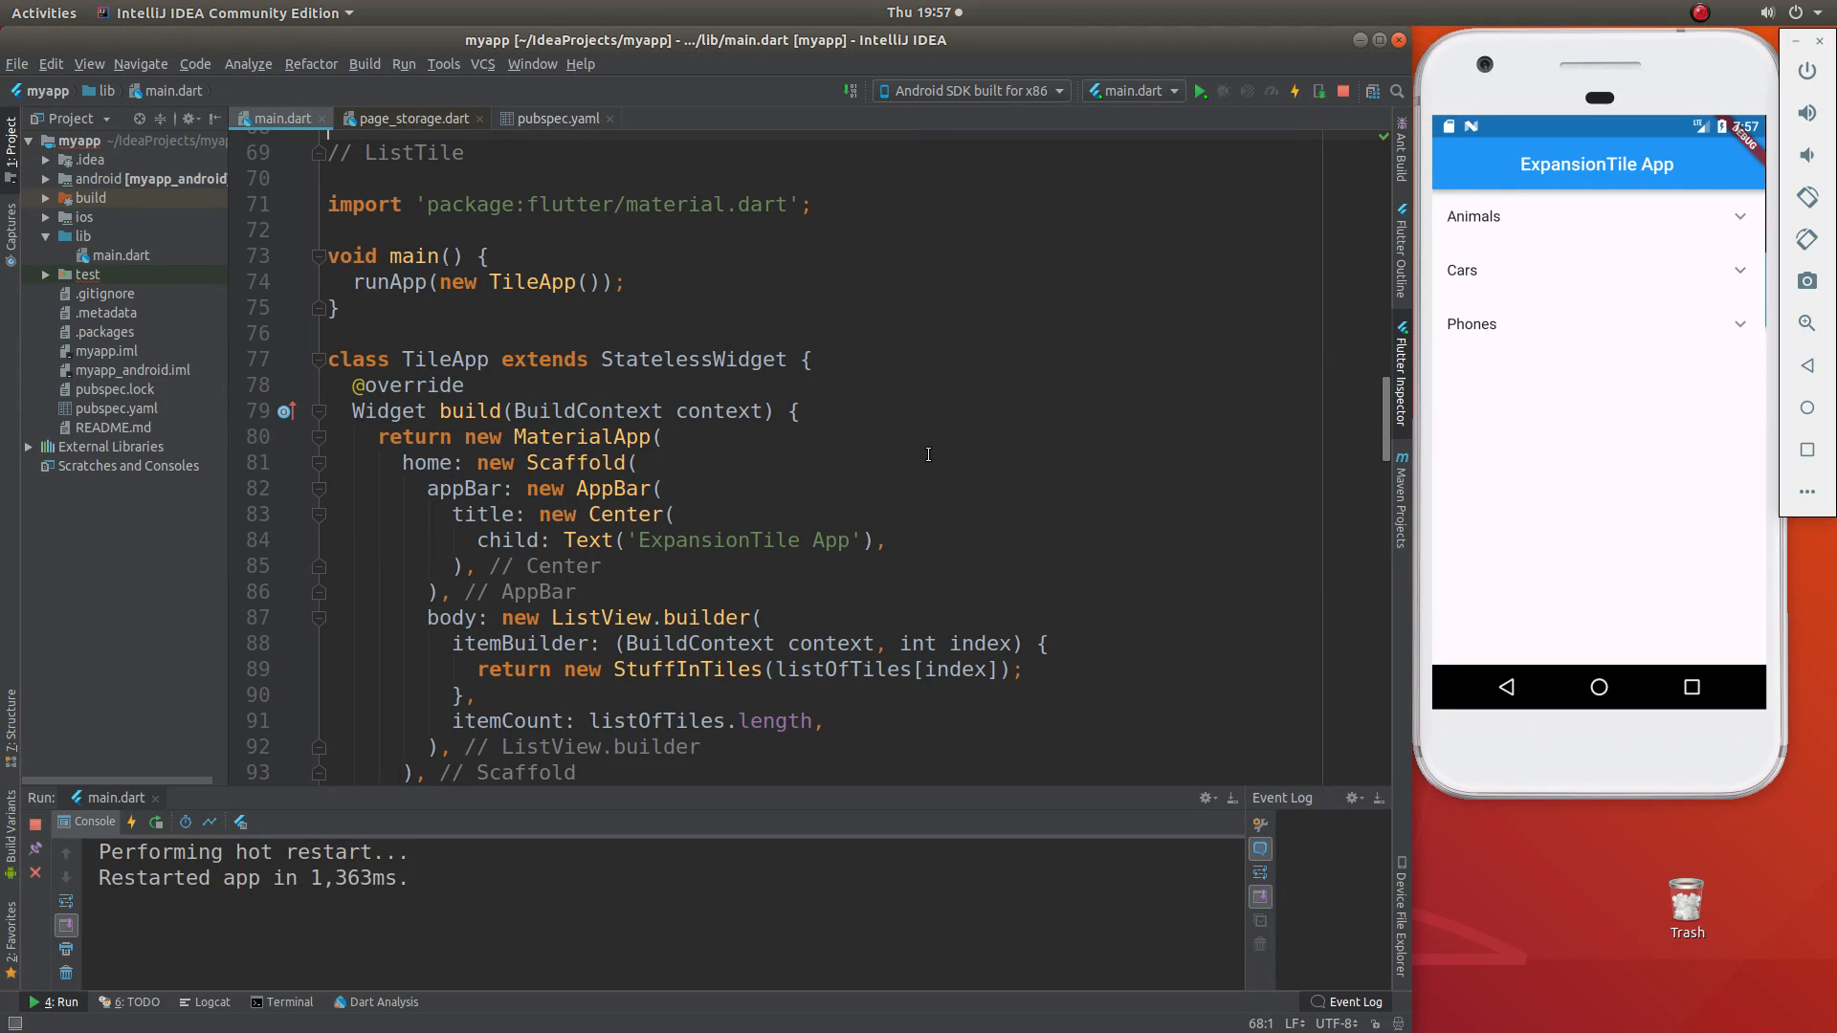
pyautogui.moveTo(892, 488)
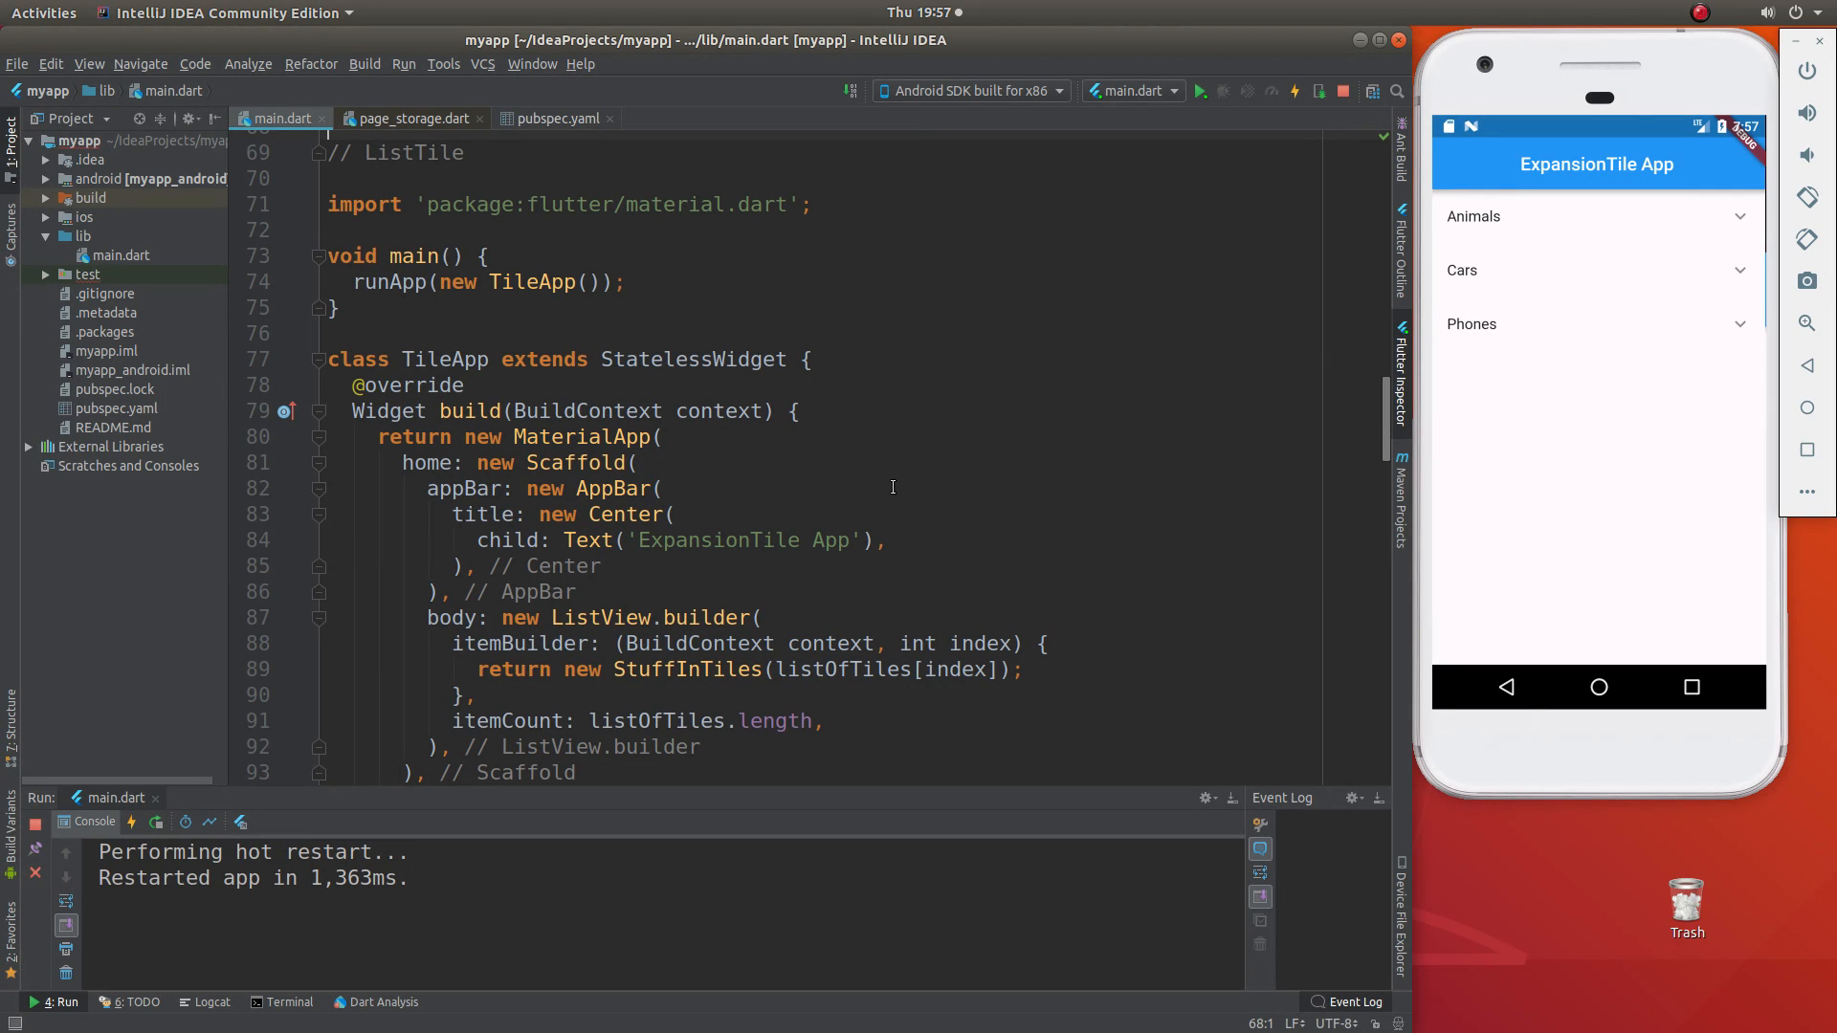
pyautogui.moveTo(835, 364)
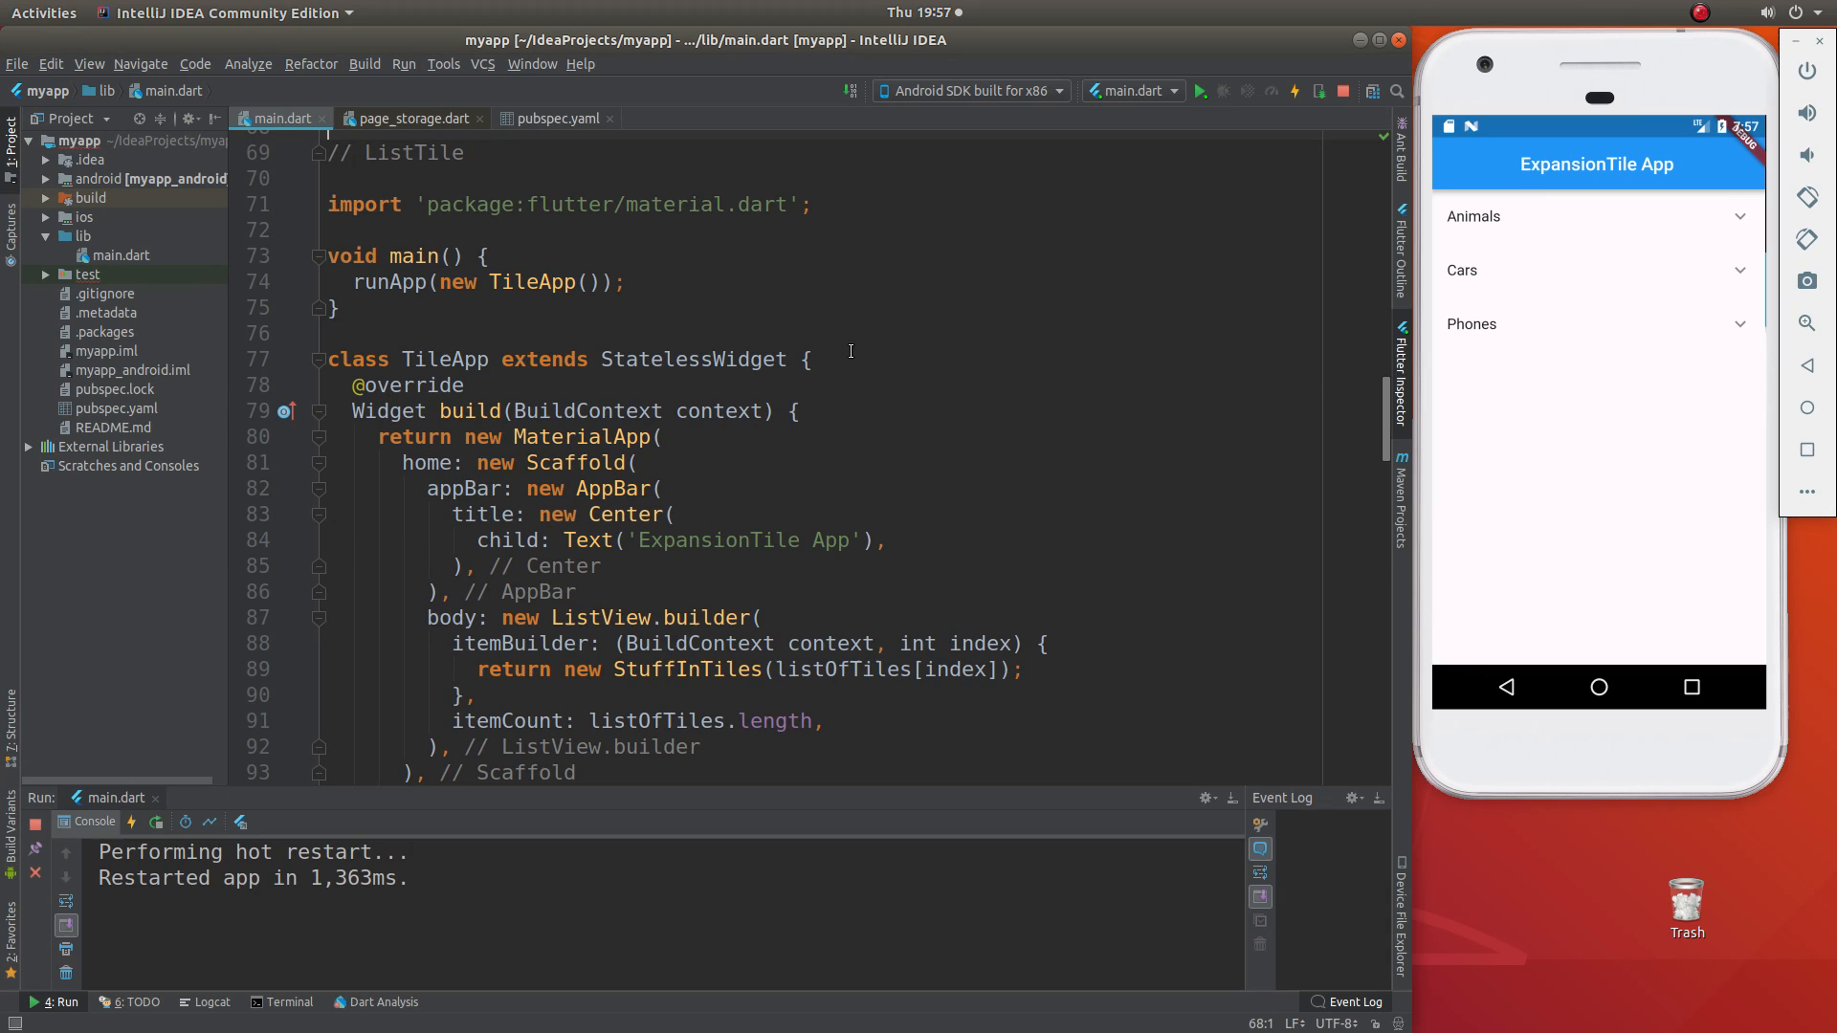
pyautogui.moveTo(1479, 207)
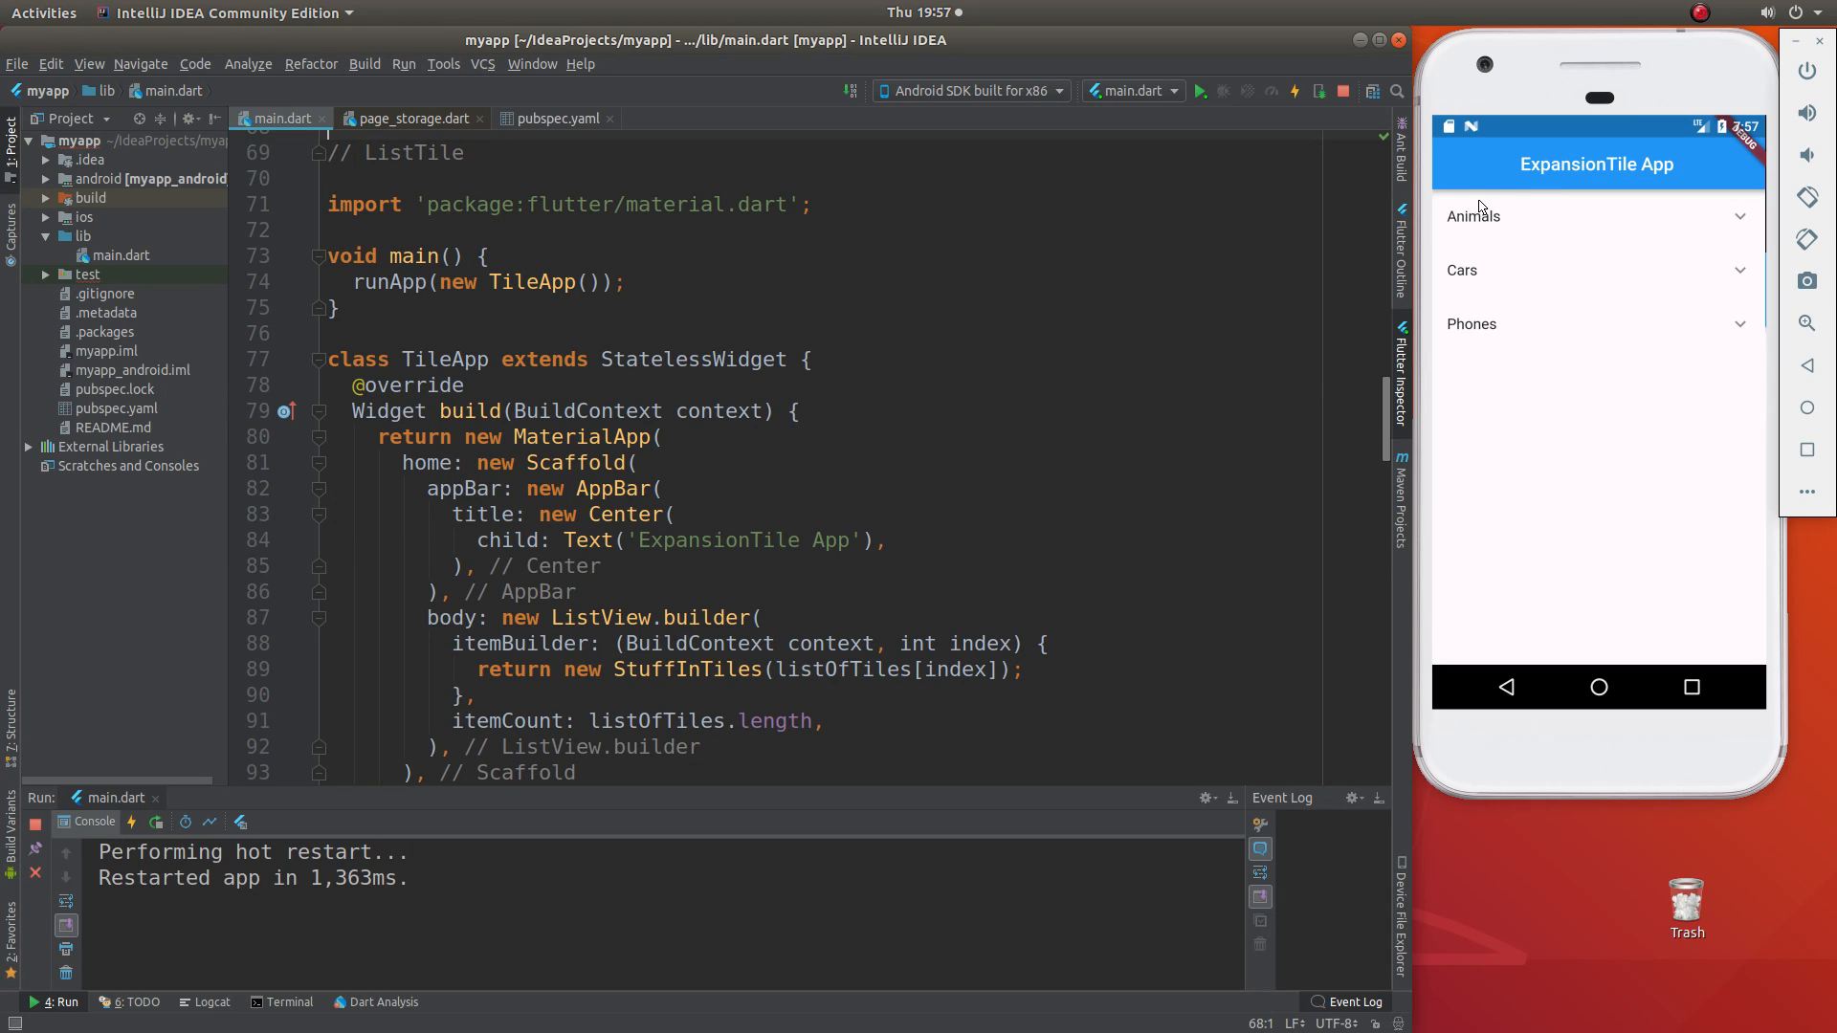
pyautogui.moveTo(1556, 259)
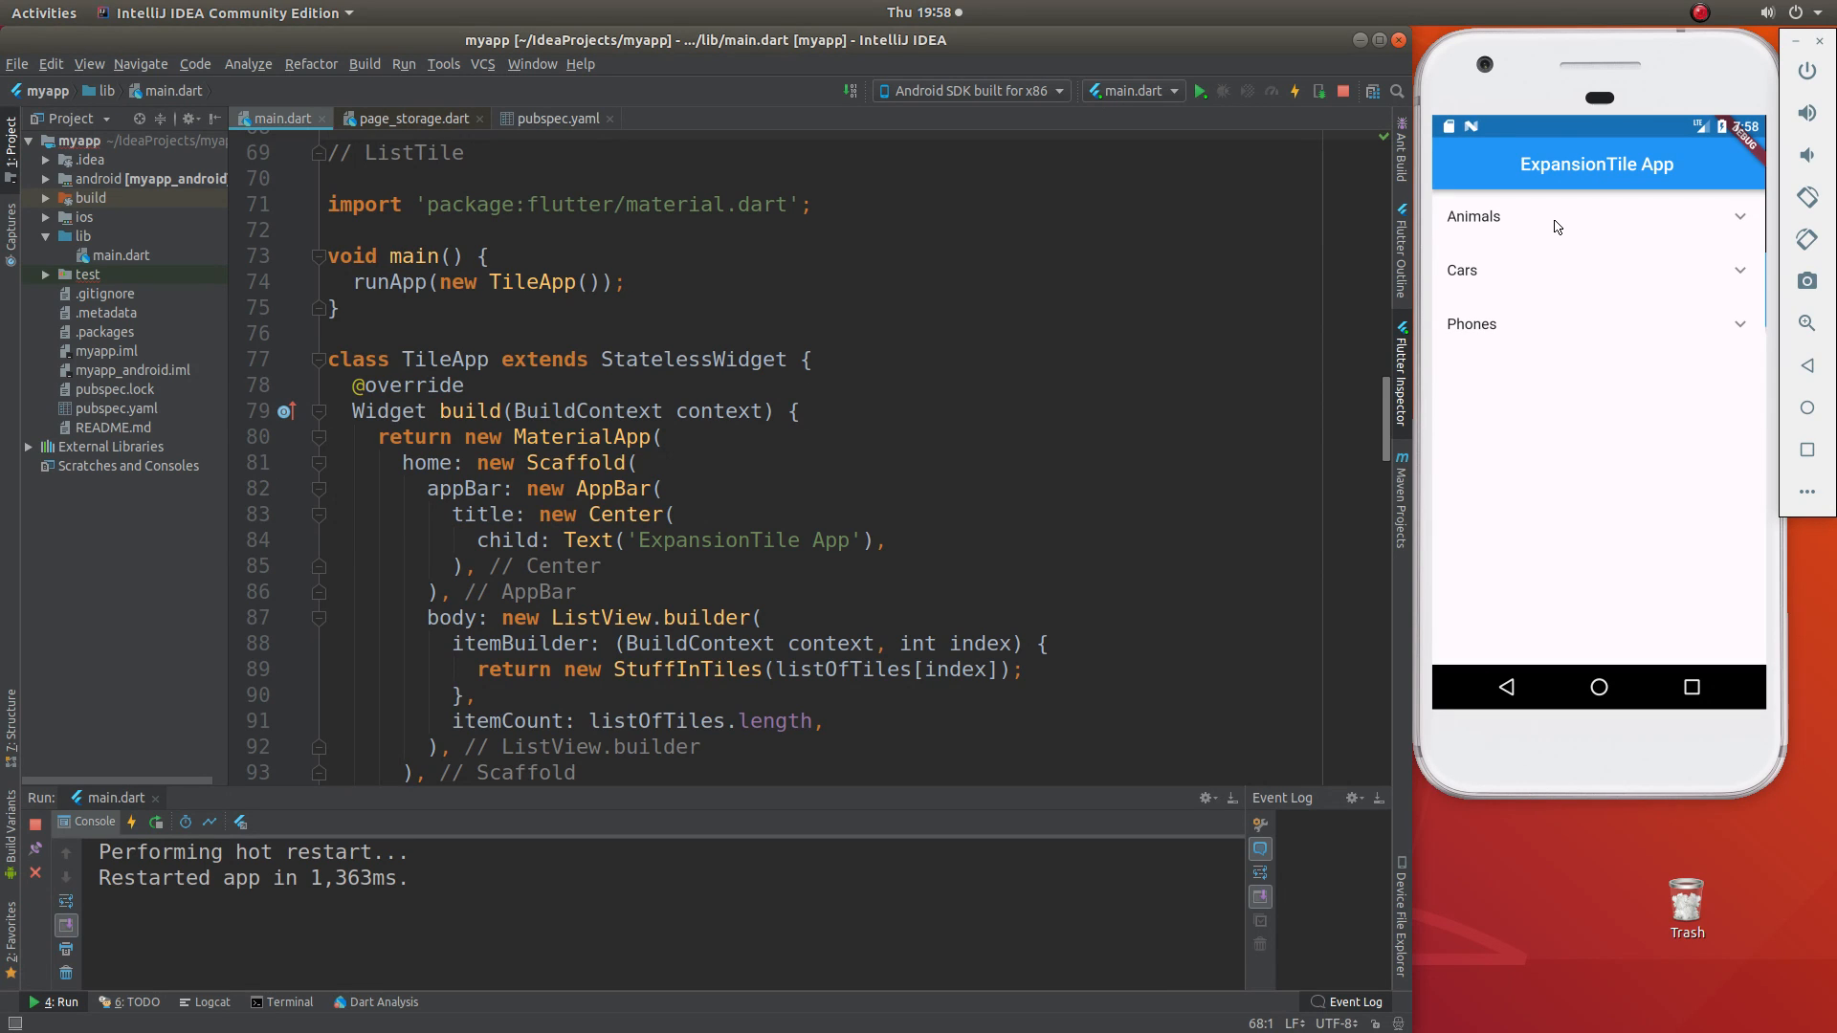
pyautogui.moveTo(1554, 222)
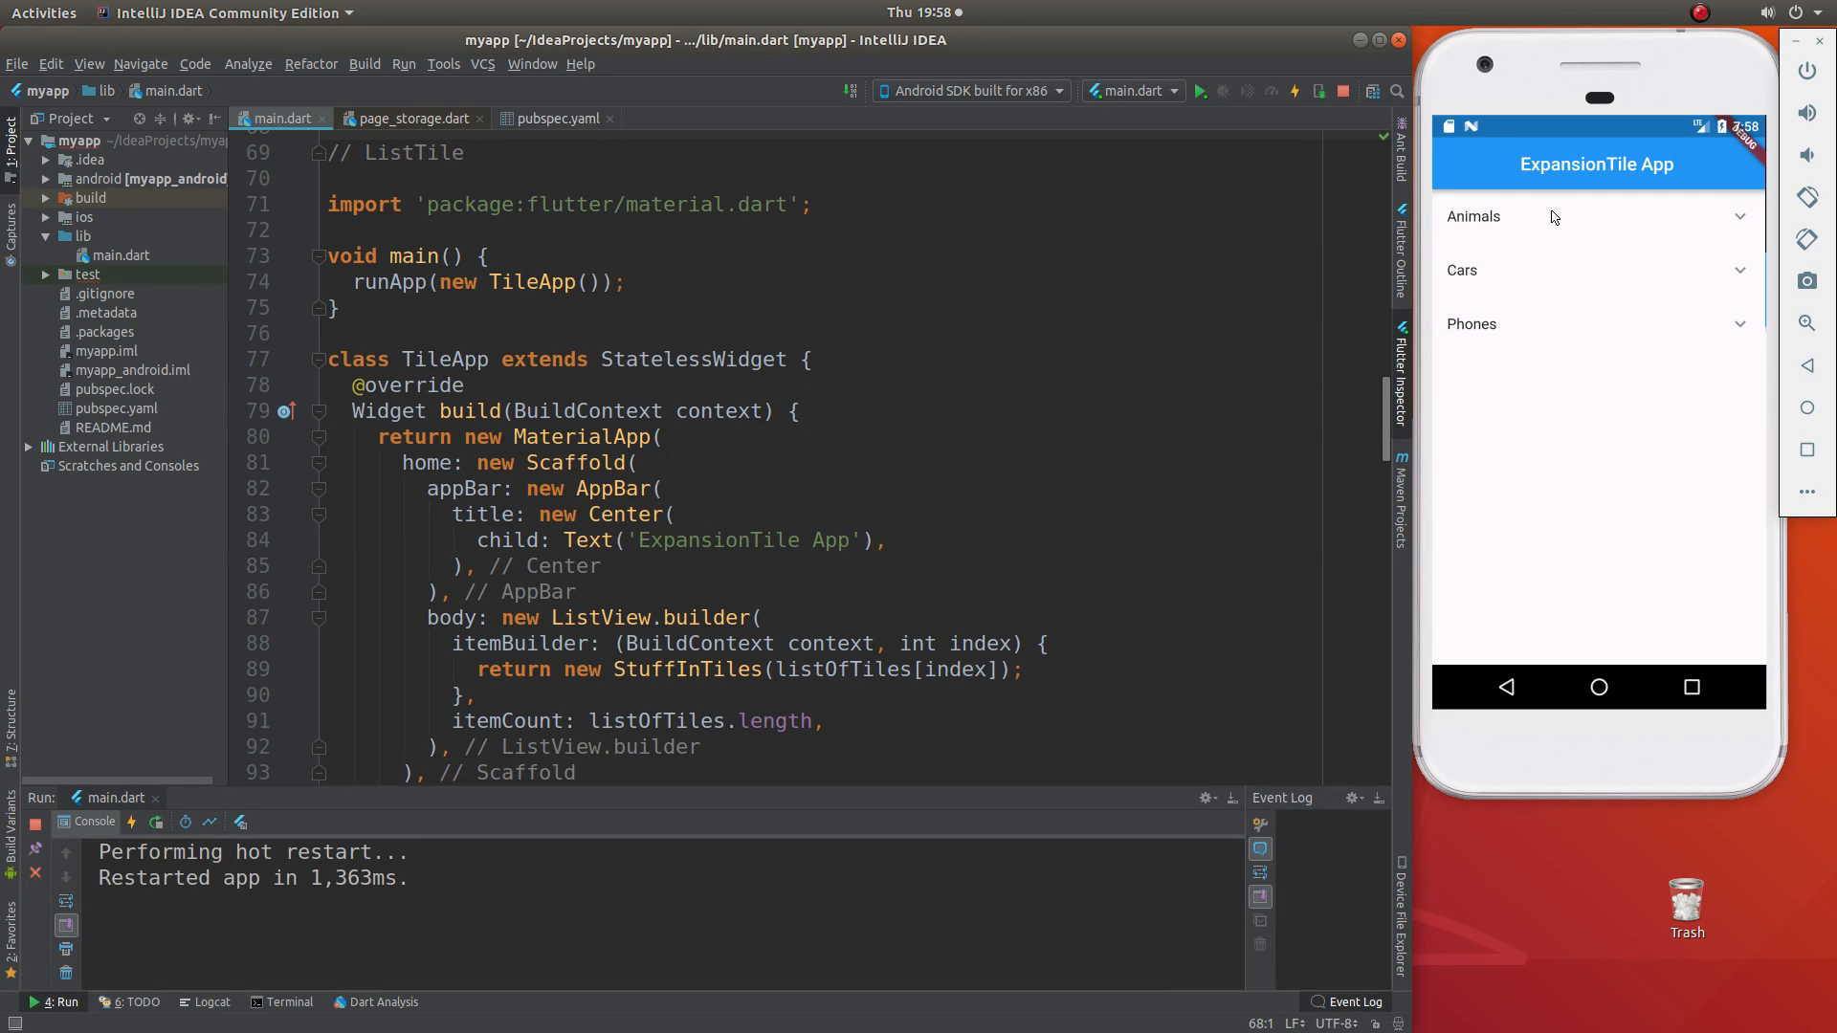
pyautogui.moveTo(1584, 220)
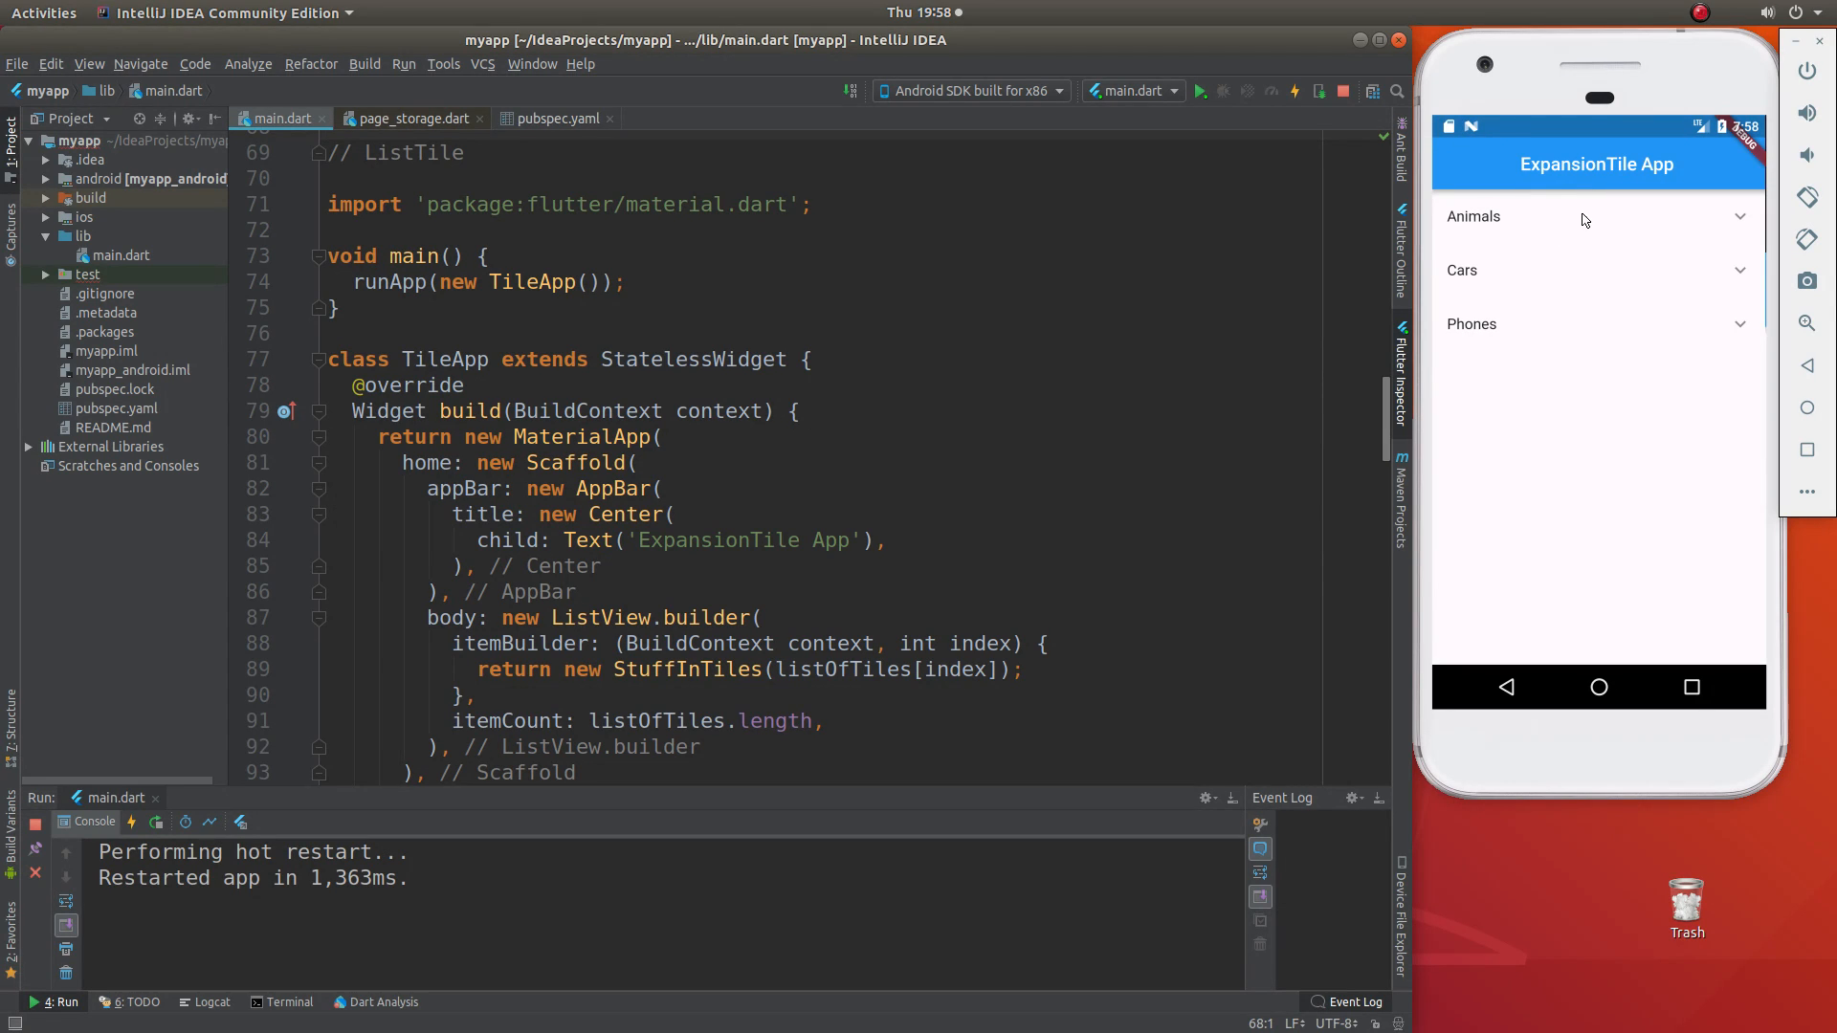
pyautogui.moveTo(1549, 235)
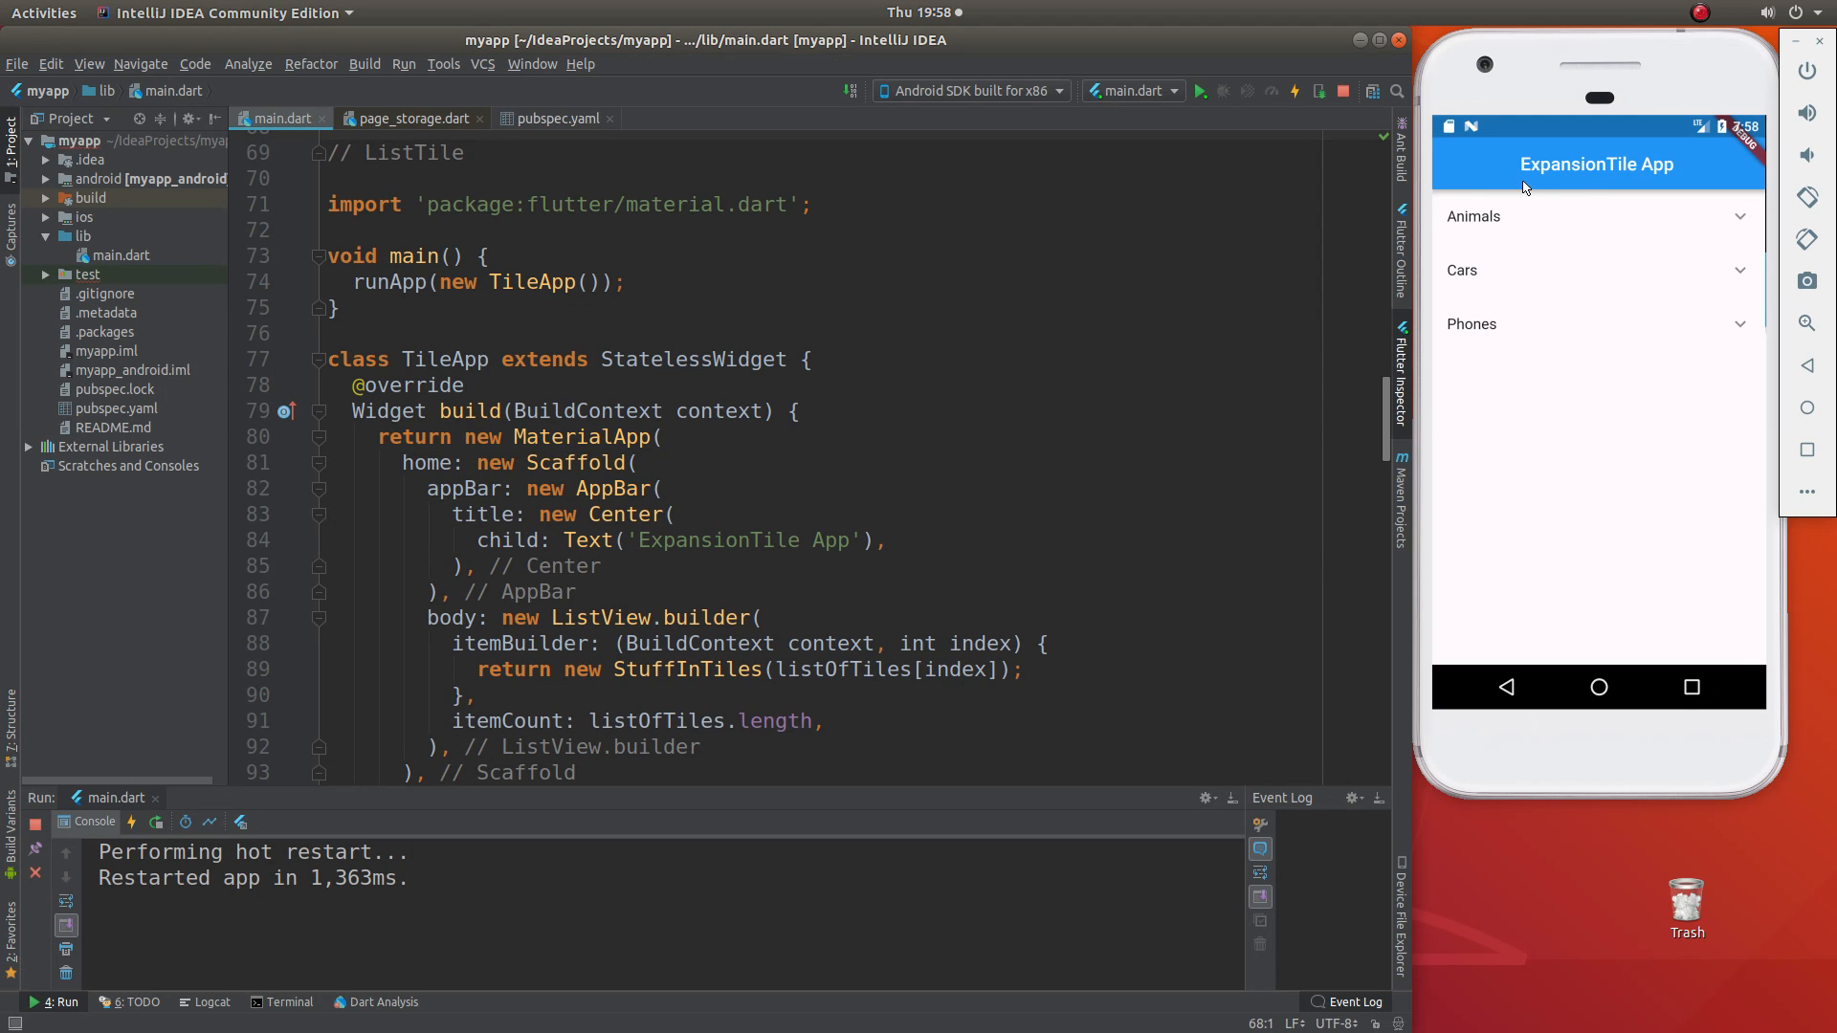
pyautogui.moveTo(1567, 211)
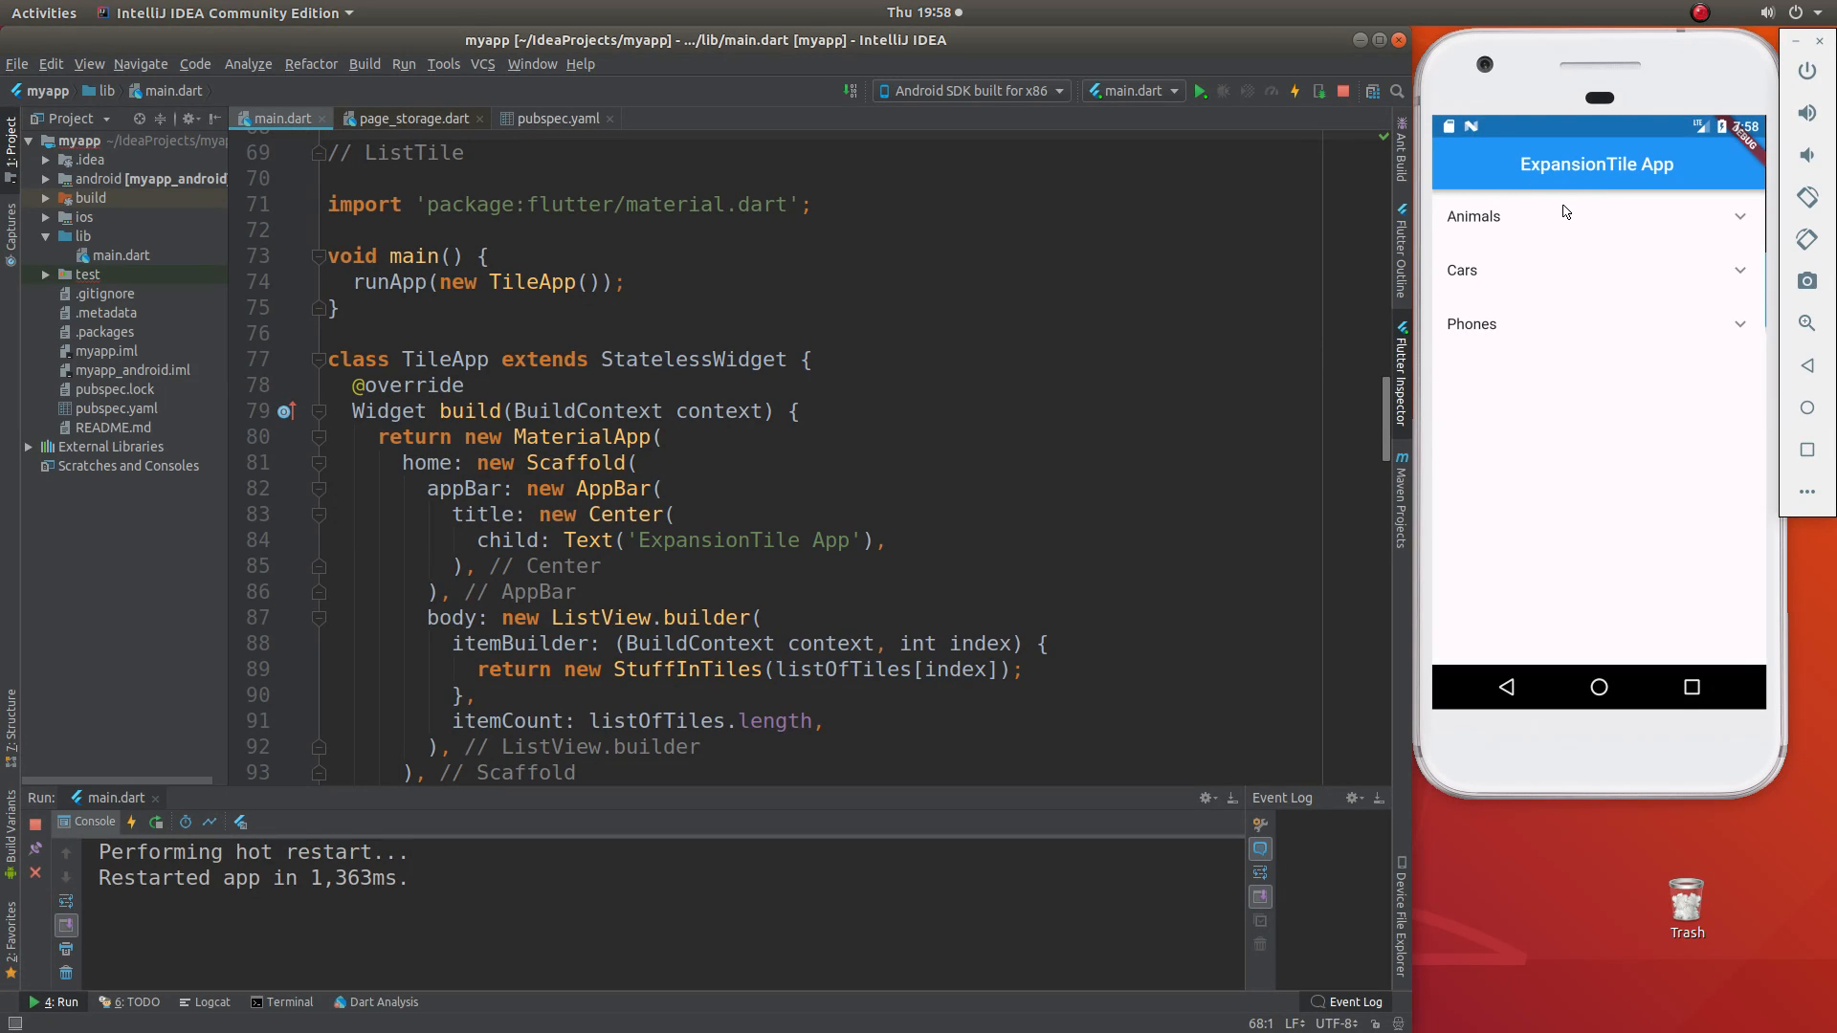
pyautogui.moveTo(1564, 281)
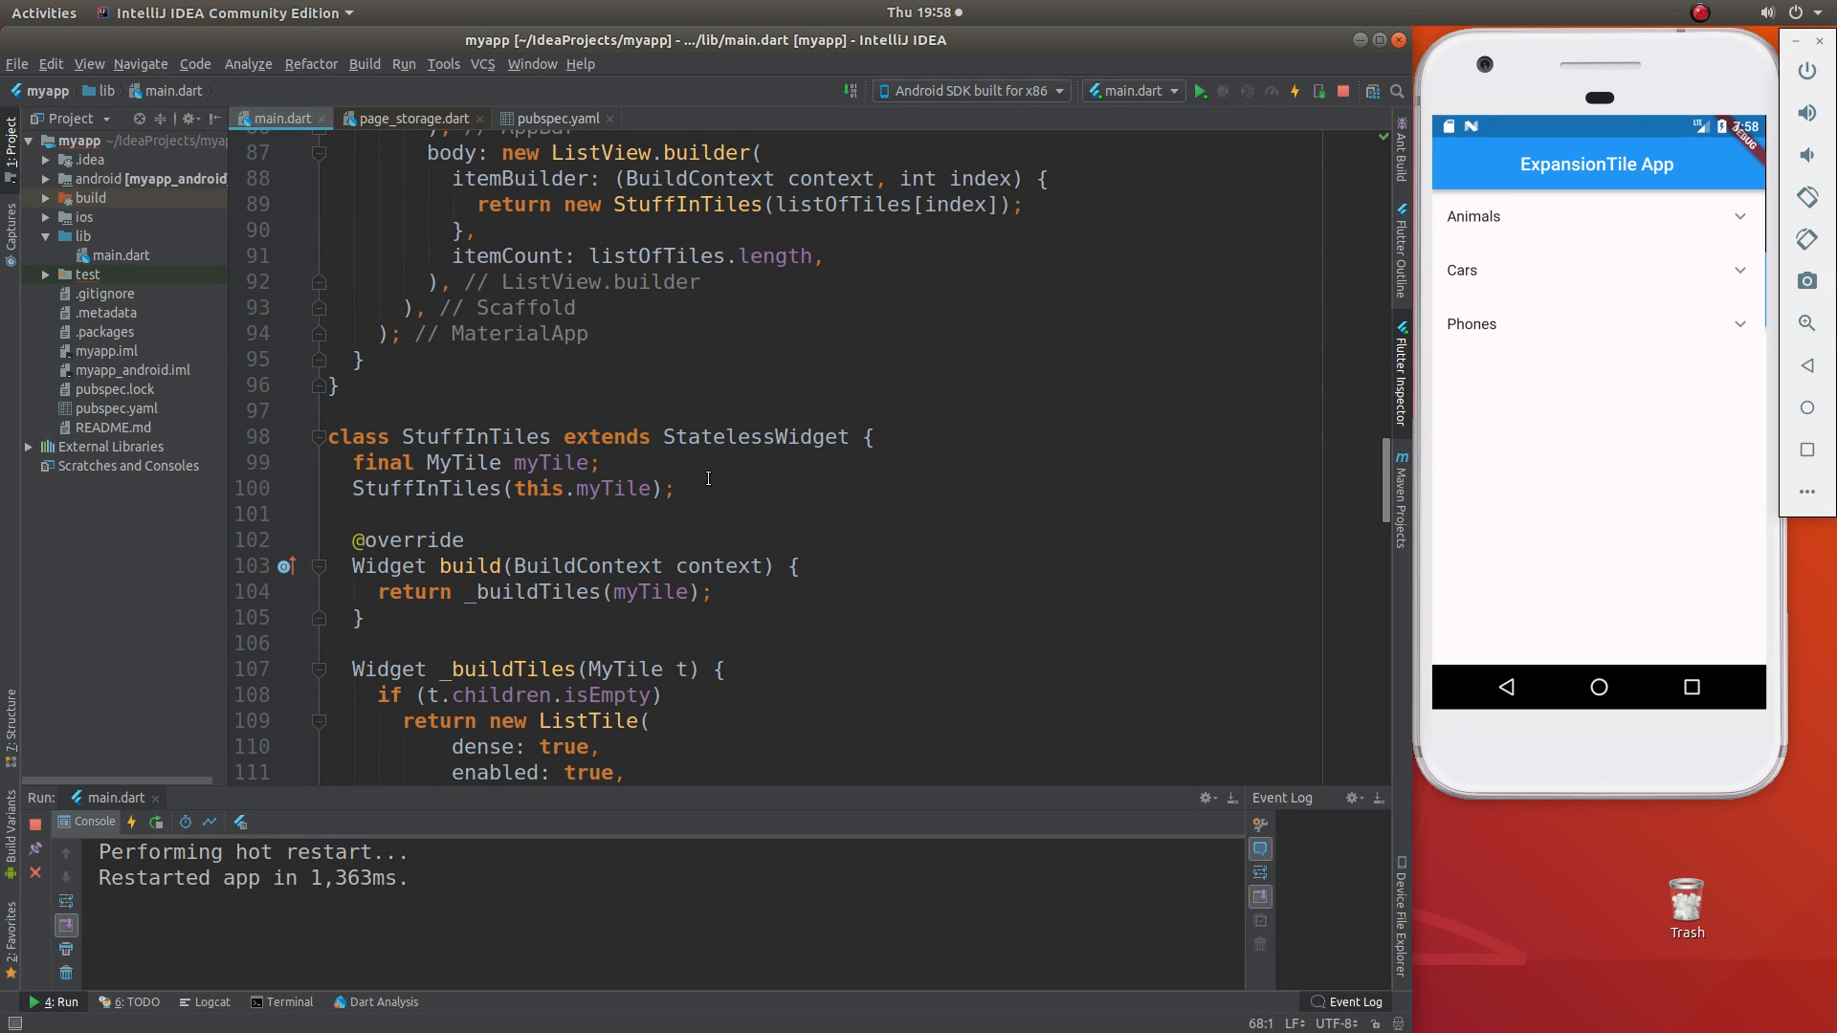
# - Review the ListTile returned by _buildTiles, pointing out its enabled and onLongPress properties
pyautogui.scroll(3)
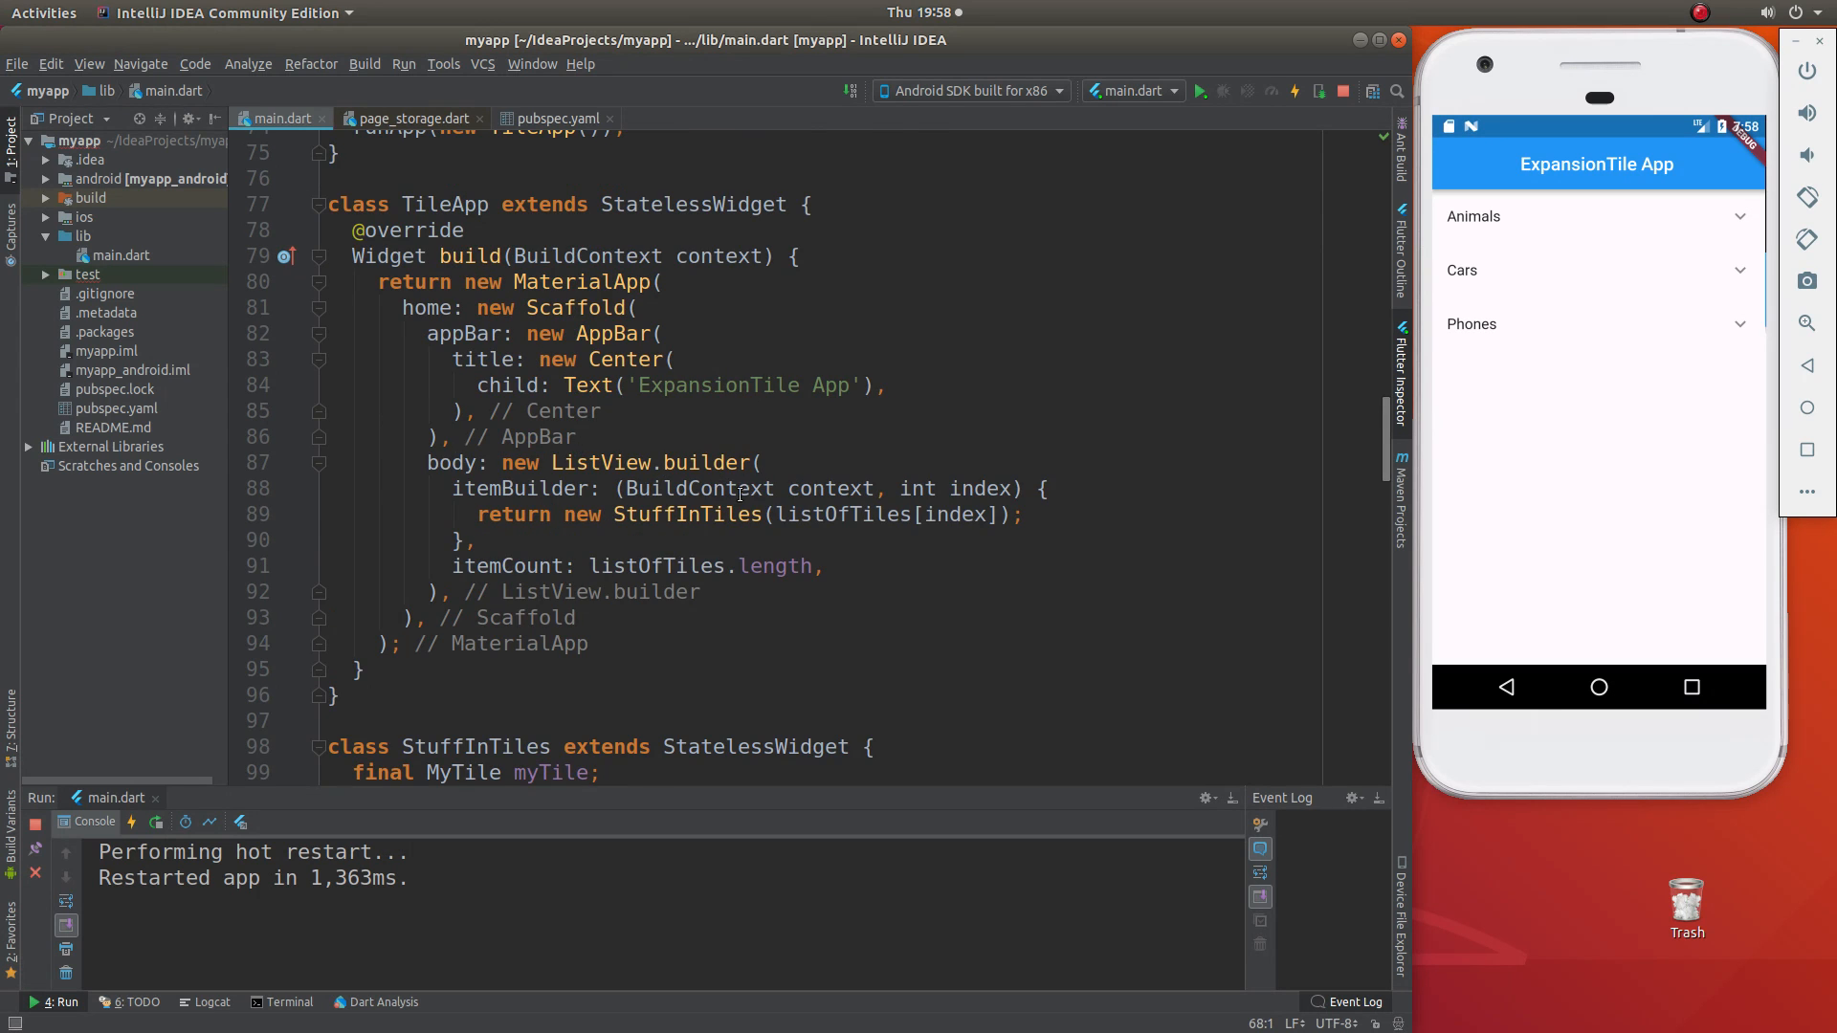
pyautogui.scroll(-3)
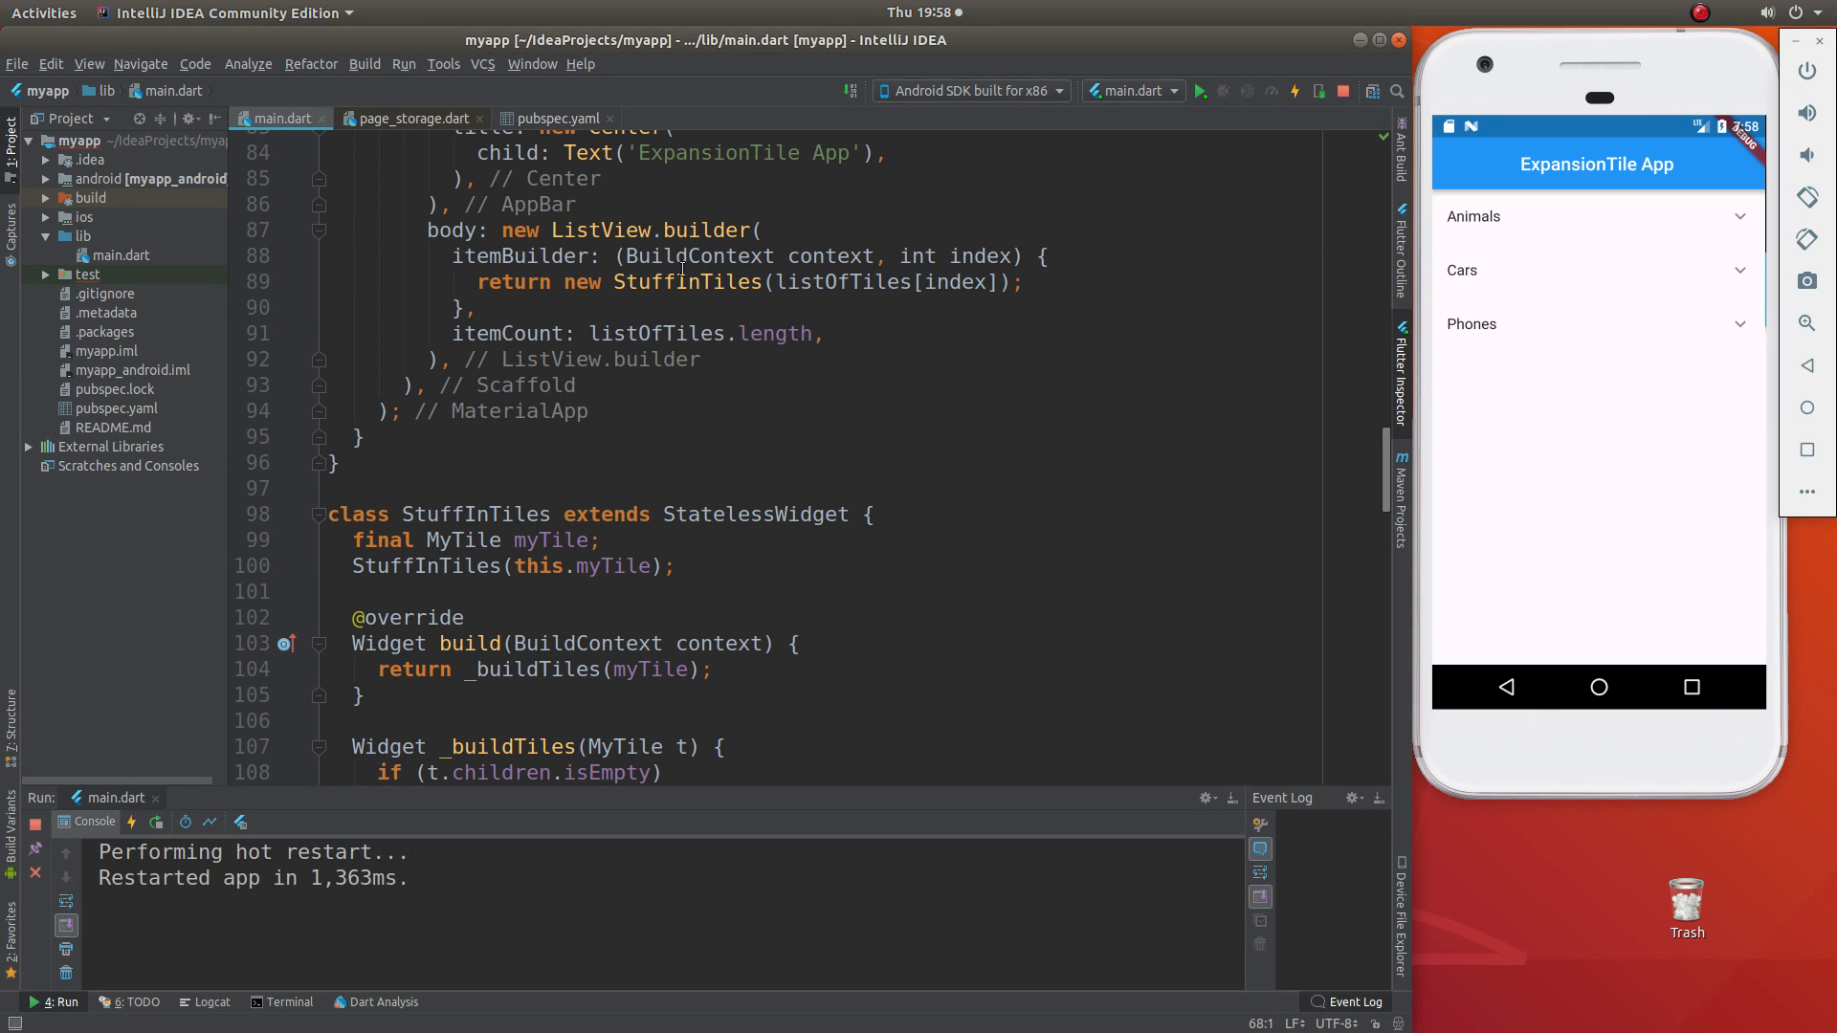
pyautogui.doubleClick(685, 281)
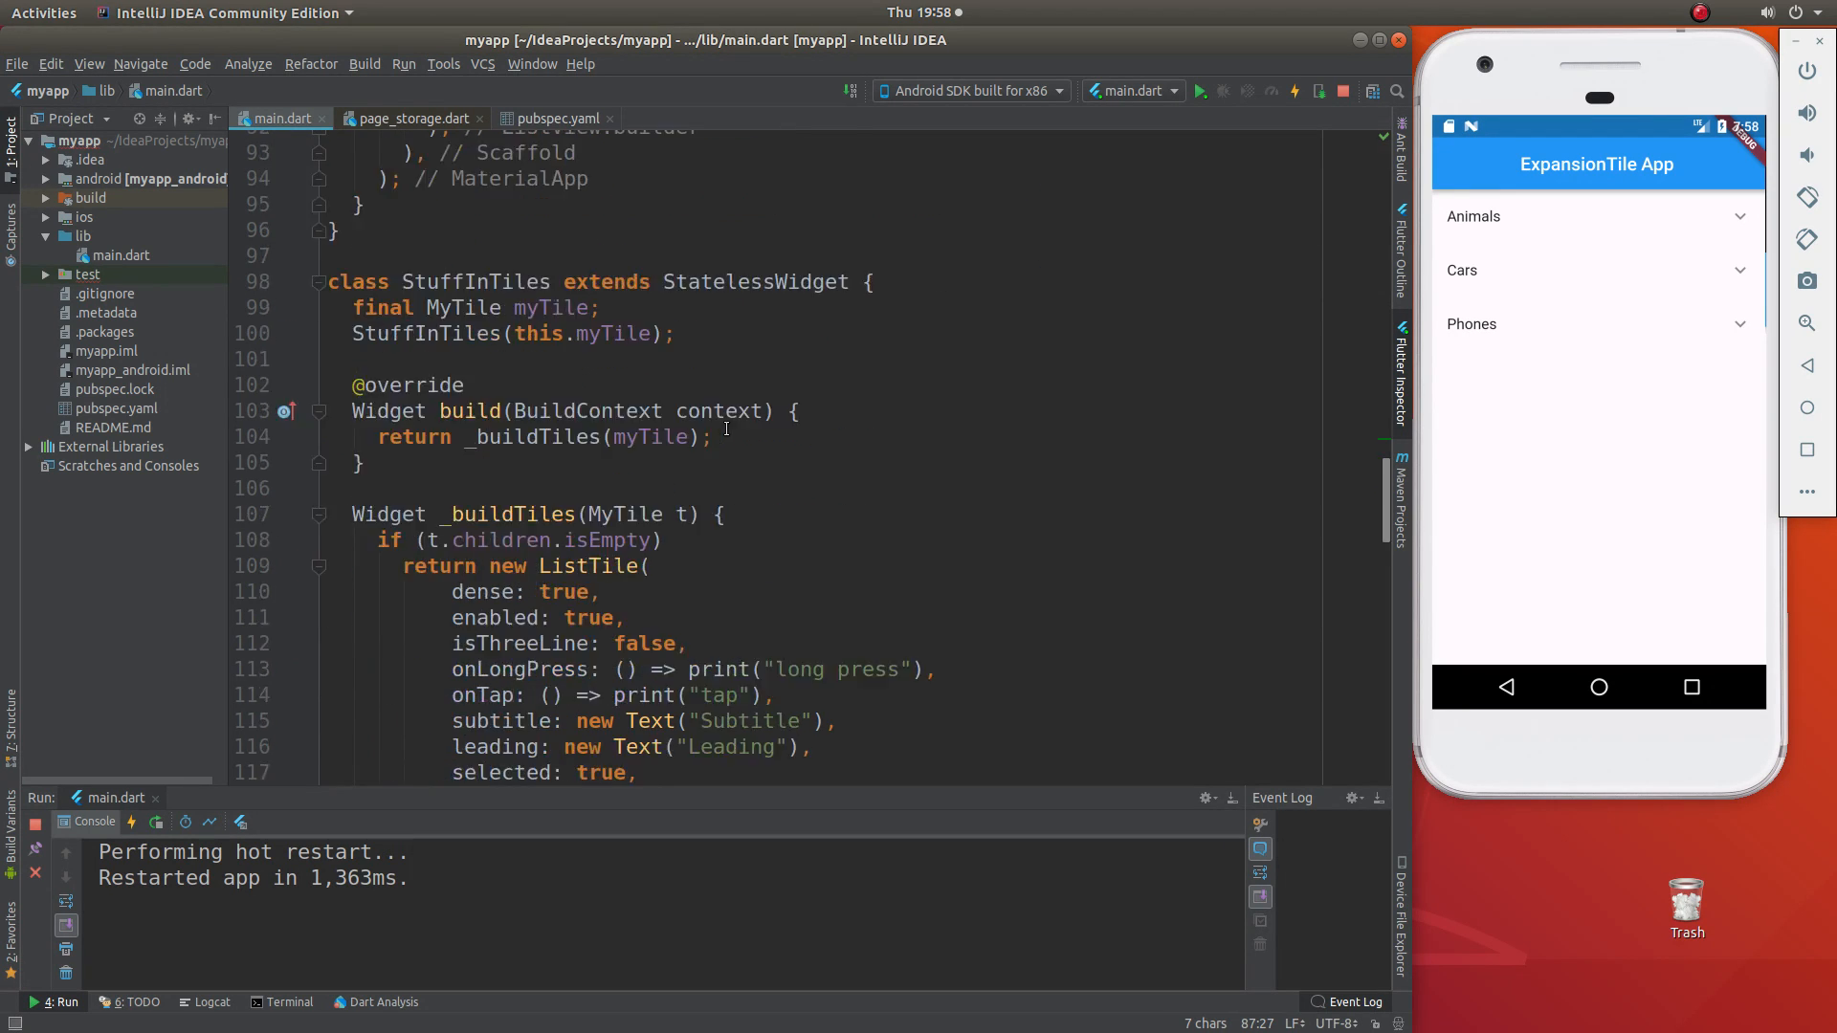
pyautogui.scroll(-3)
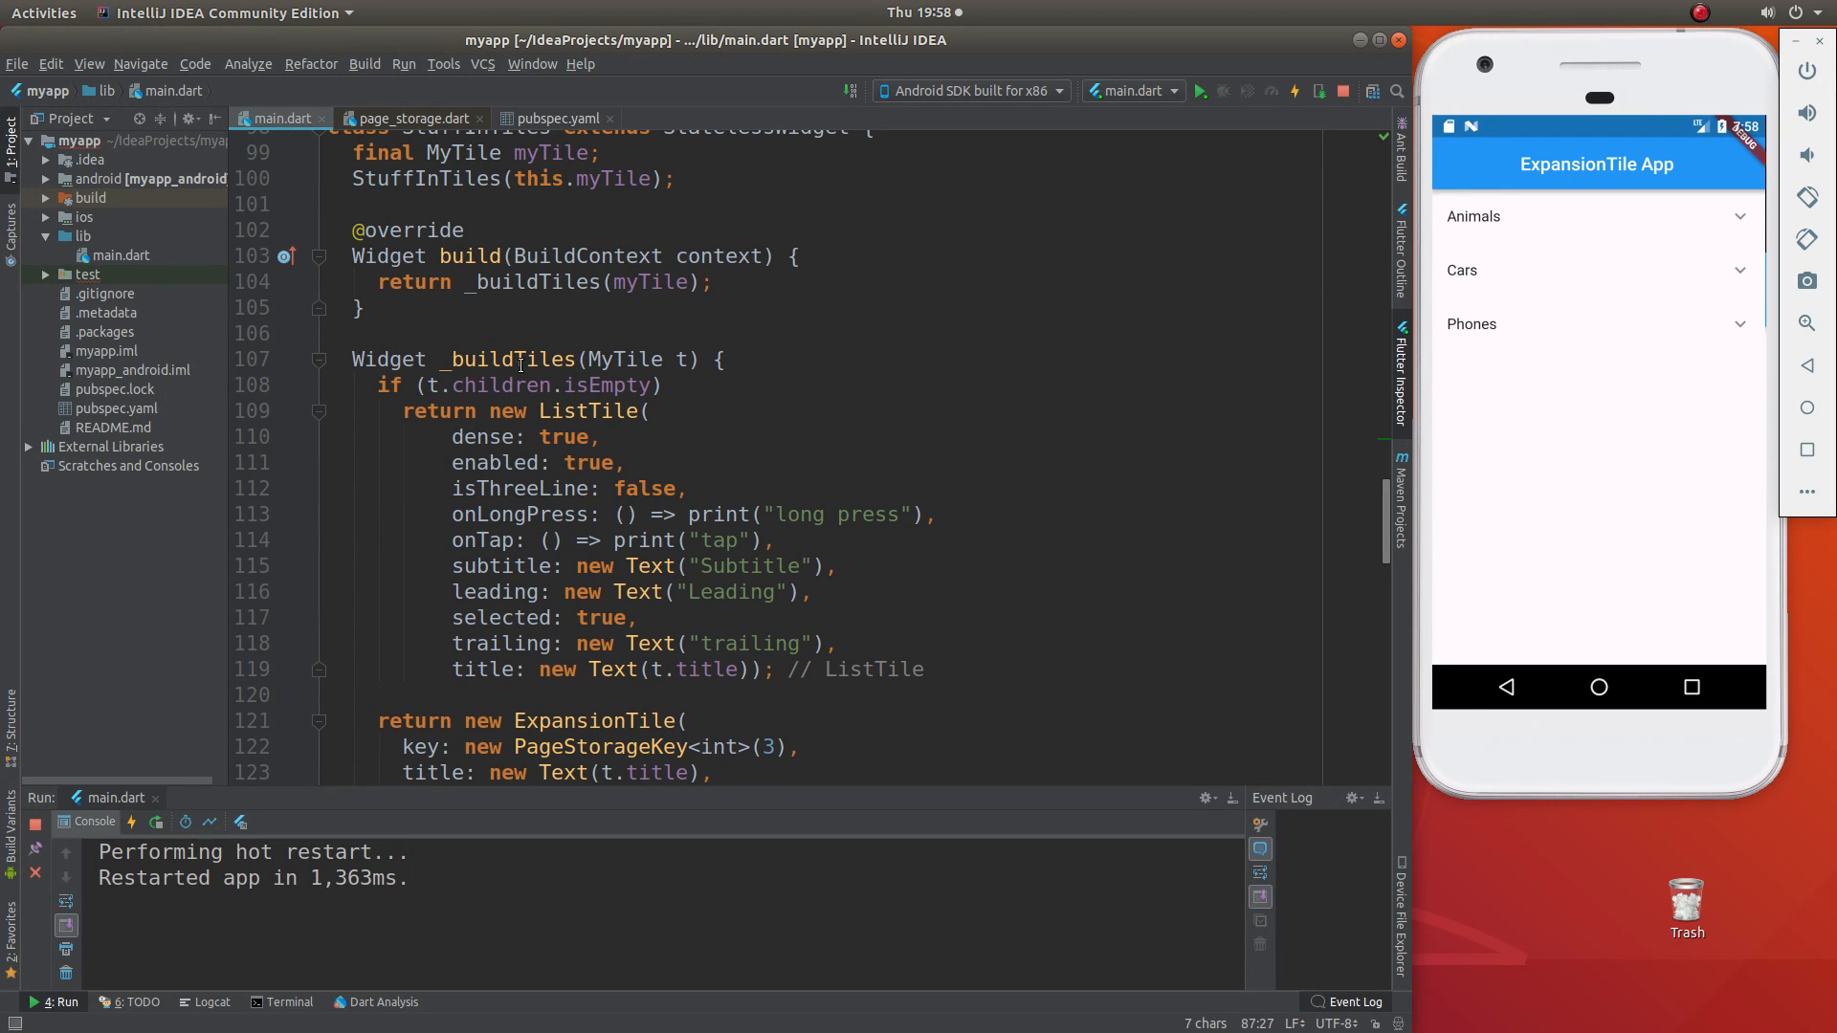
pyautogui.click(440, 359)
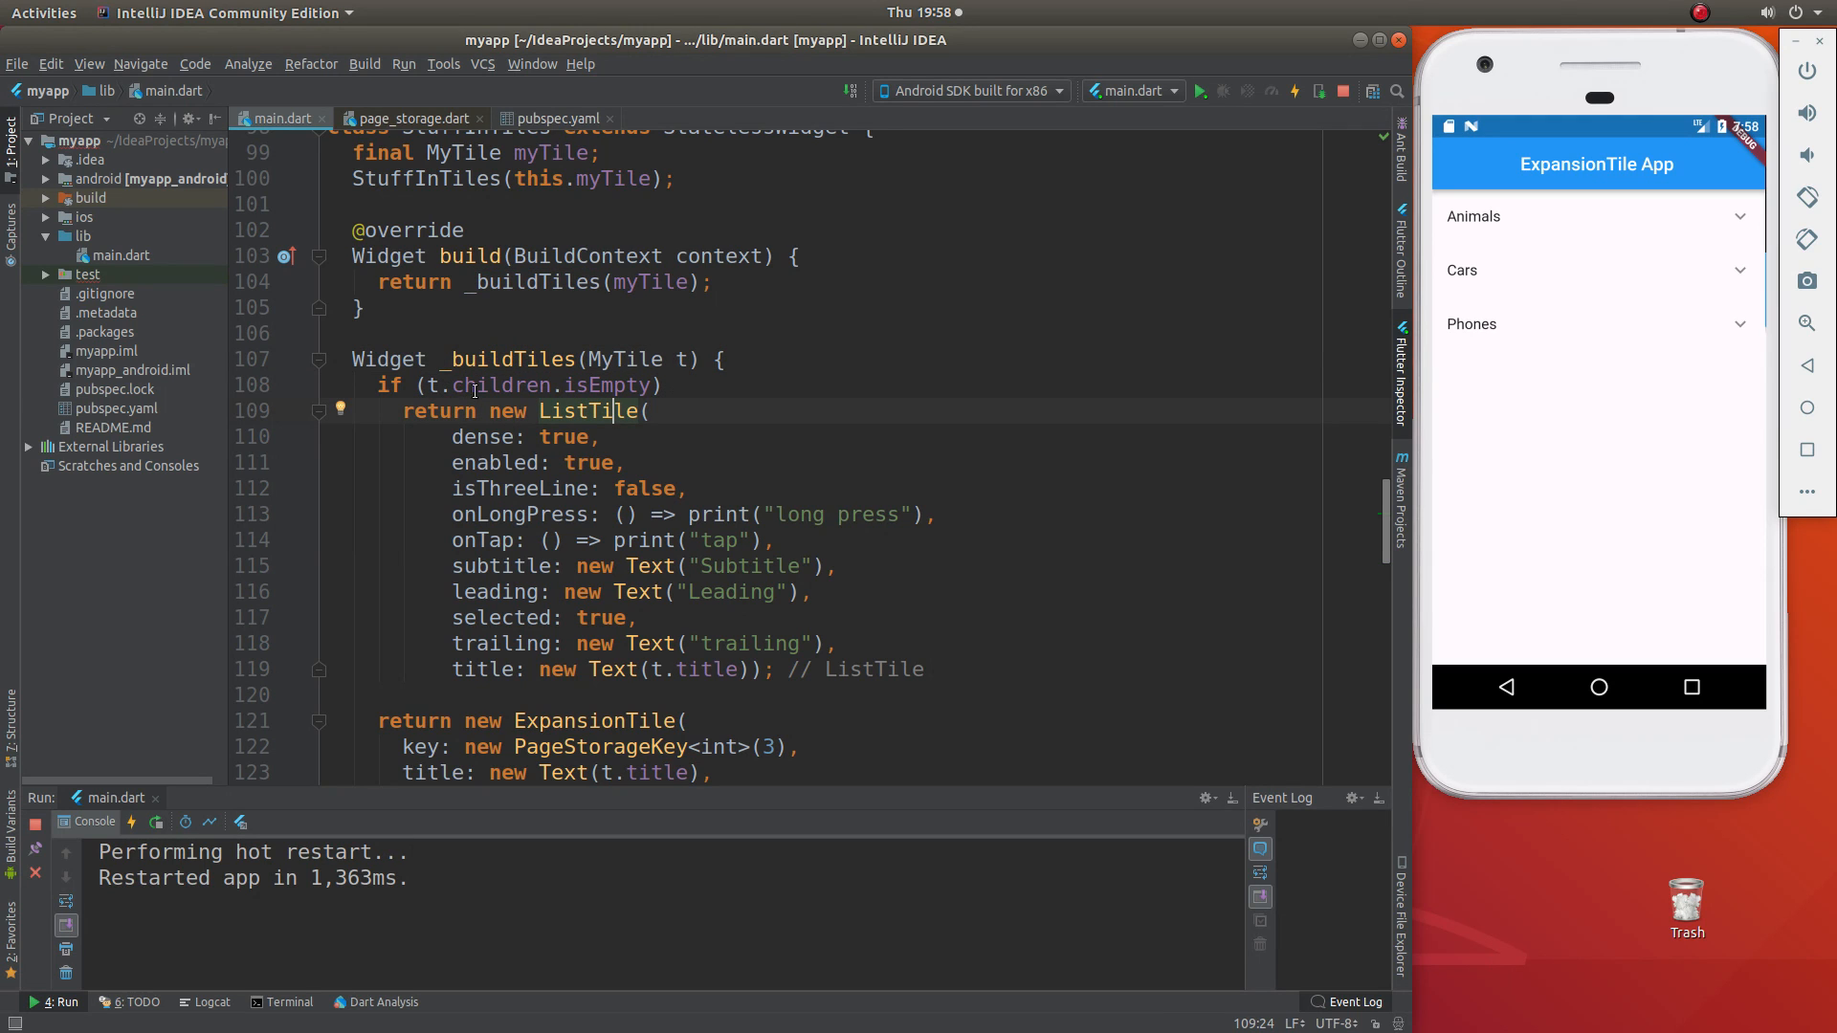
pyautogui.doubleClick(589, 410)
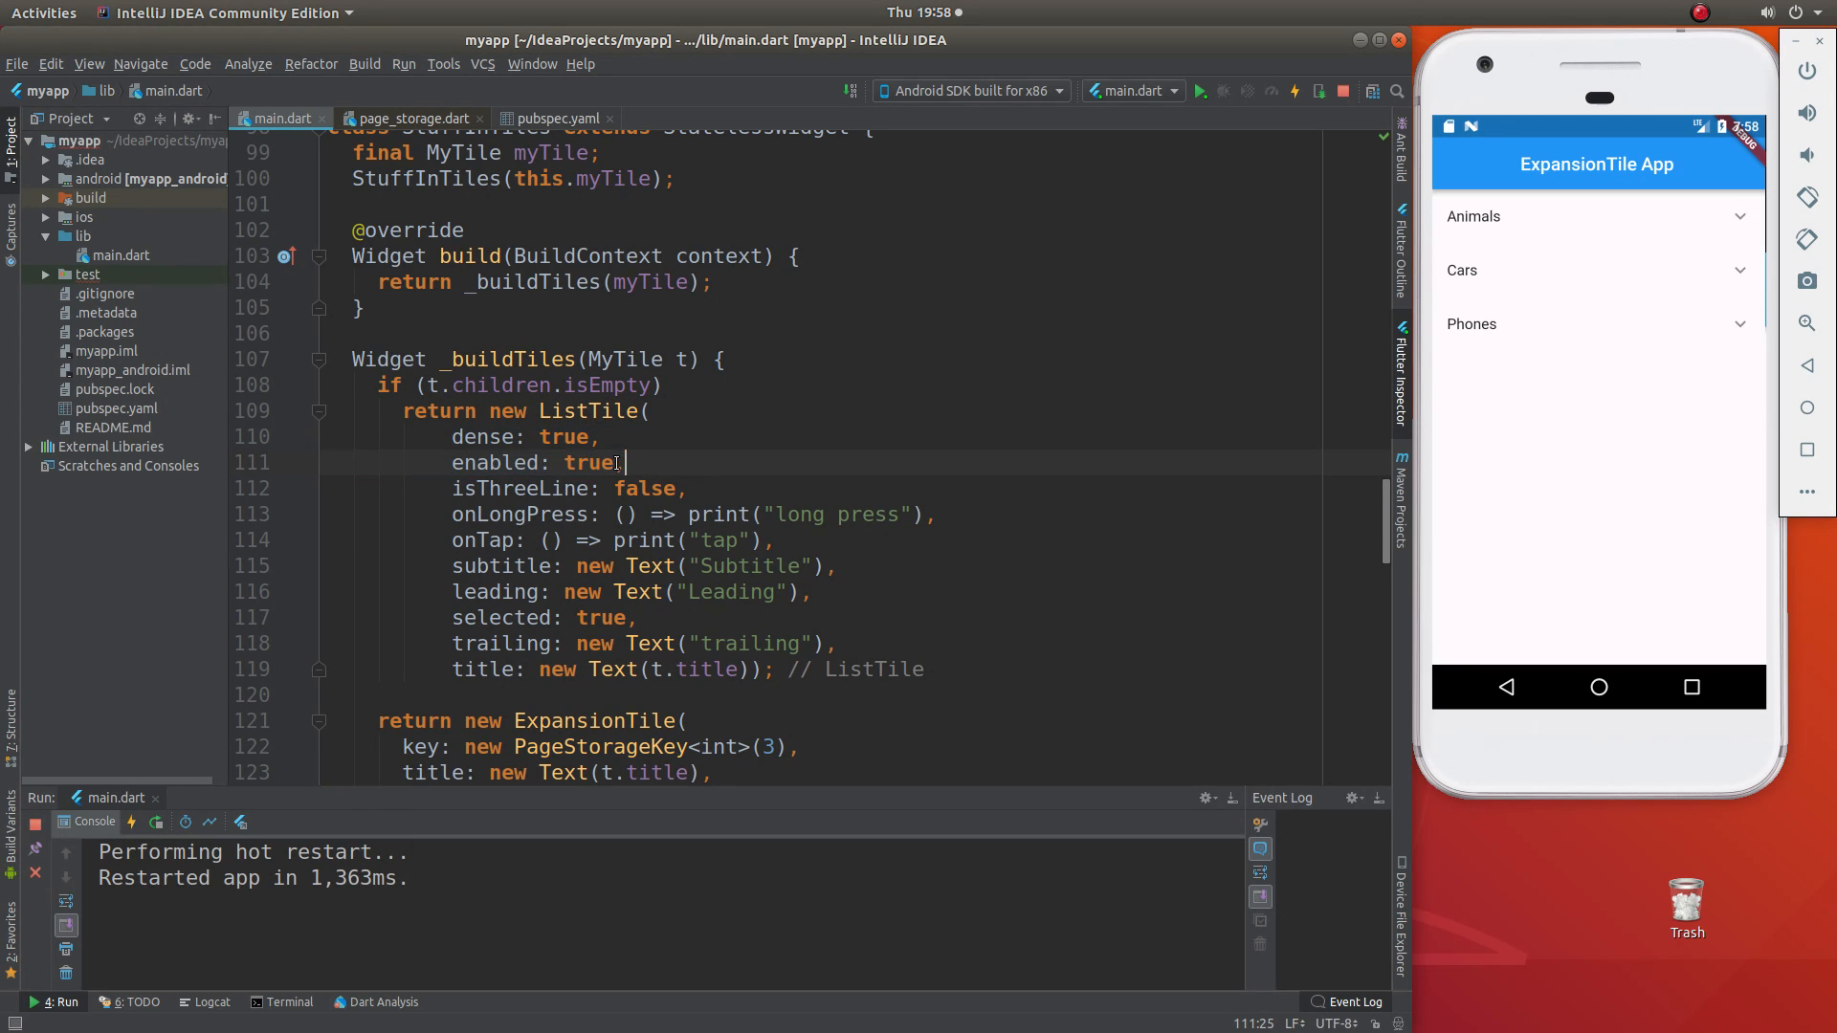
pyautogui.doubleClick(591, 462)
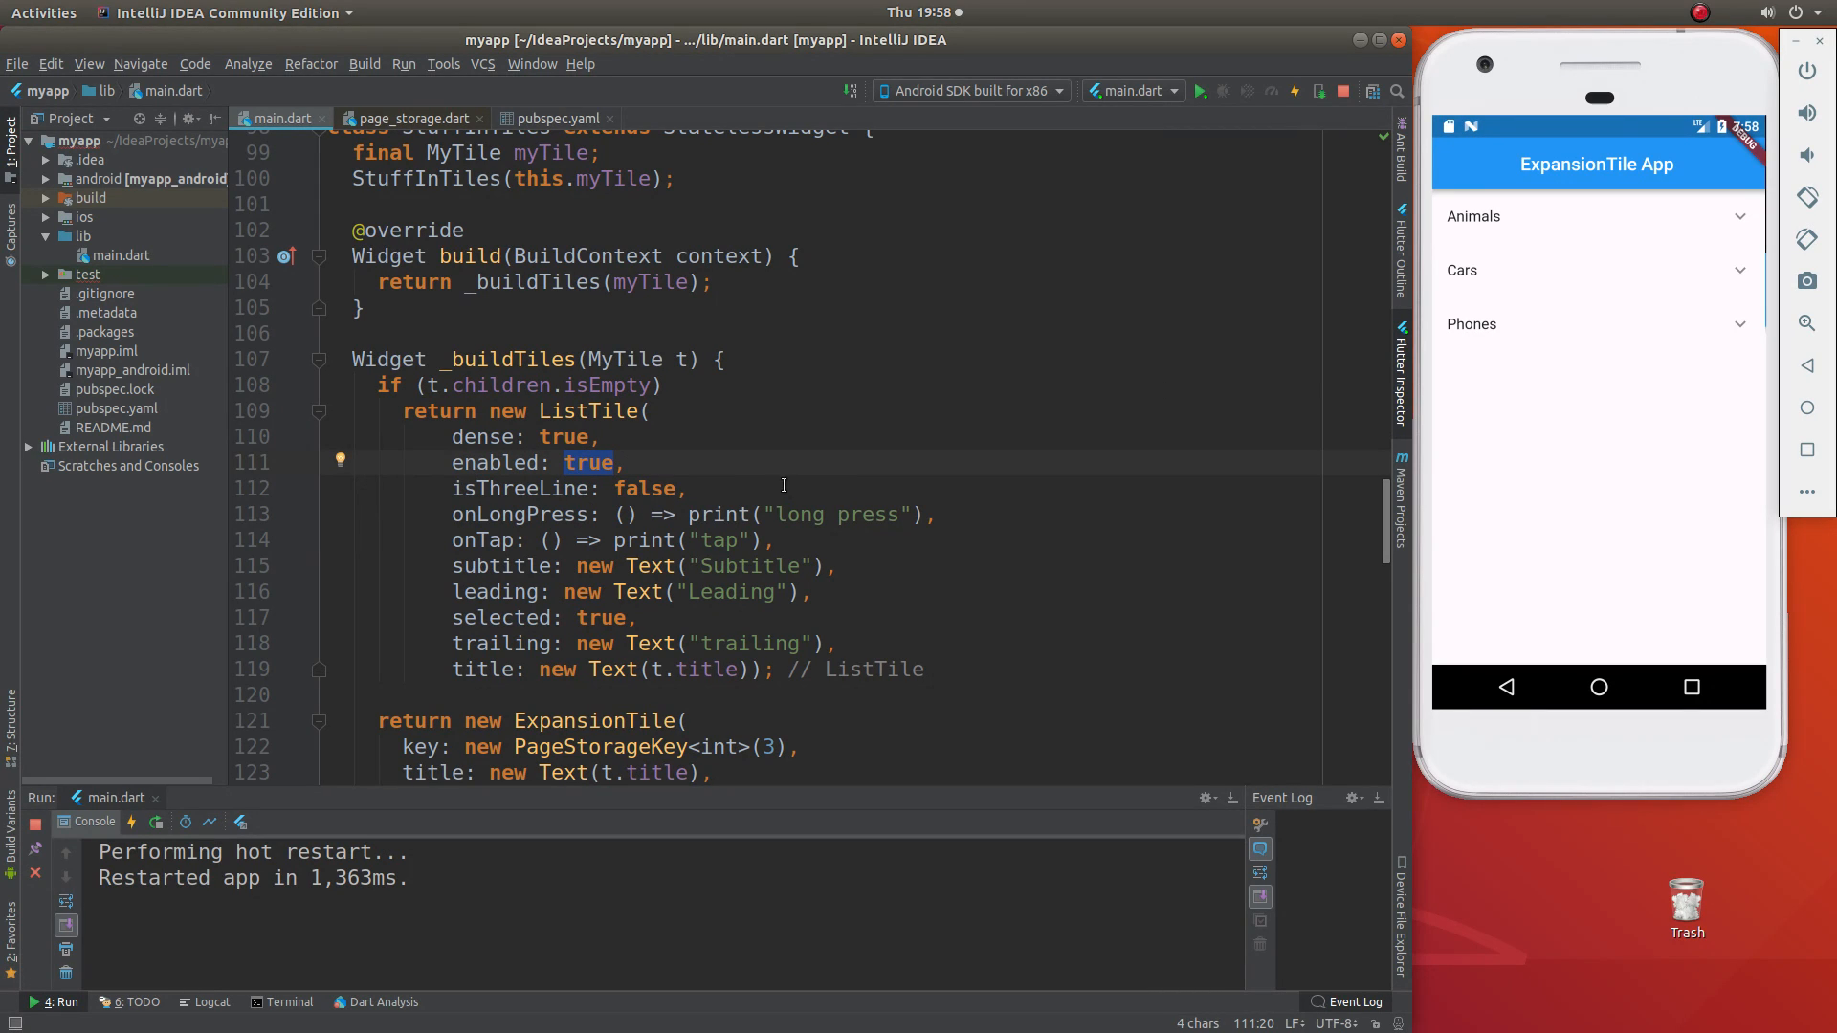
pyautogui.moveTo(773, 480)
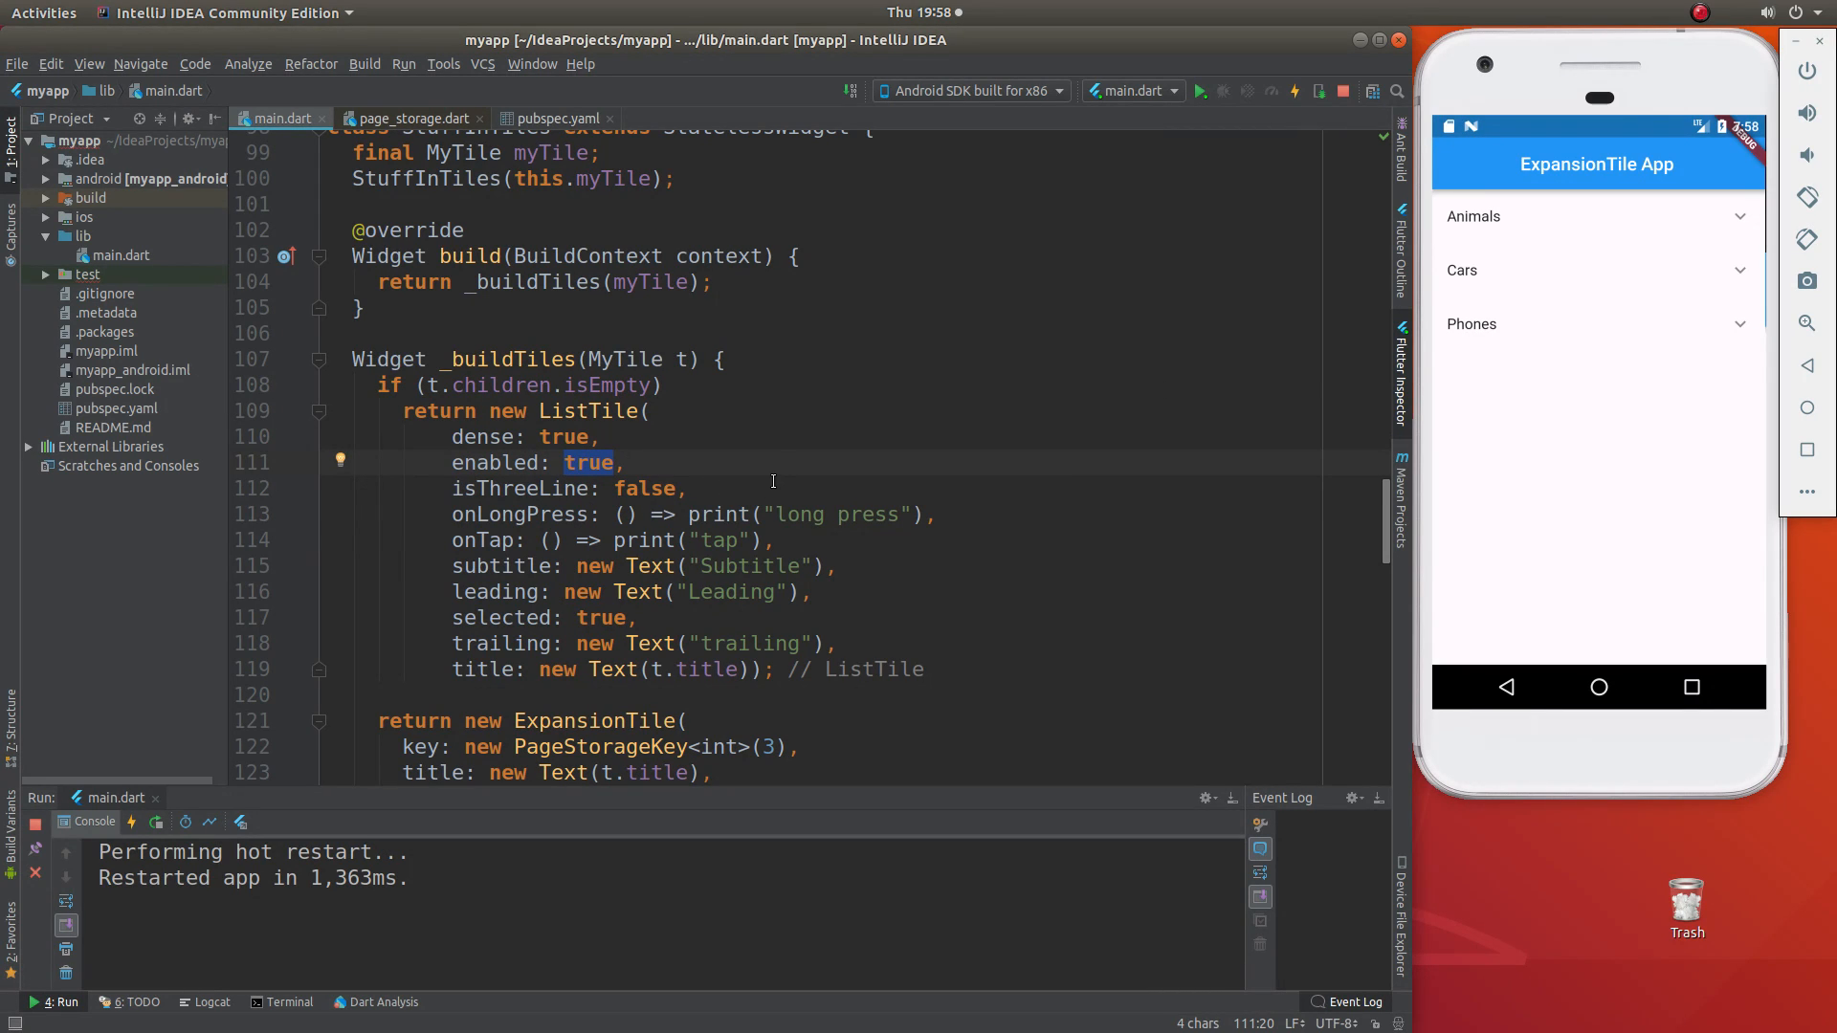
pyautogui.moveTo(454, 517)
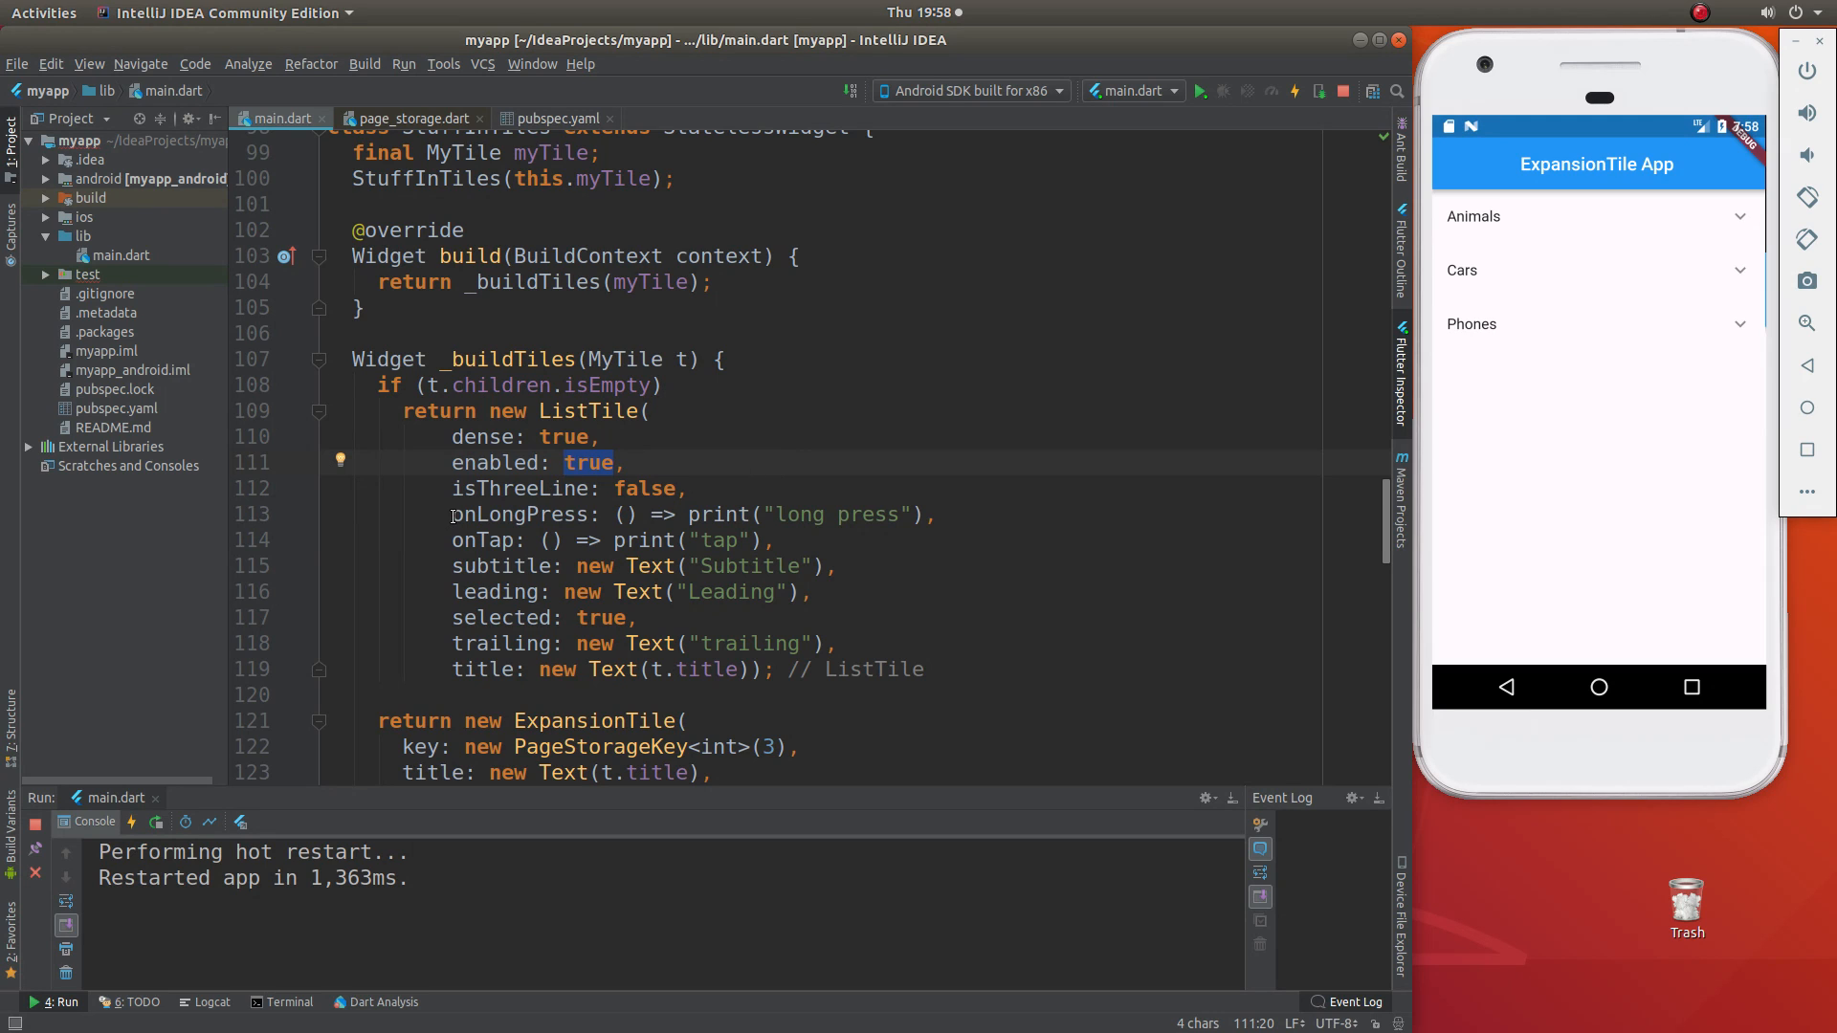
pyautogui.doubleClick(519, 515)
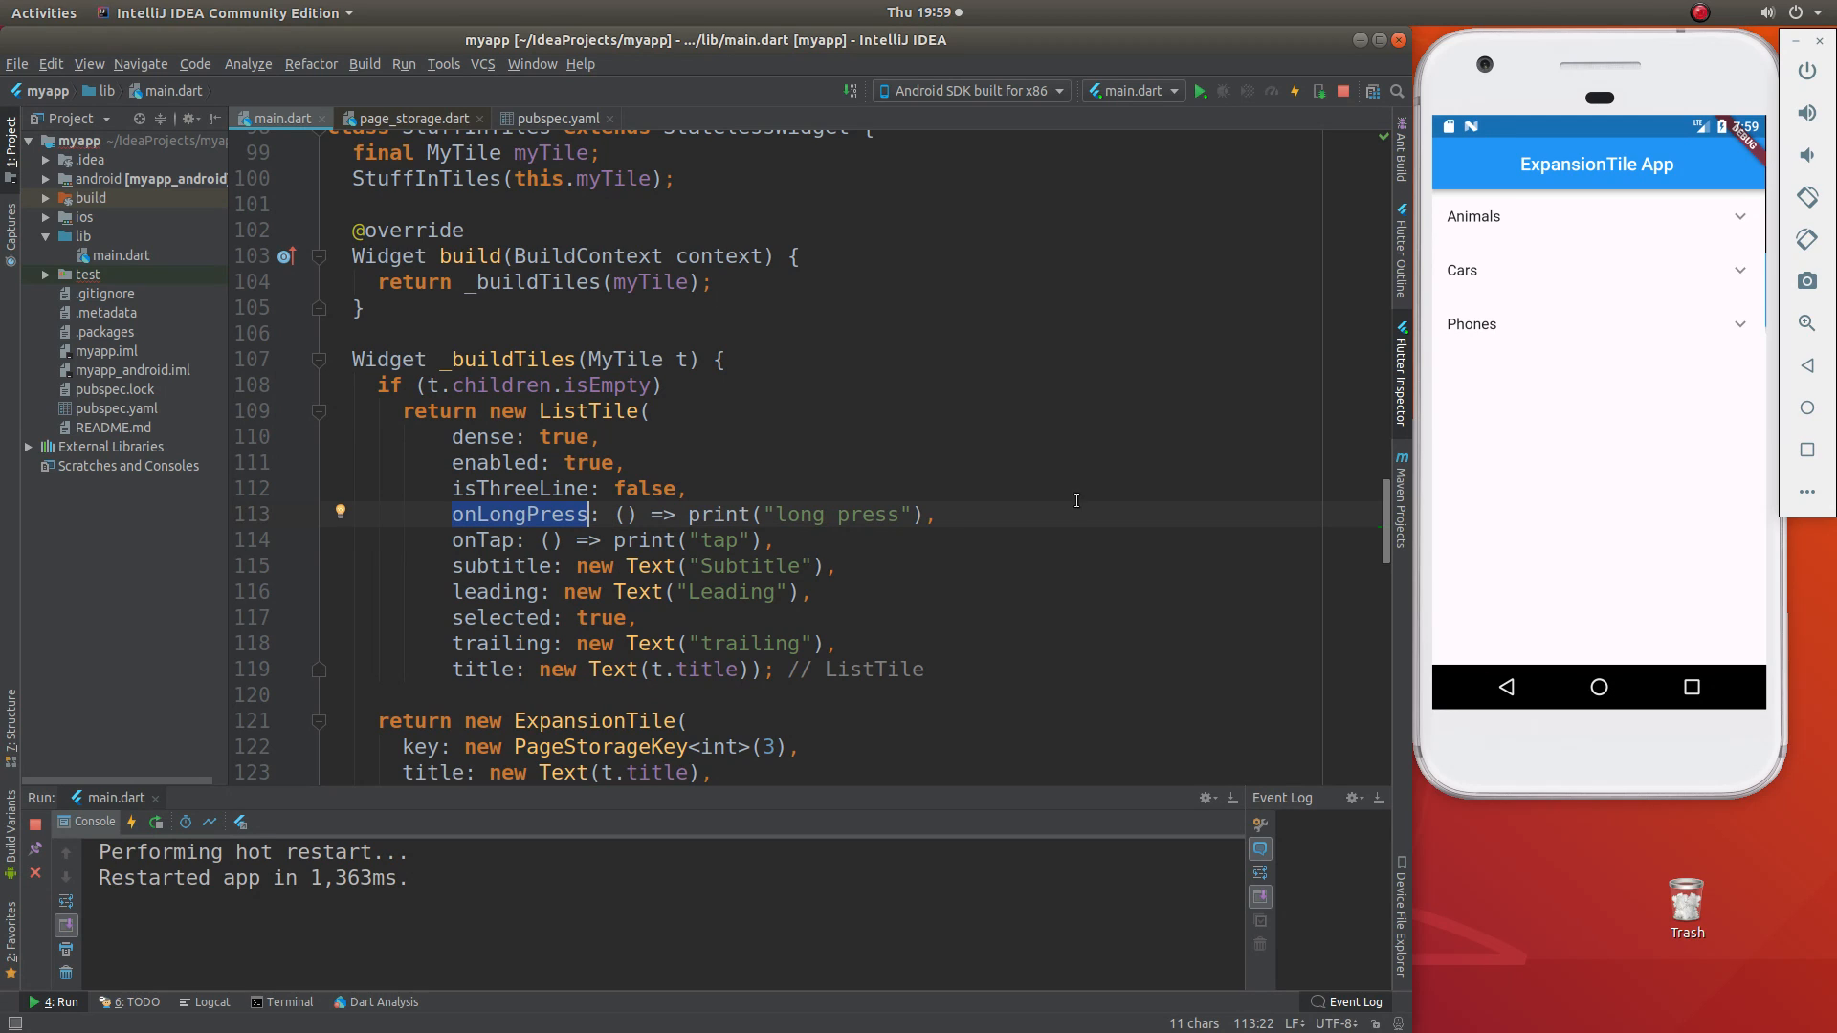
pyautogui.moveTo(469, 567)
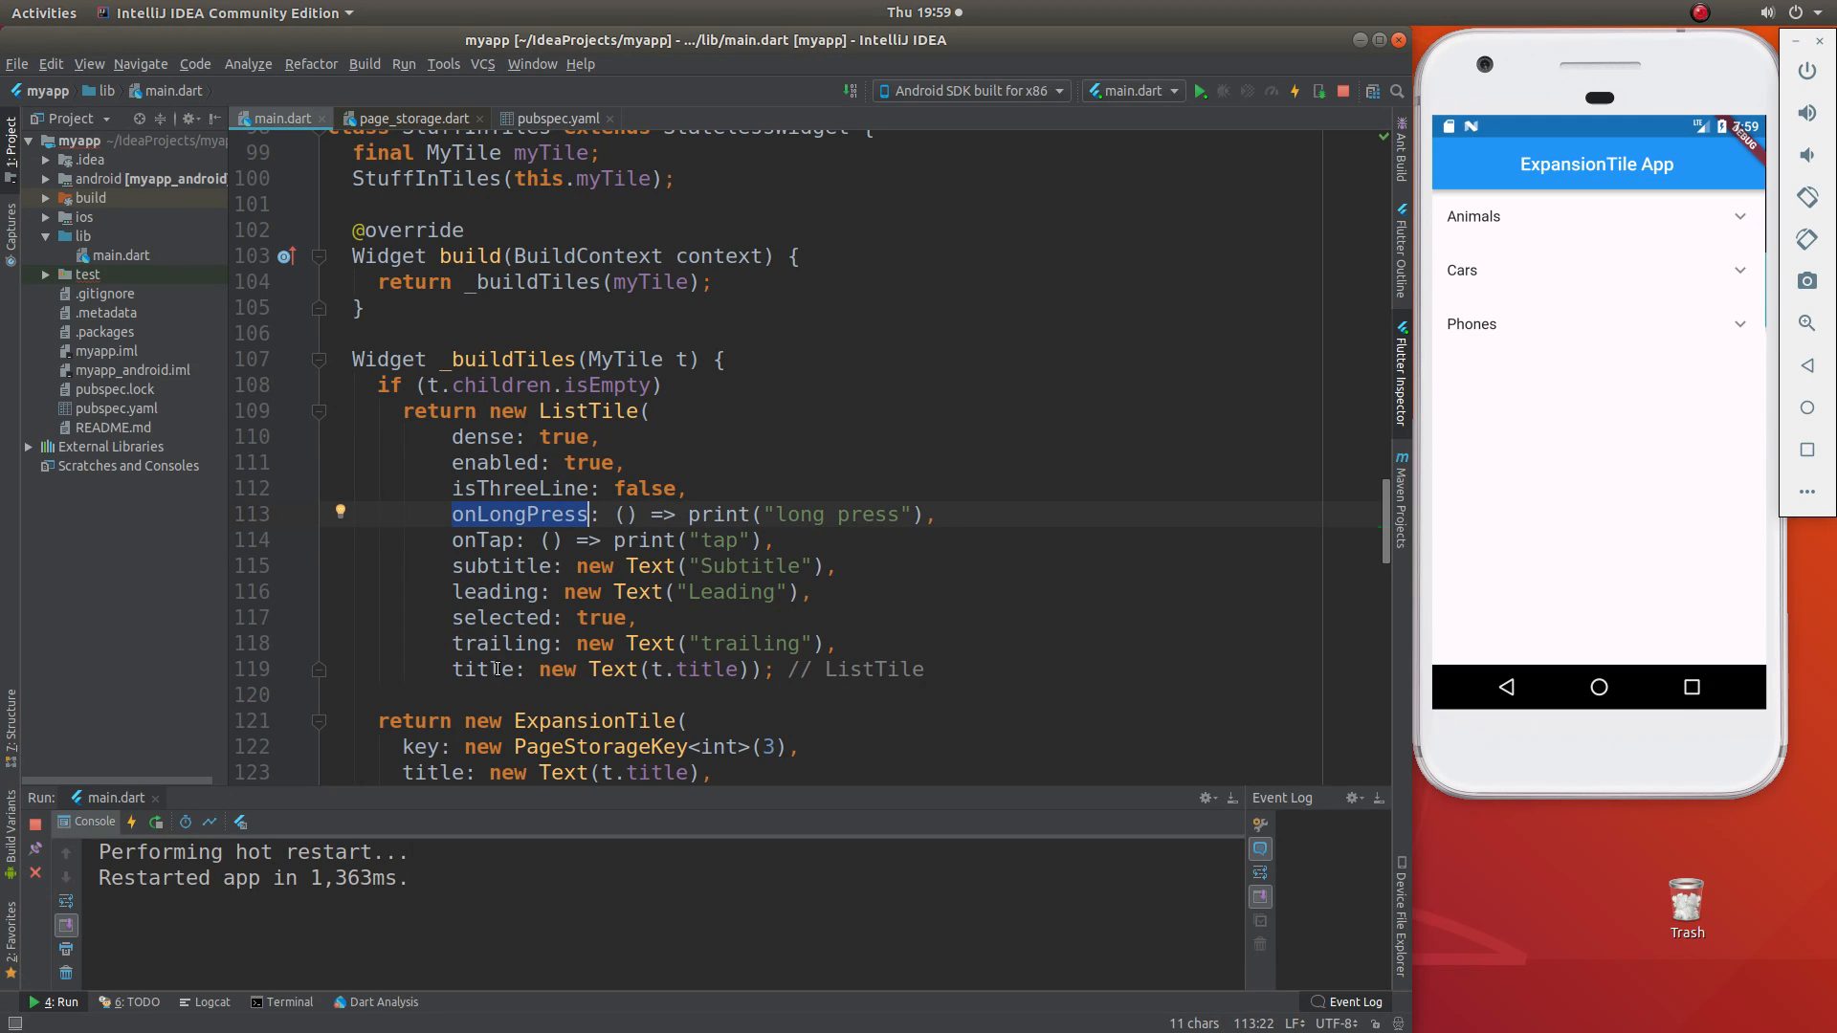
# - Set selected to false, hot restart, and tap a phone entry to check the console output
pyautogui.click(1594, 325)
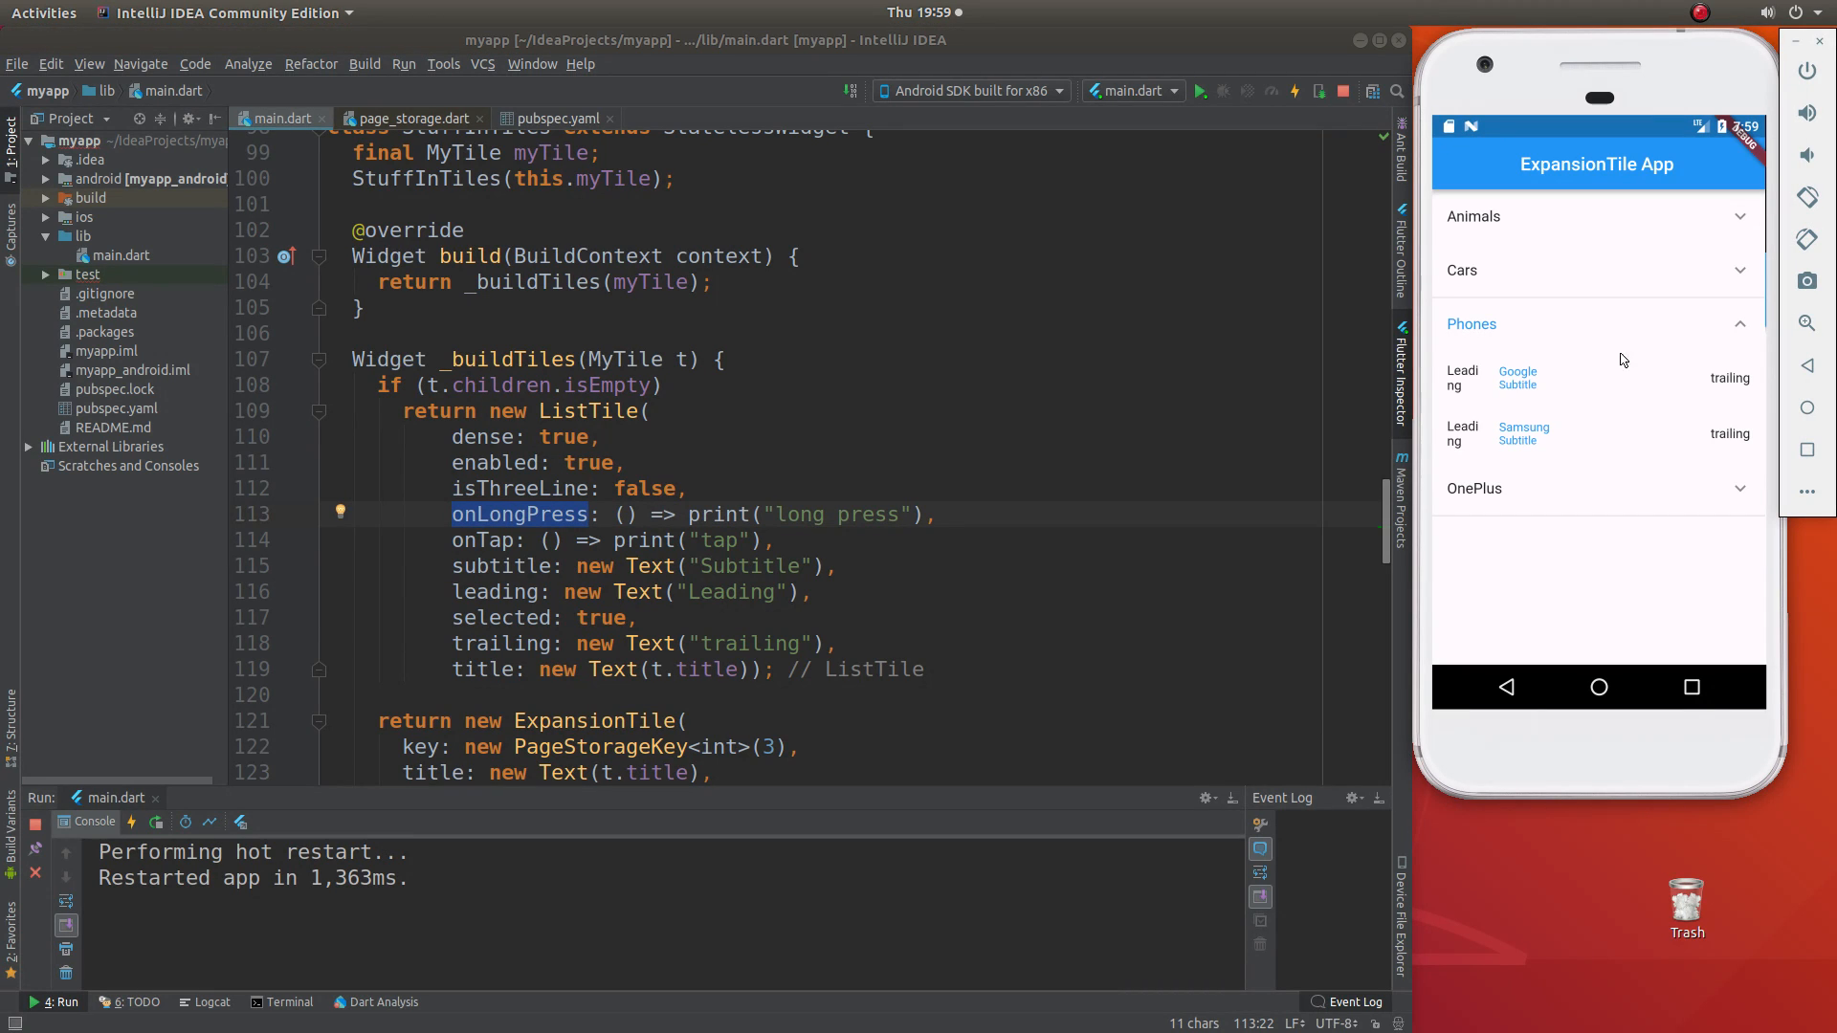
pyautogui.moveTo(1458, 392)
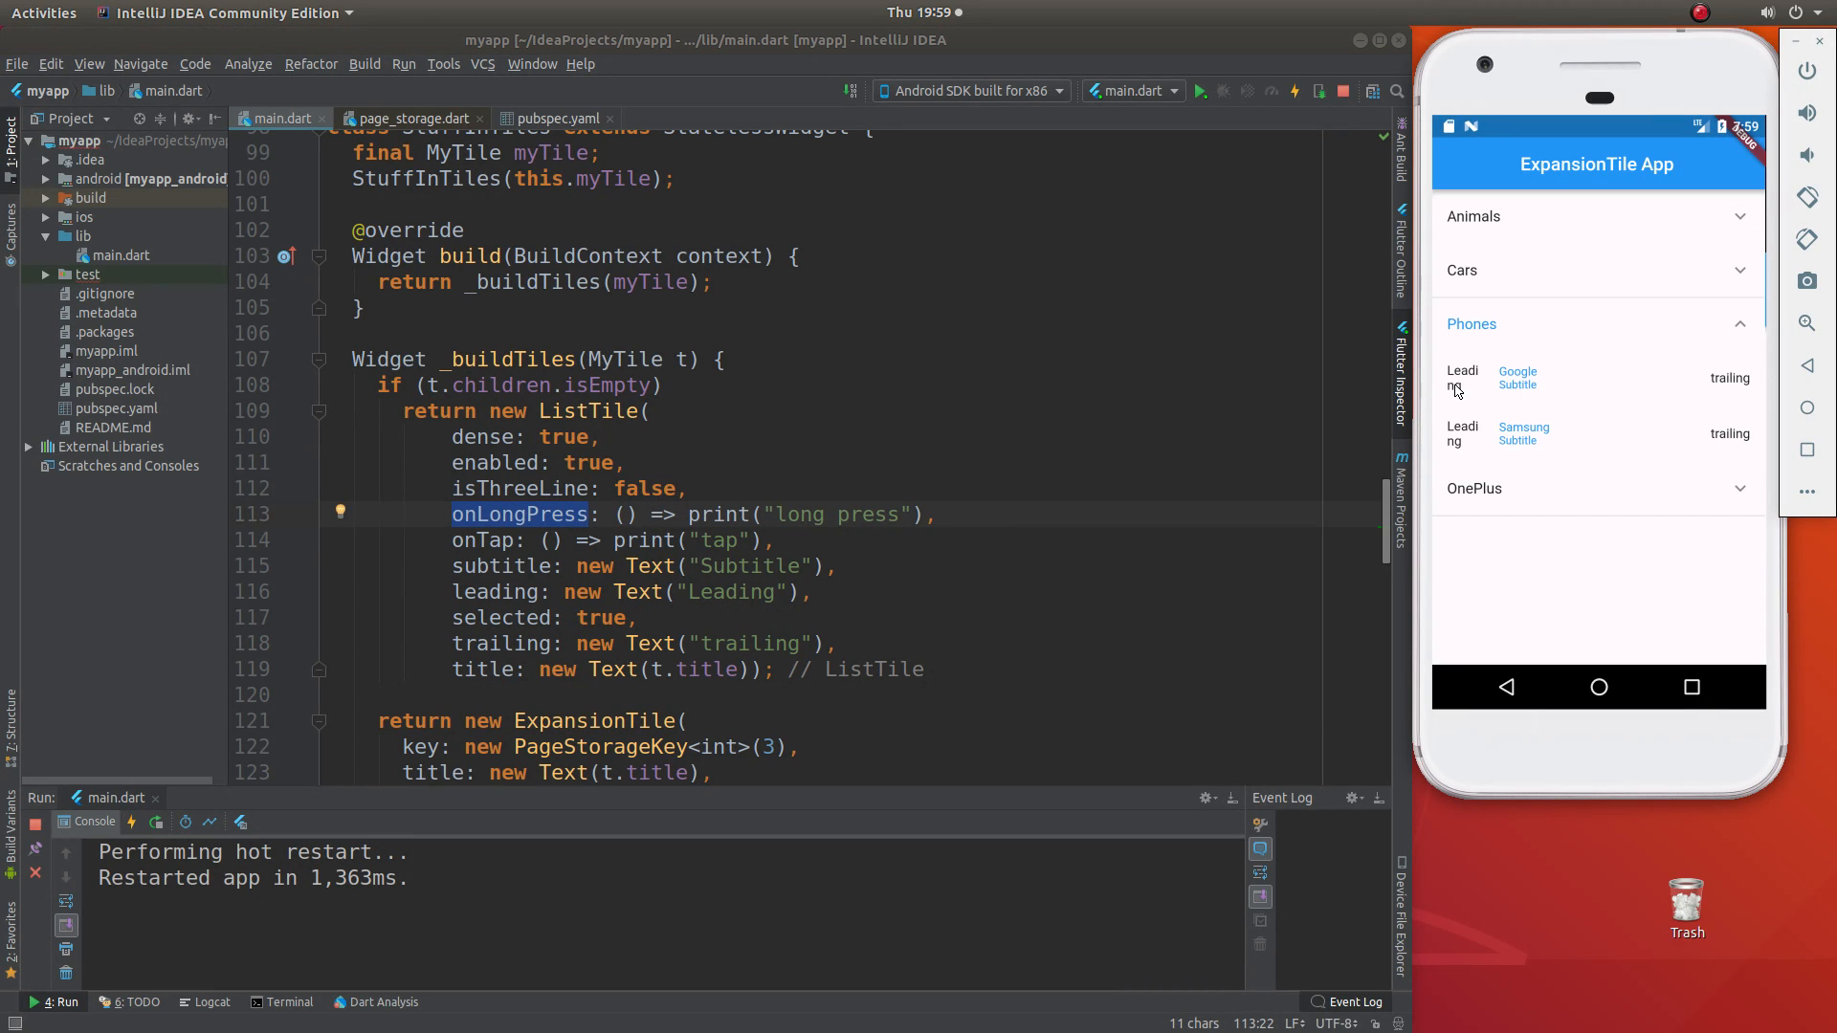
pyautogui.moveTo(1521, 389)
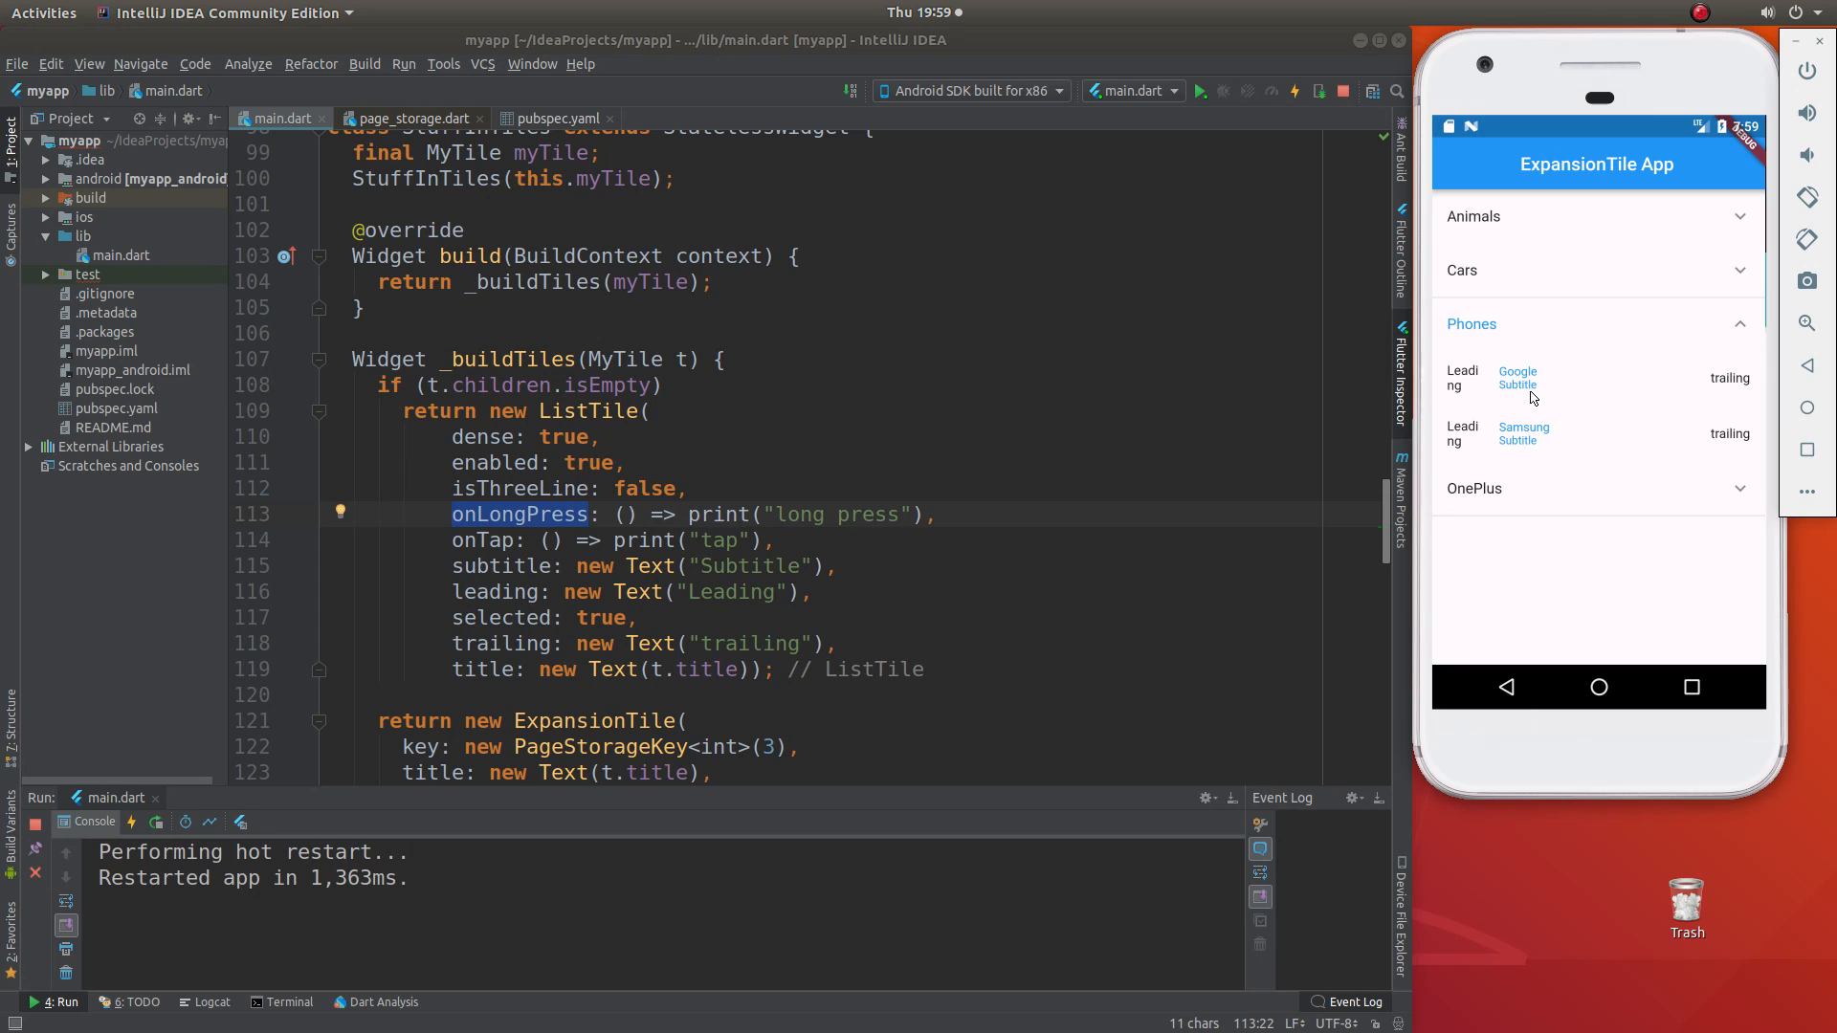
pyautogui.moveTo(1745, 390)
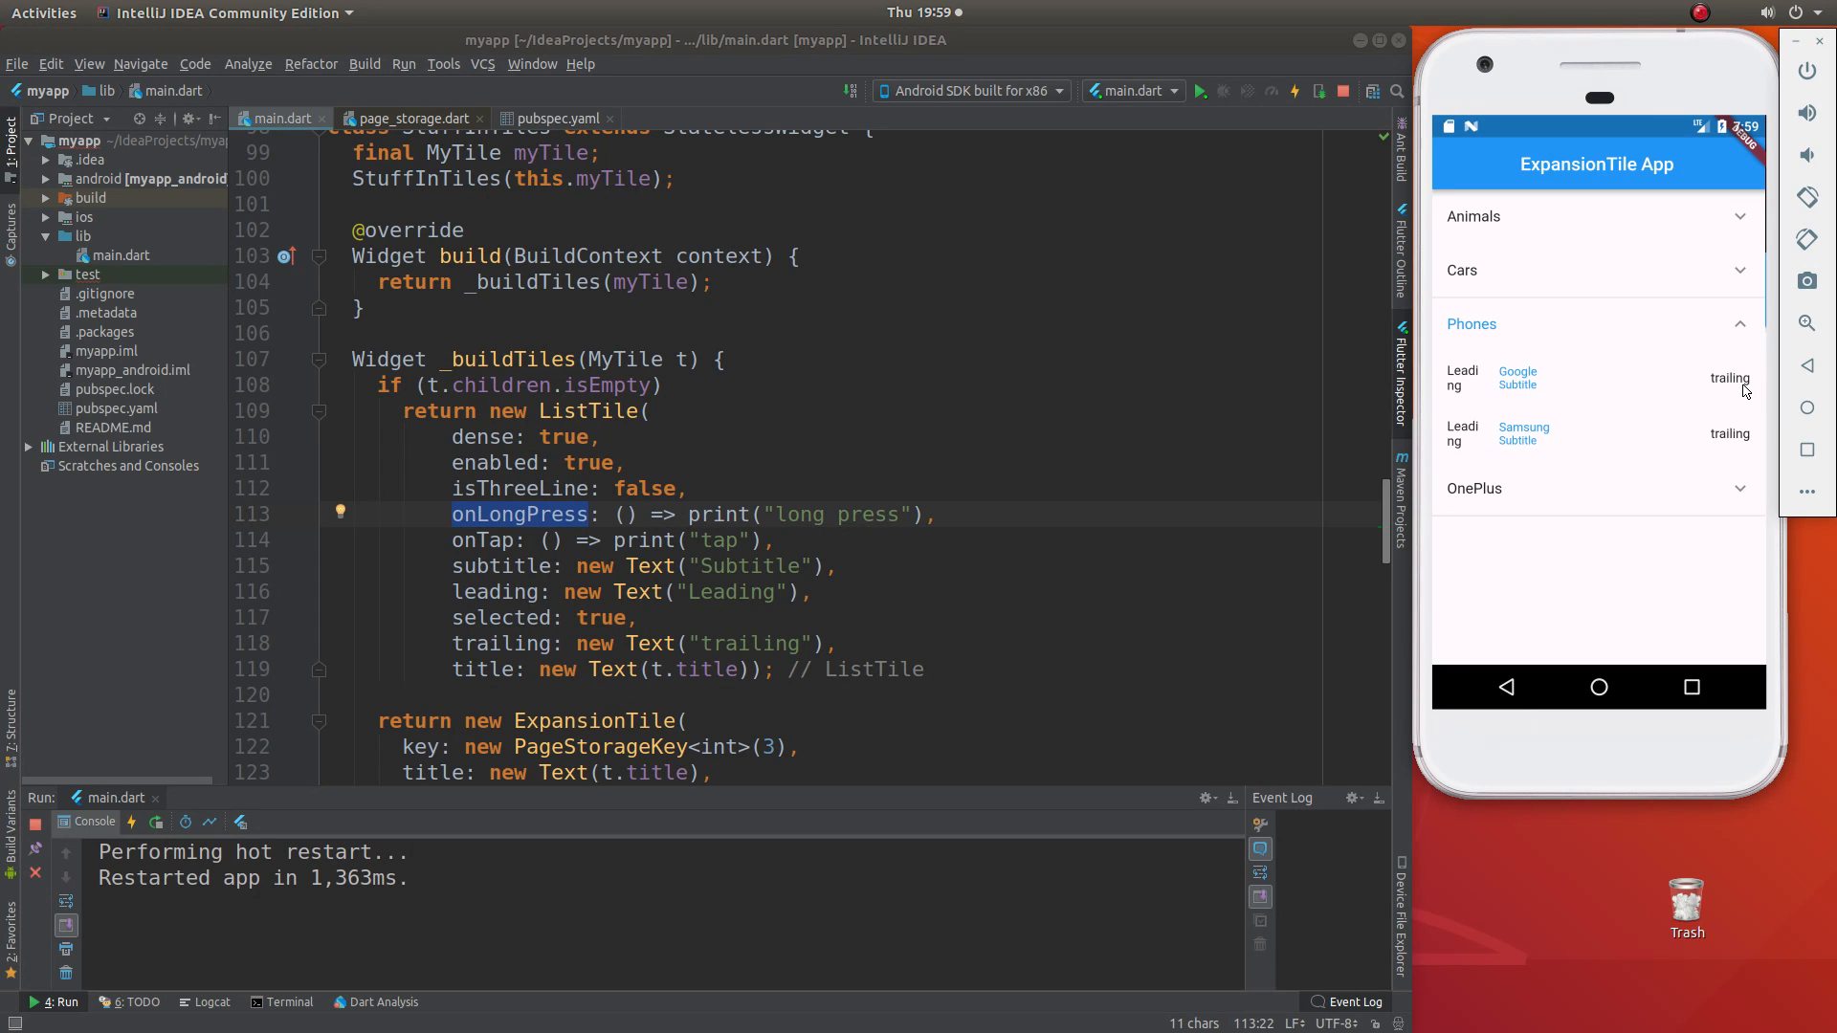
pyautogui.moveTo(749, 589)
pyautogui.write('f')
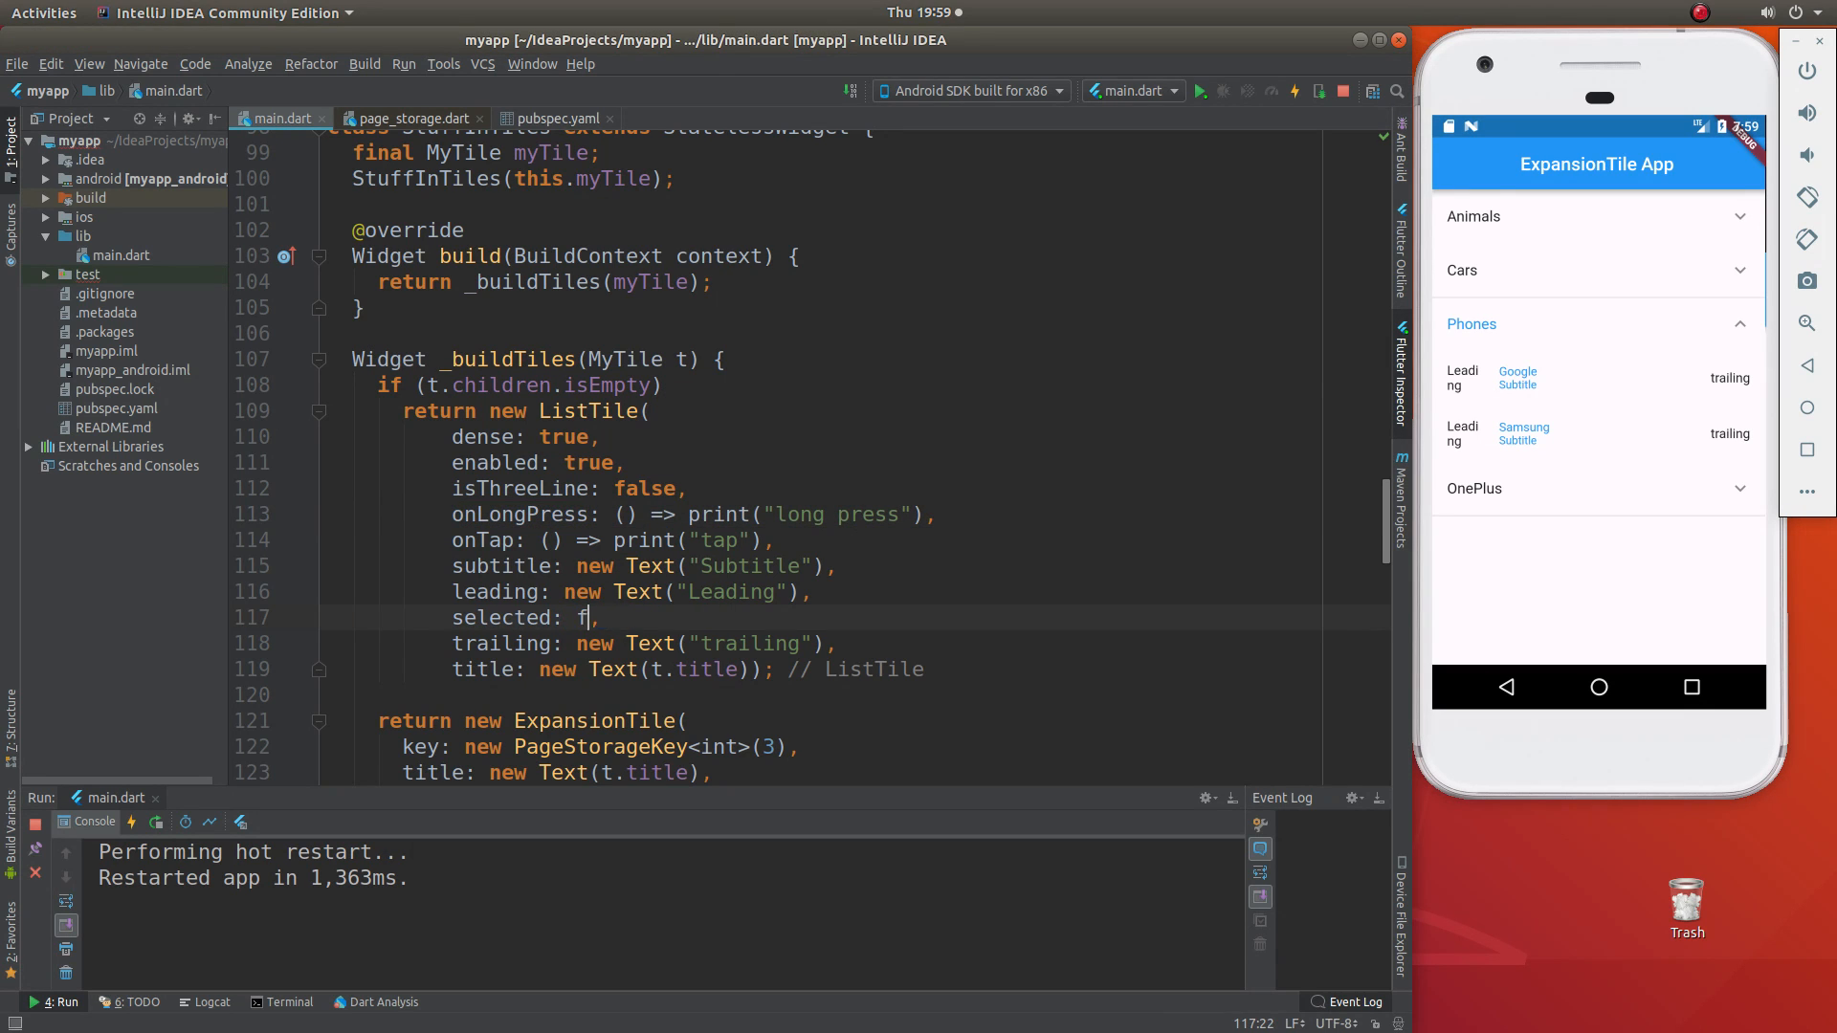
pyautogui.write('alse,')
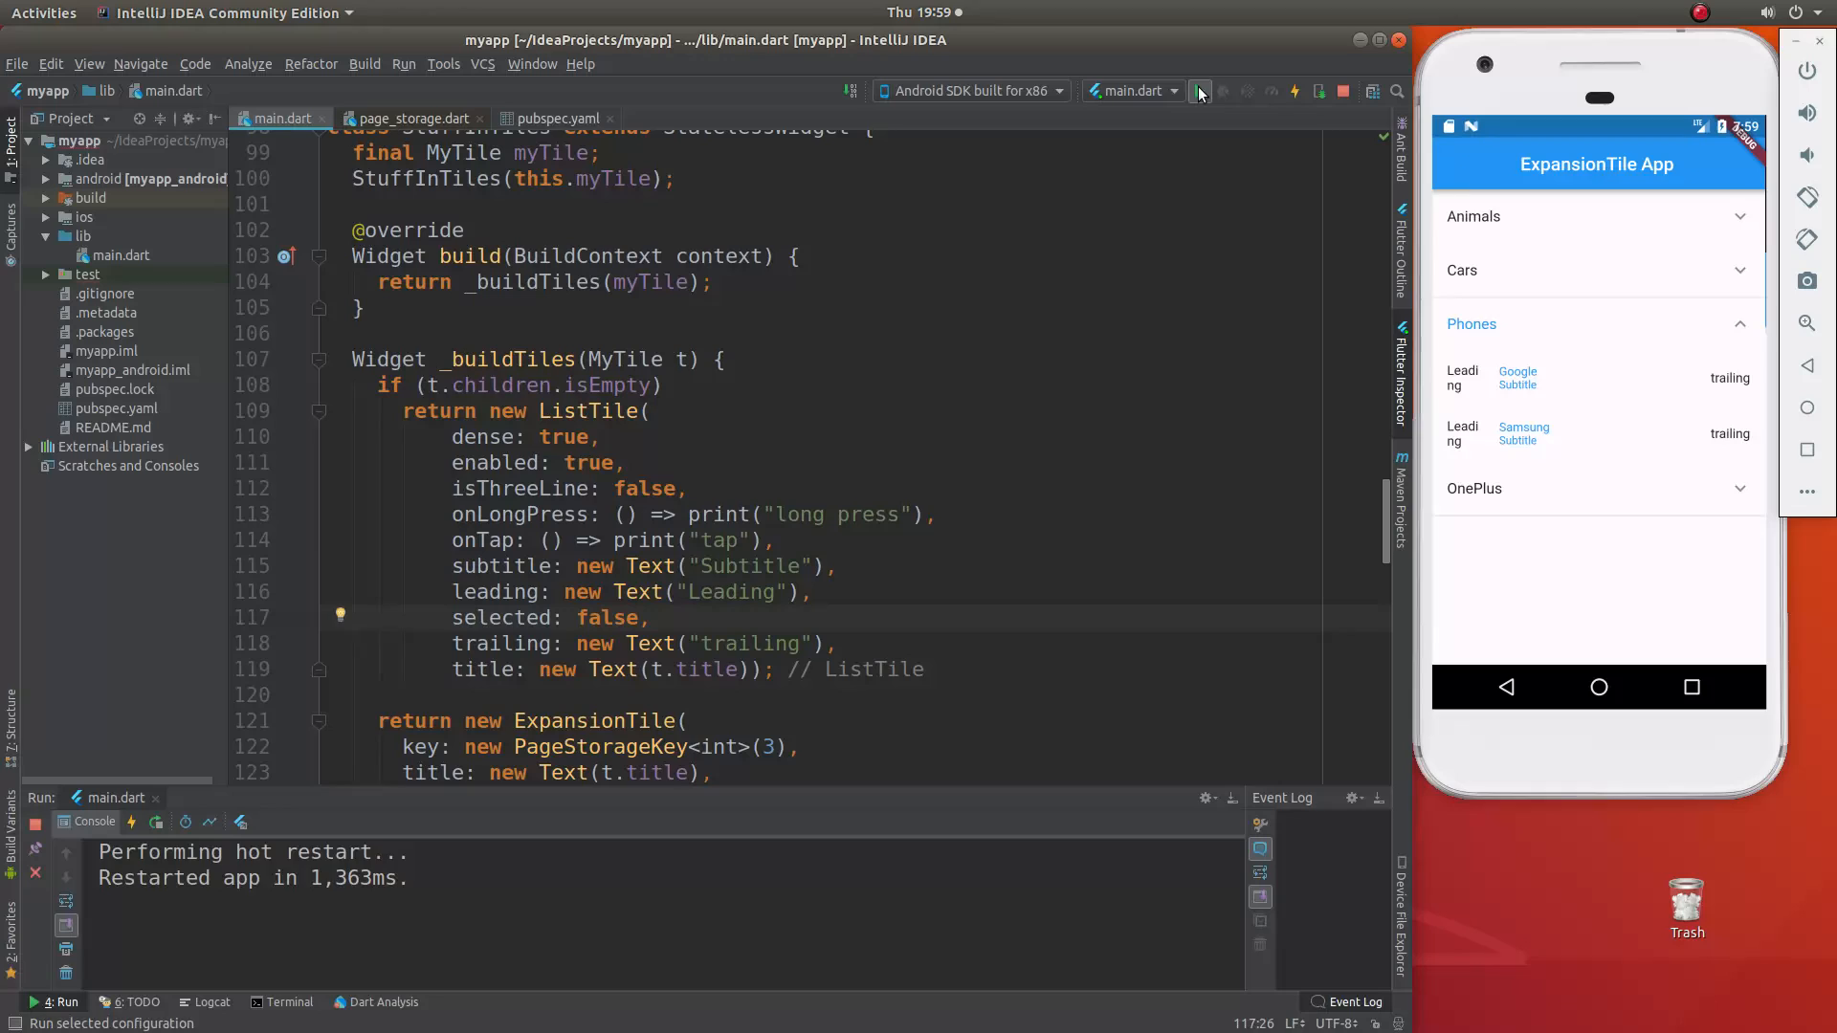
pyautogui.click(1200, 92)
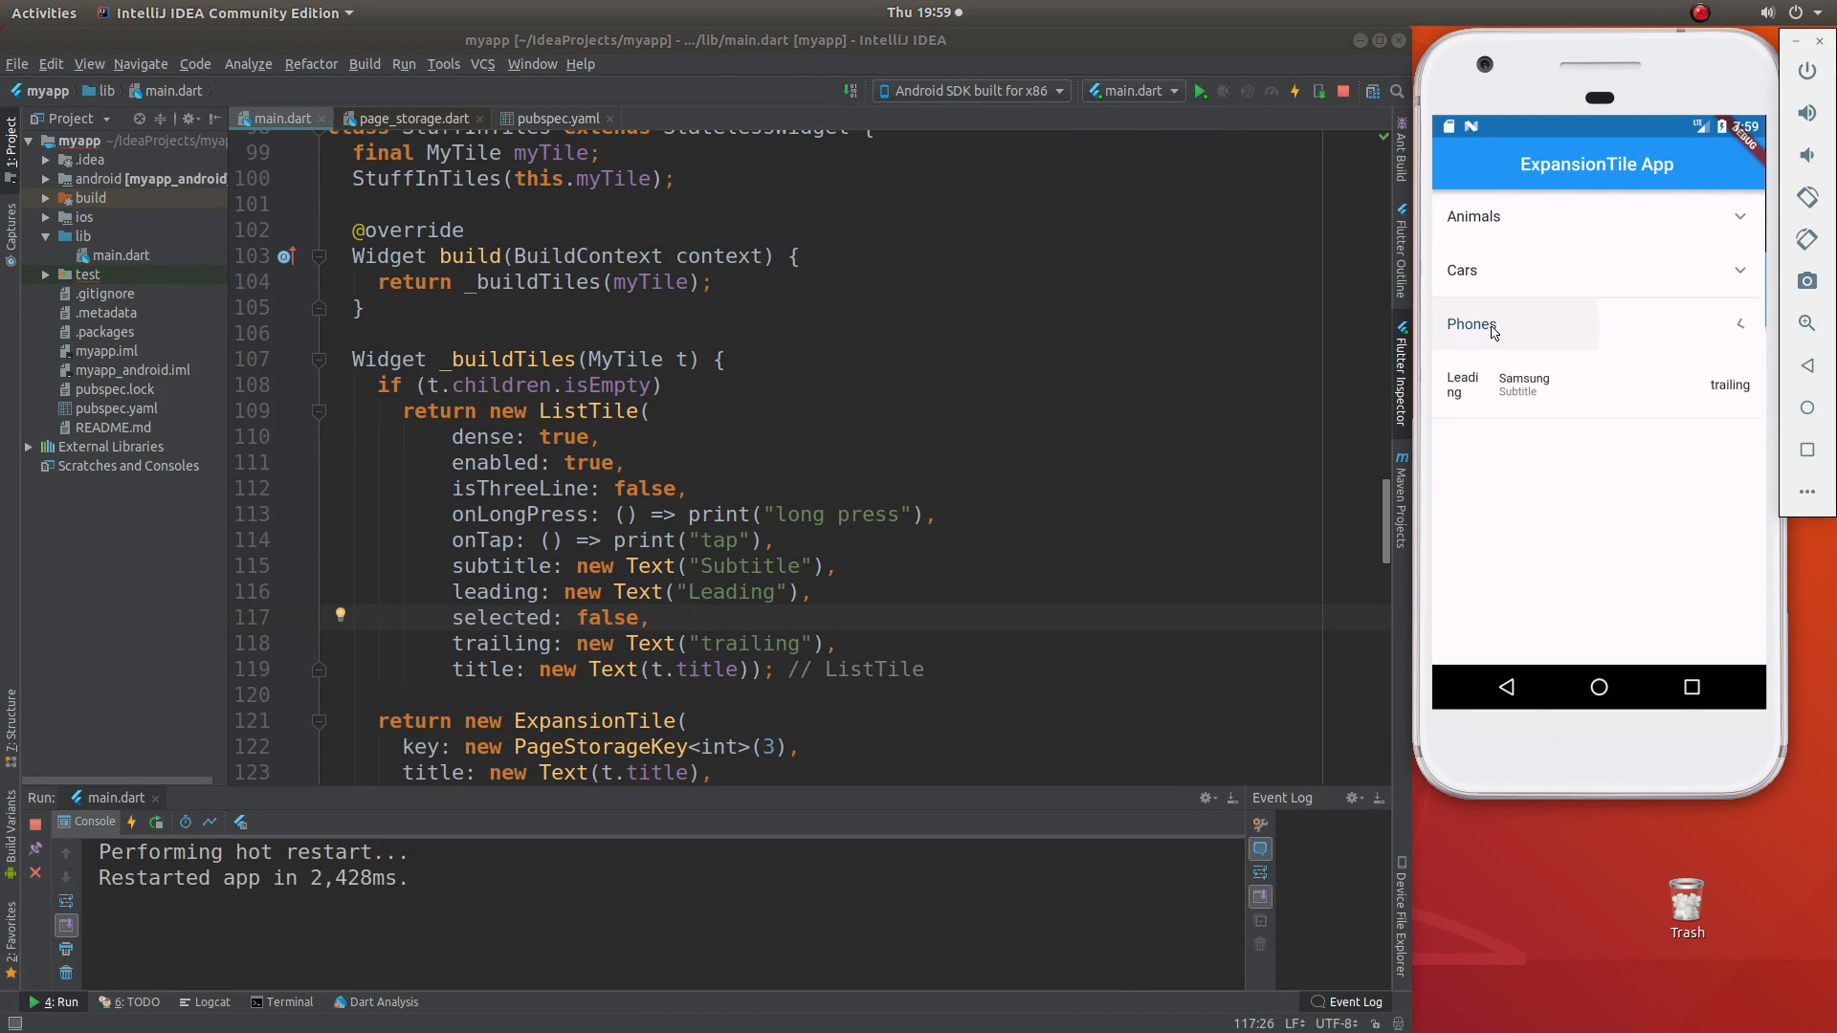
pyautogui.click(1472, 326)
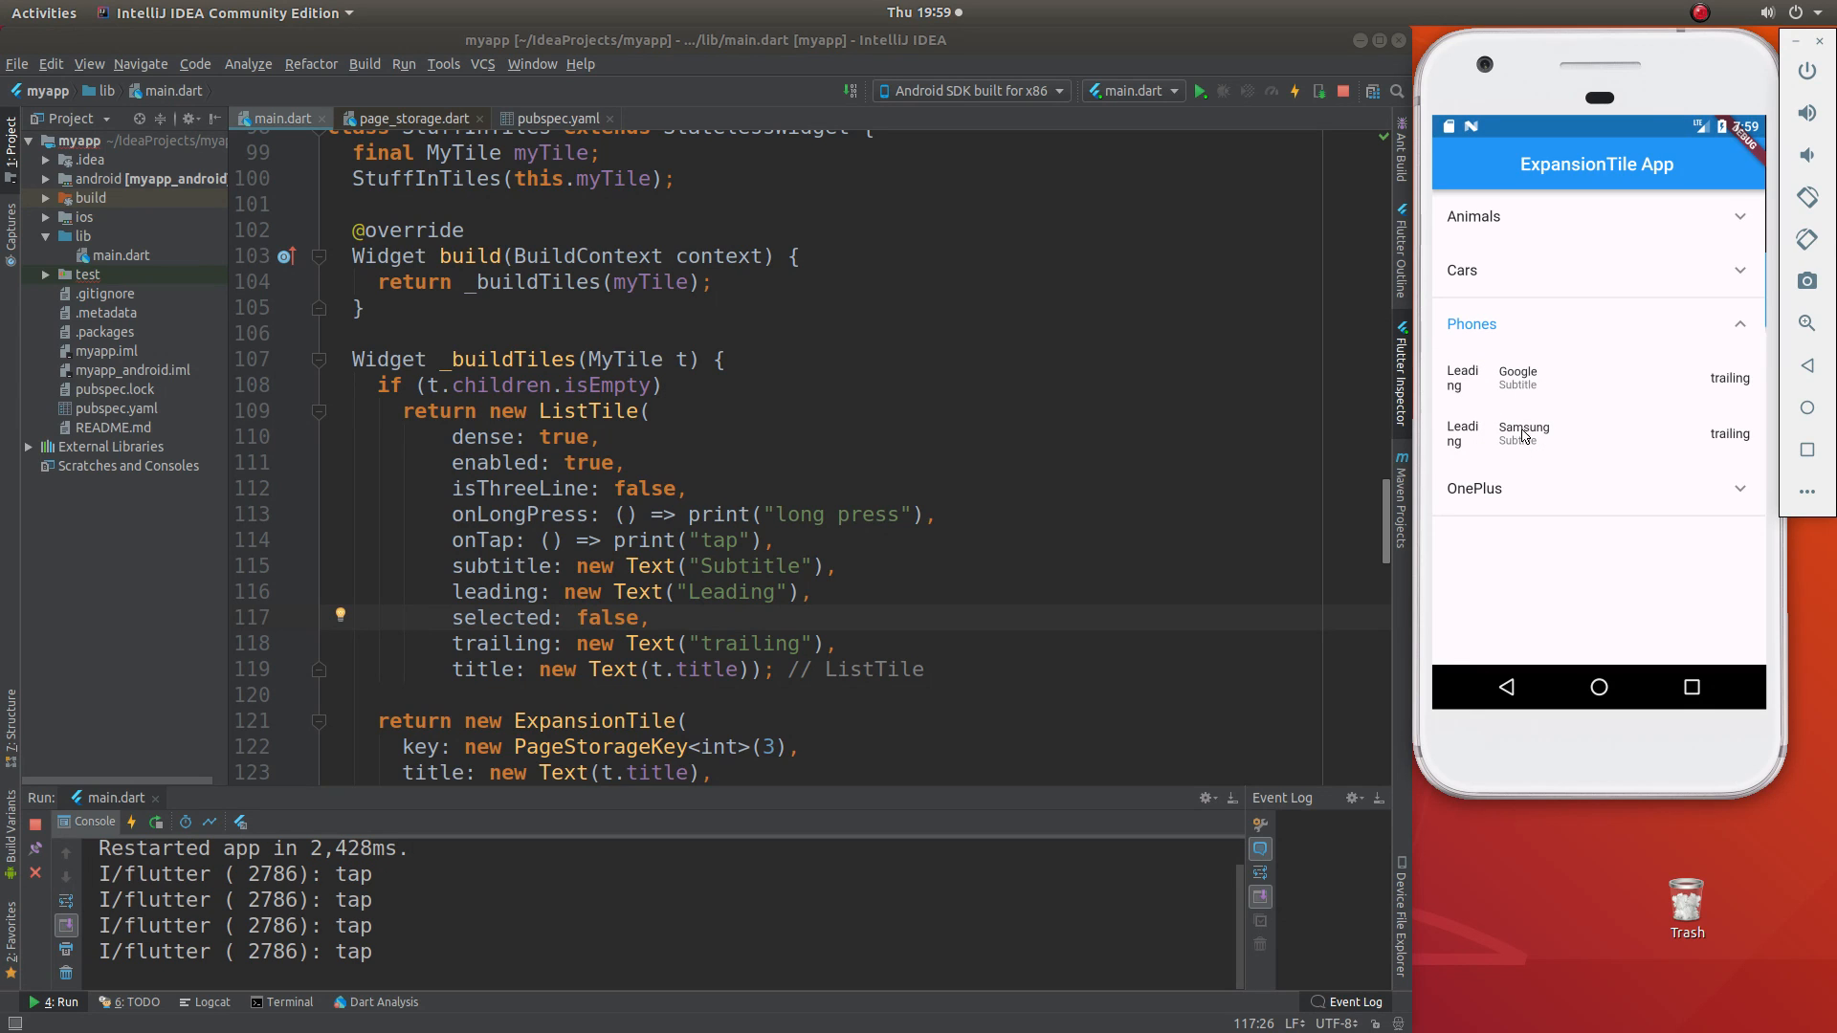
# - Change the selected property back from false to true
pyautogui.doubleClick(609, 618)
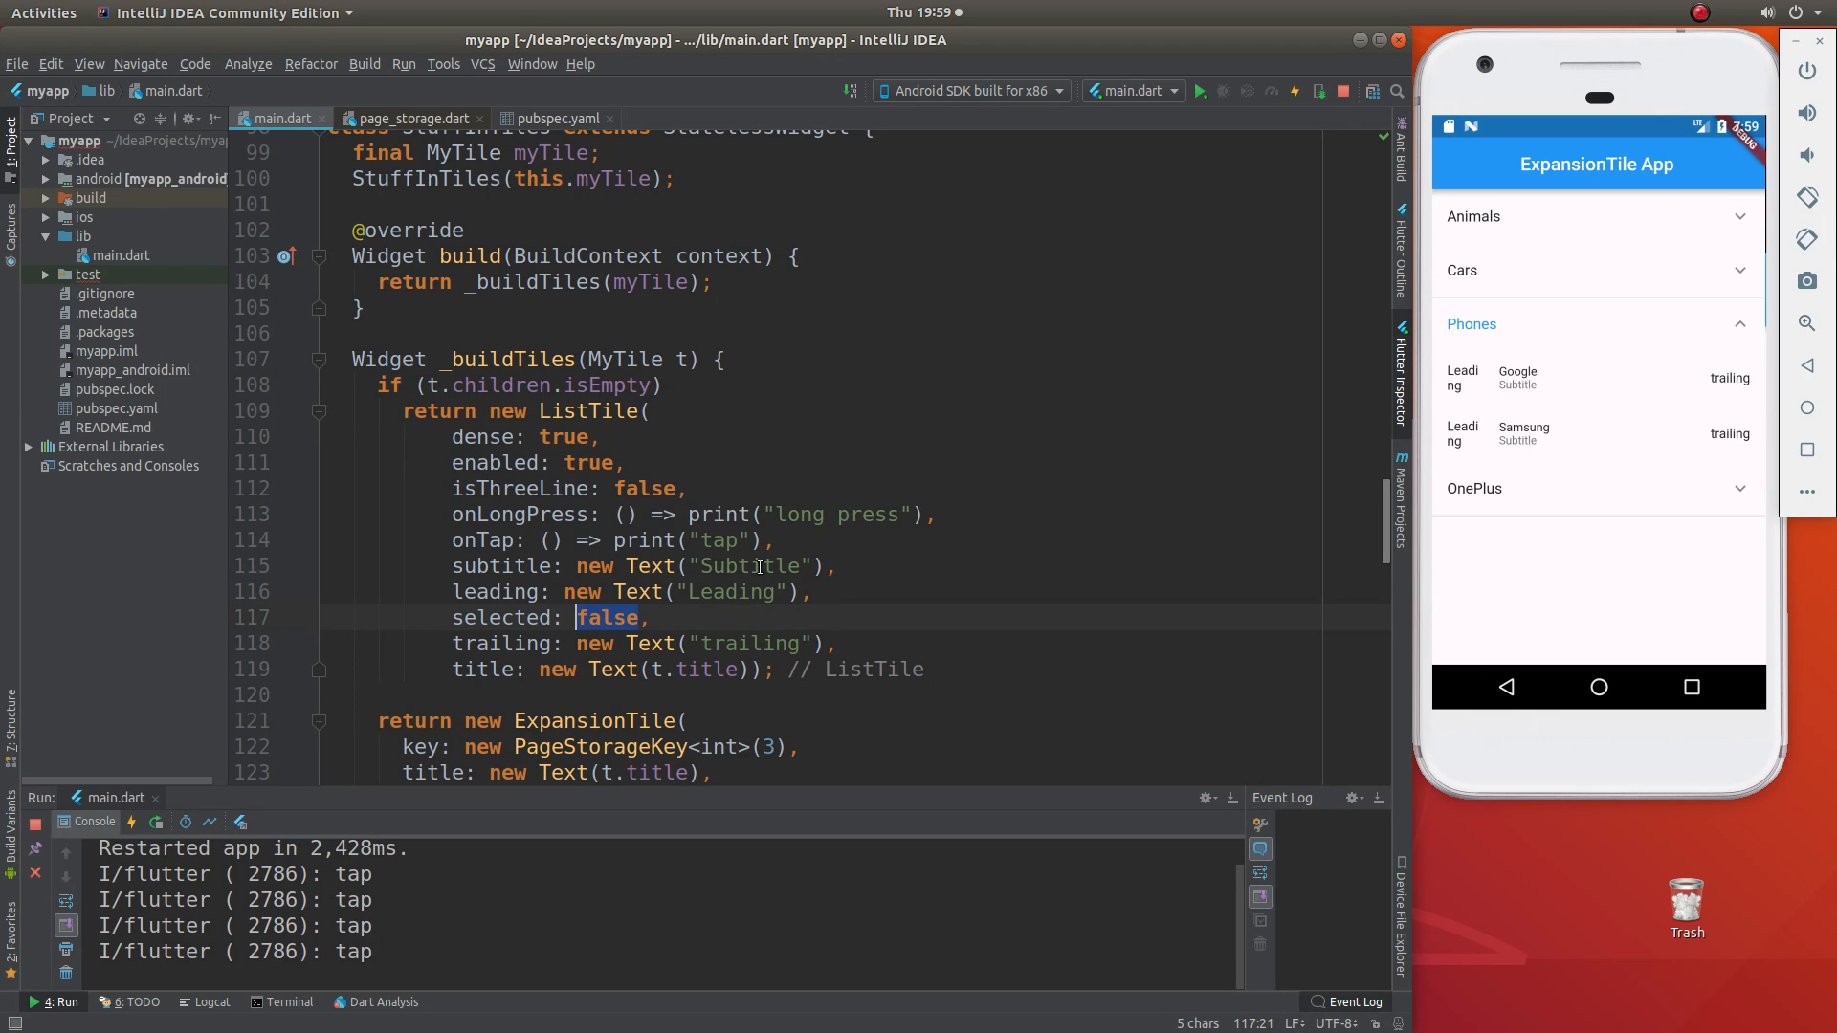
pyautogui.write('true')
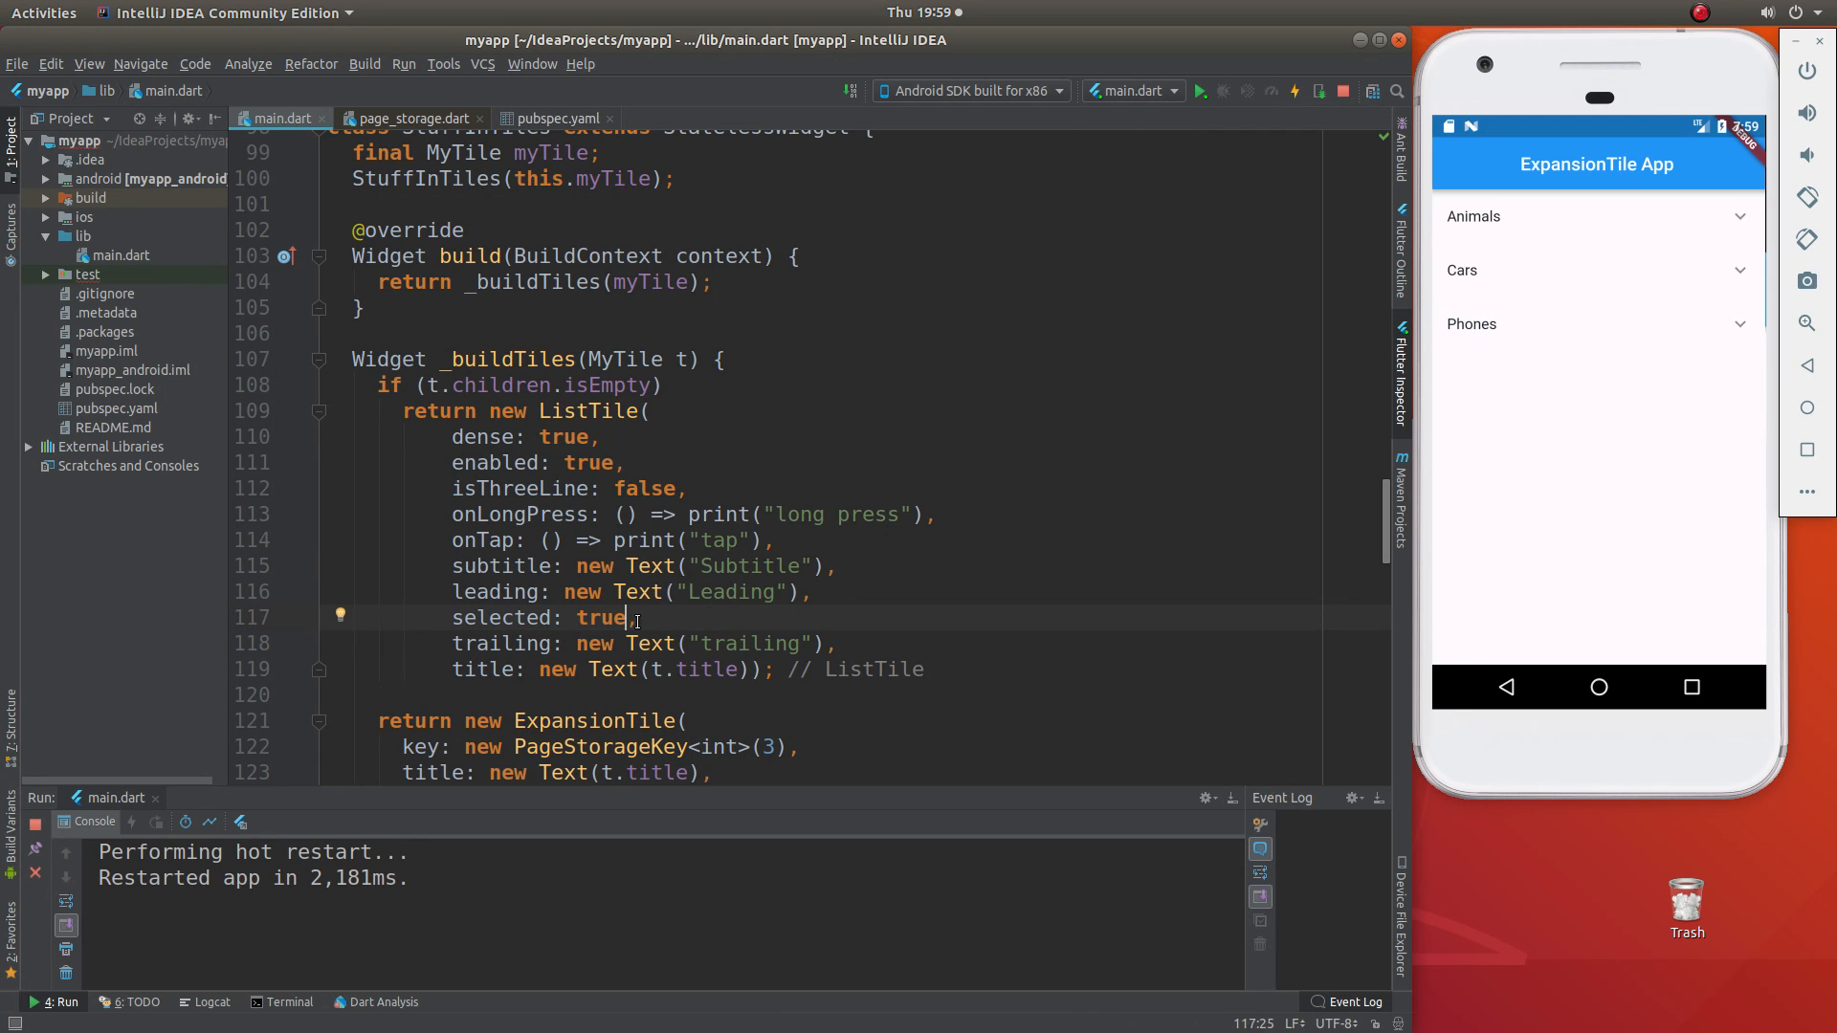
# - Expand Phones, then tap and long-press the Google tile so both events log to the console
pyautogui.click(1596, 323)
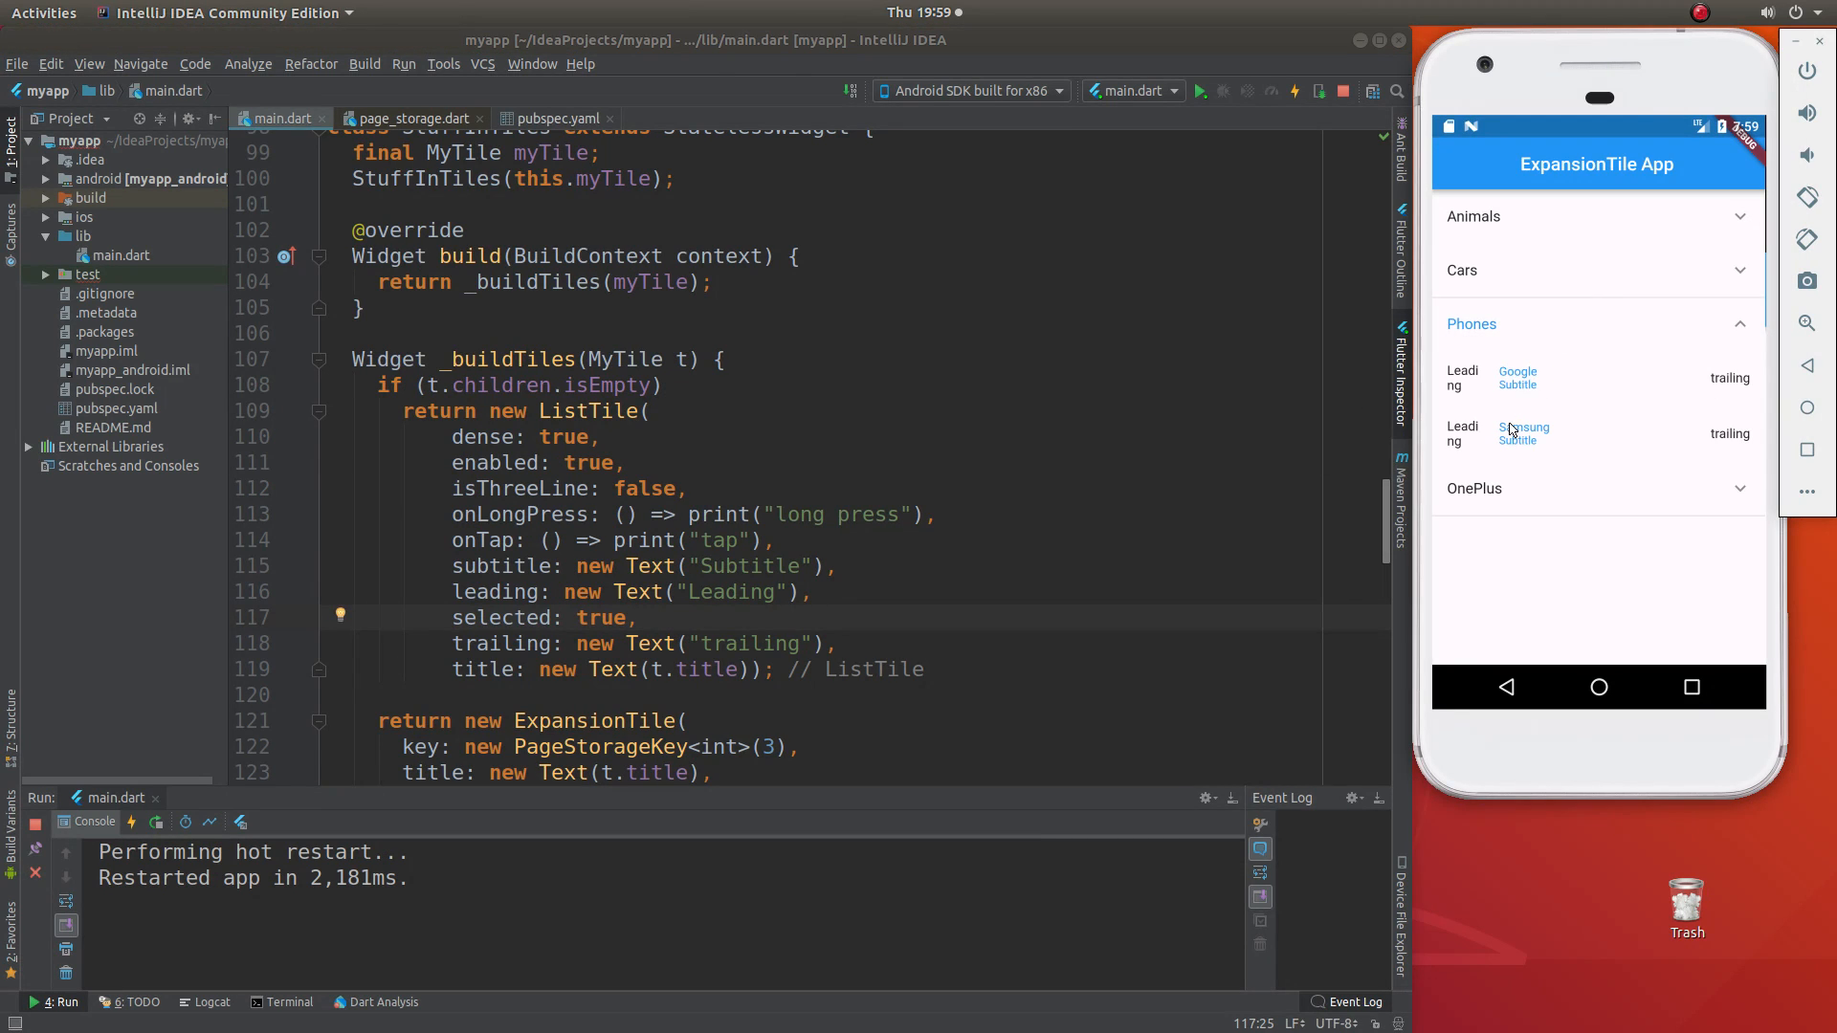
pyautogui.moveTo(1597, 379)
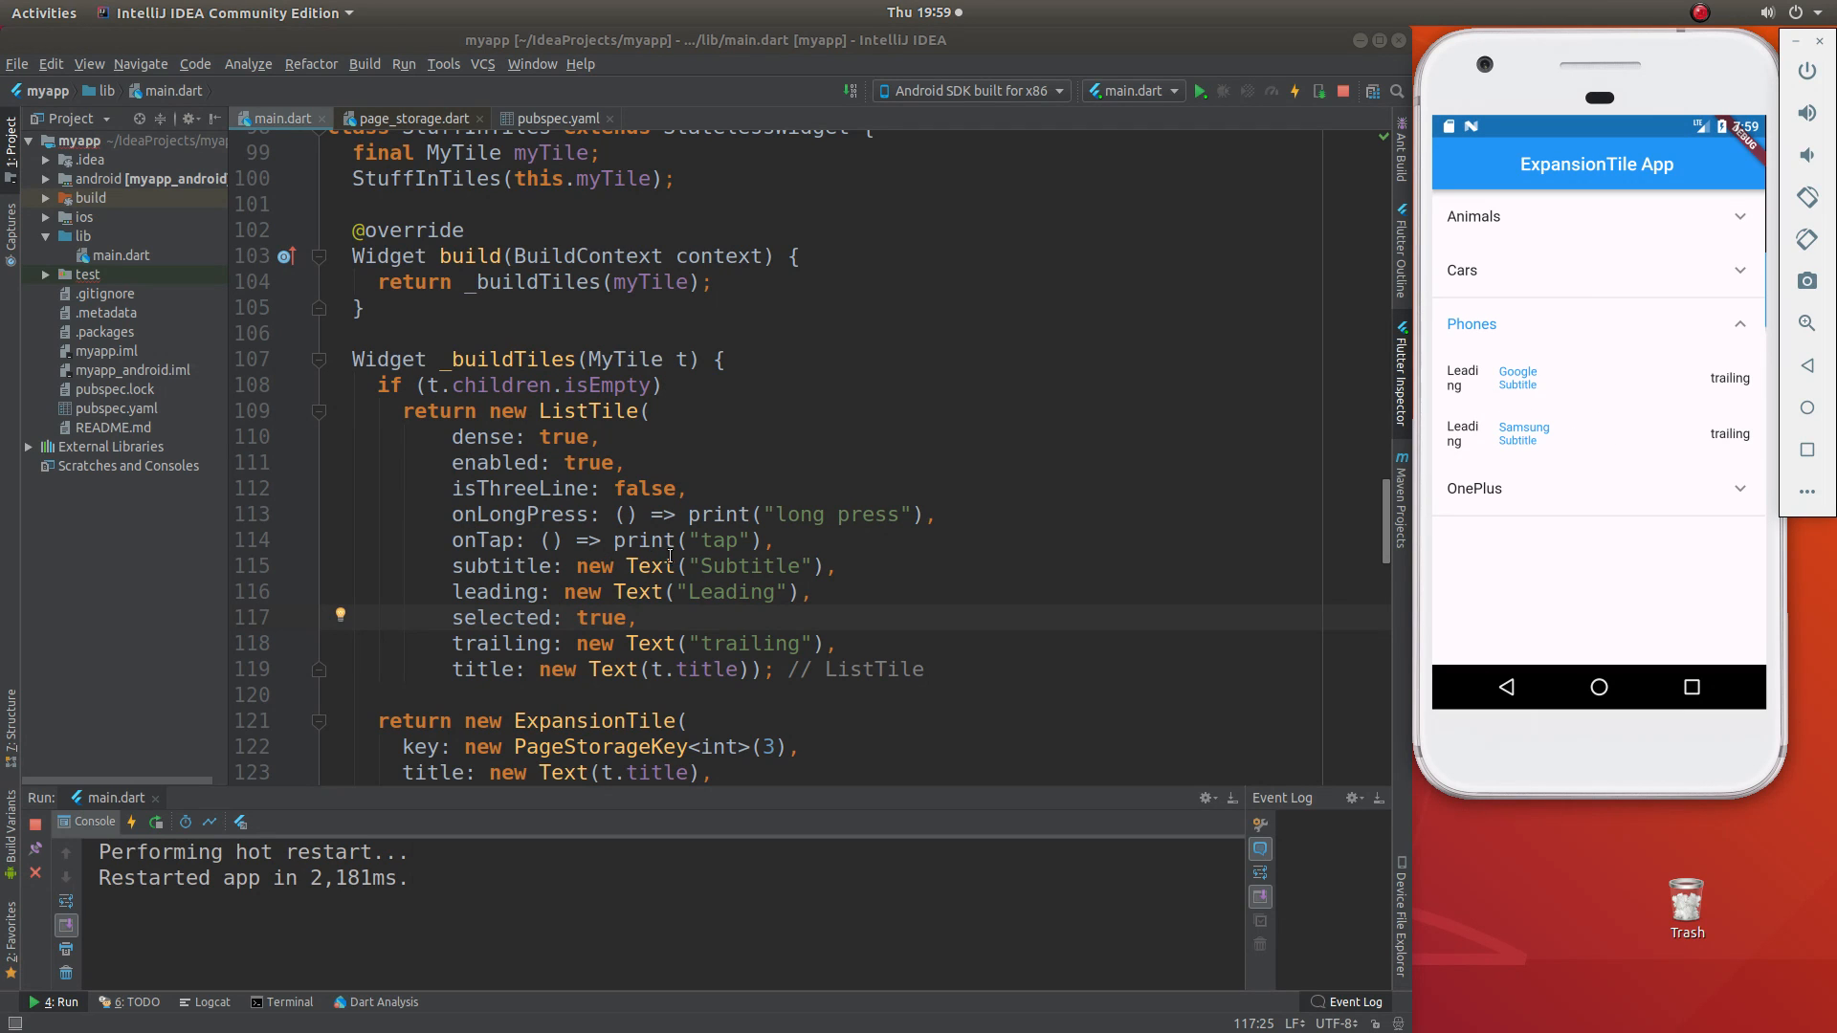
pyautogui.moveTo(1661, 390)
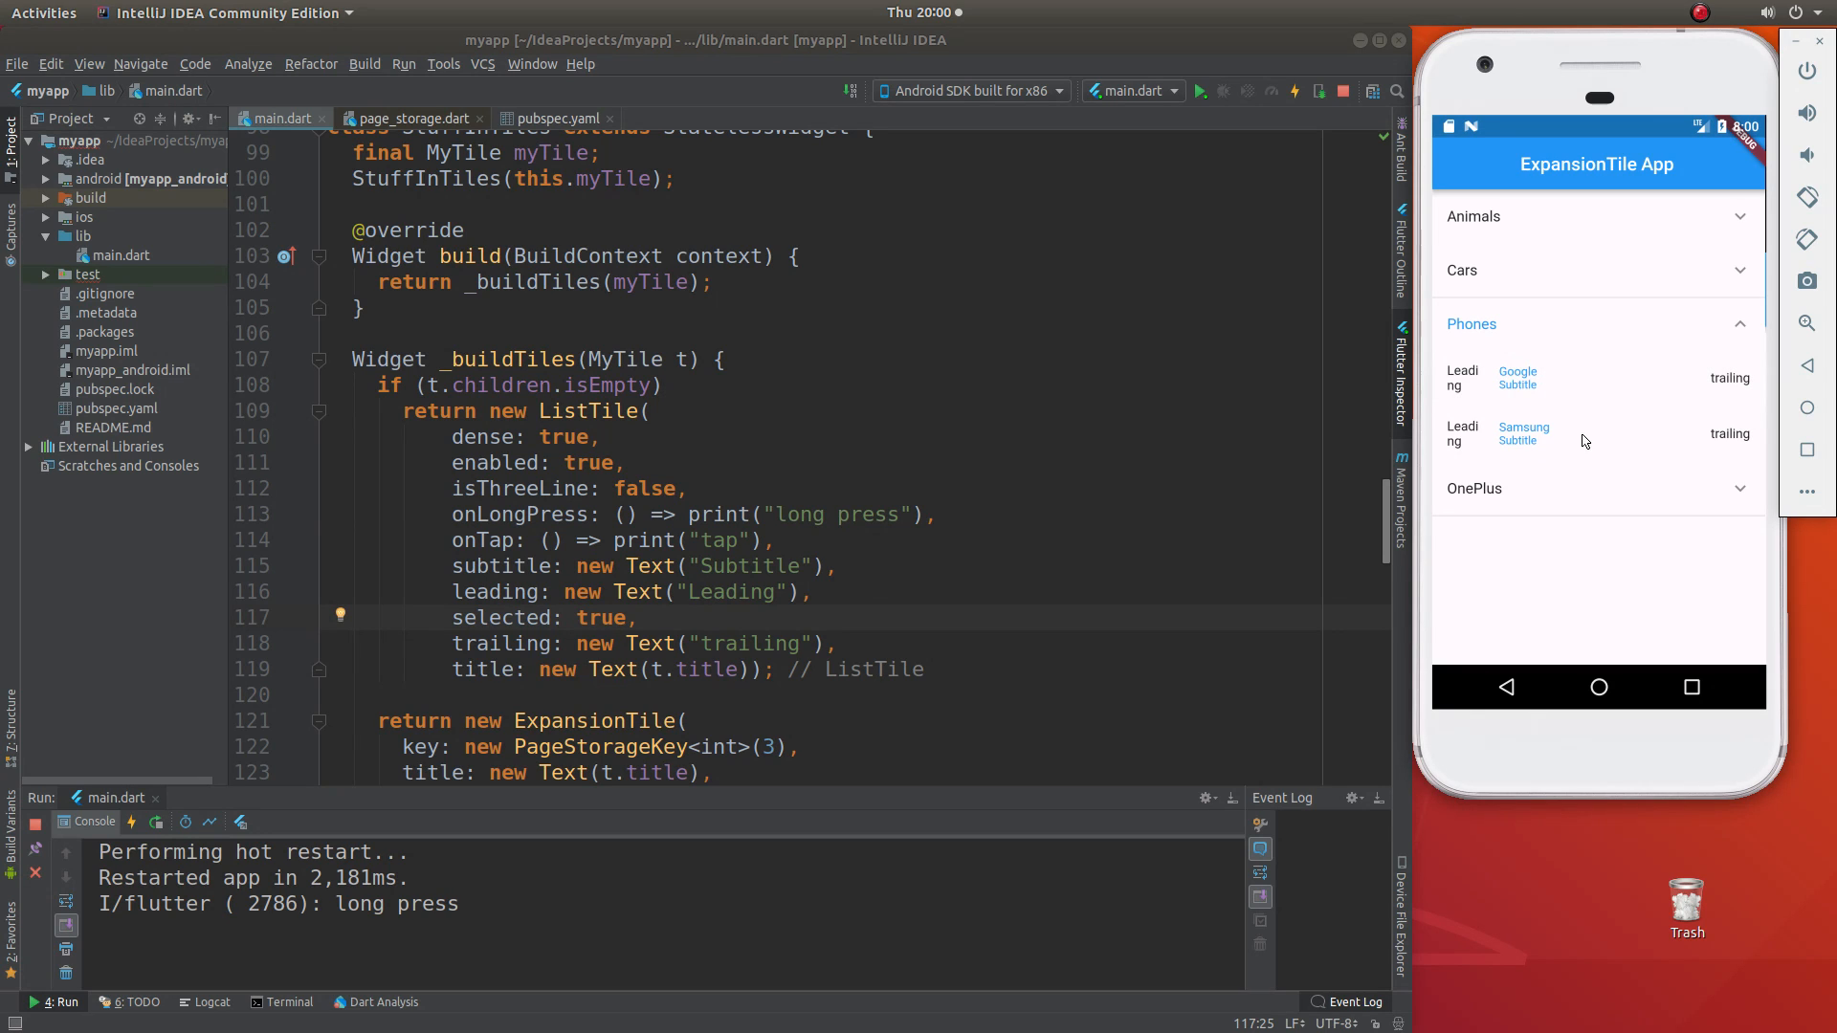
pyautogui.moveTo(773, 553)
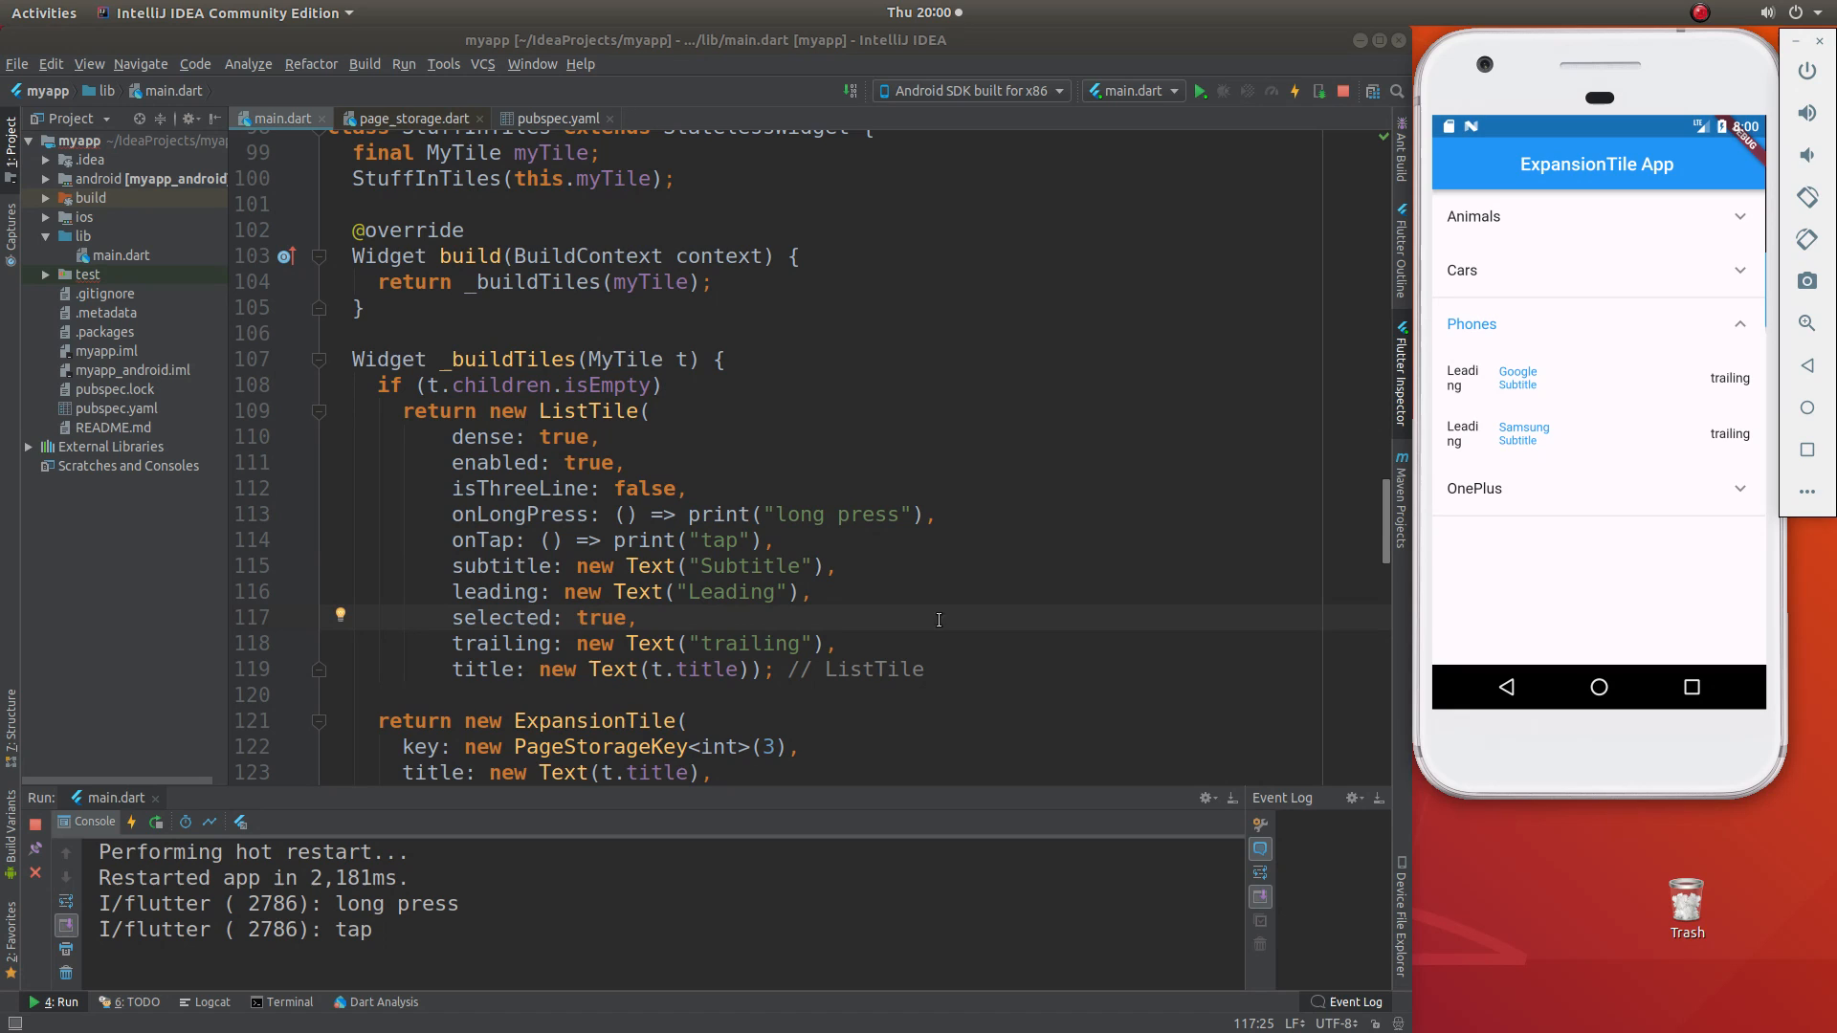
pyautogui.moveTo(1608, 377)
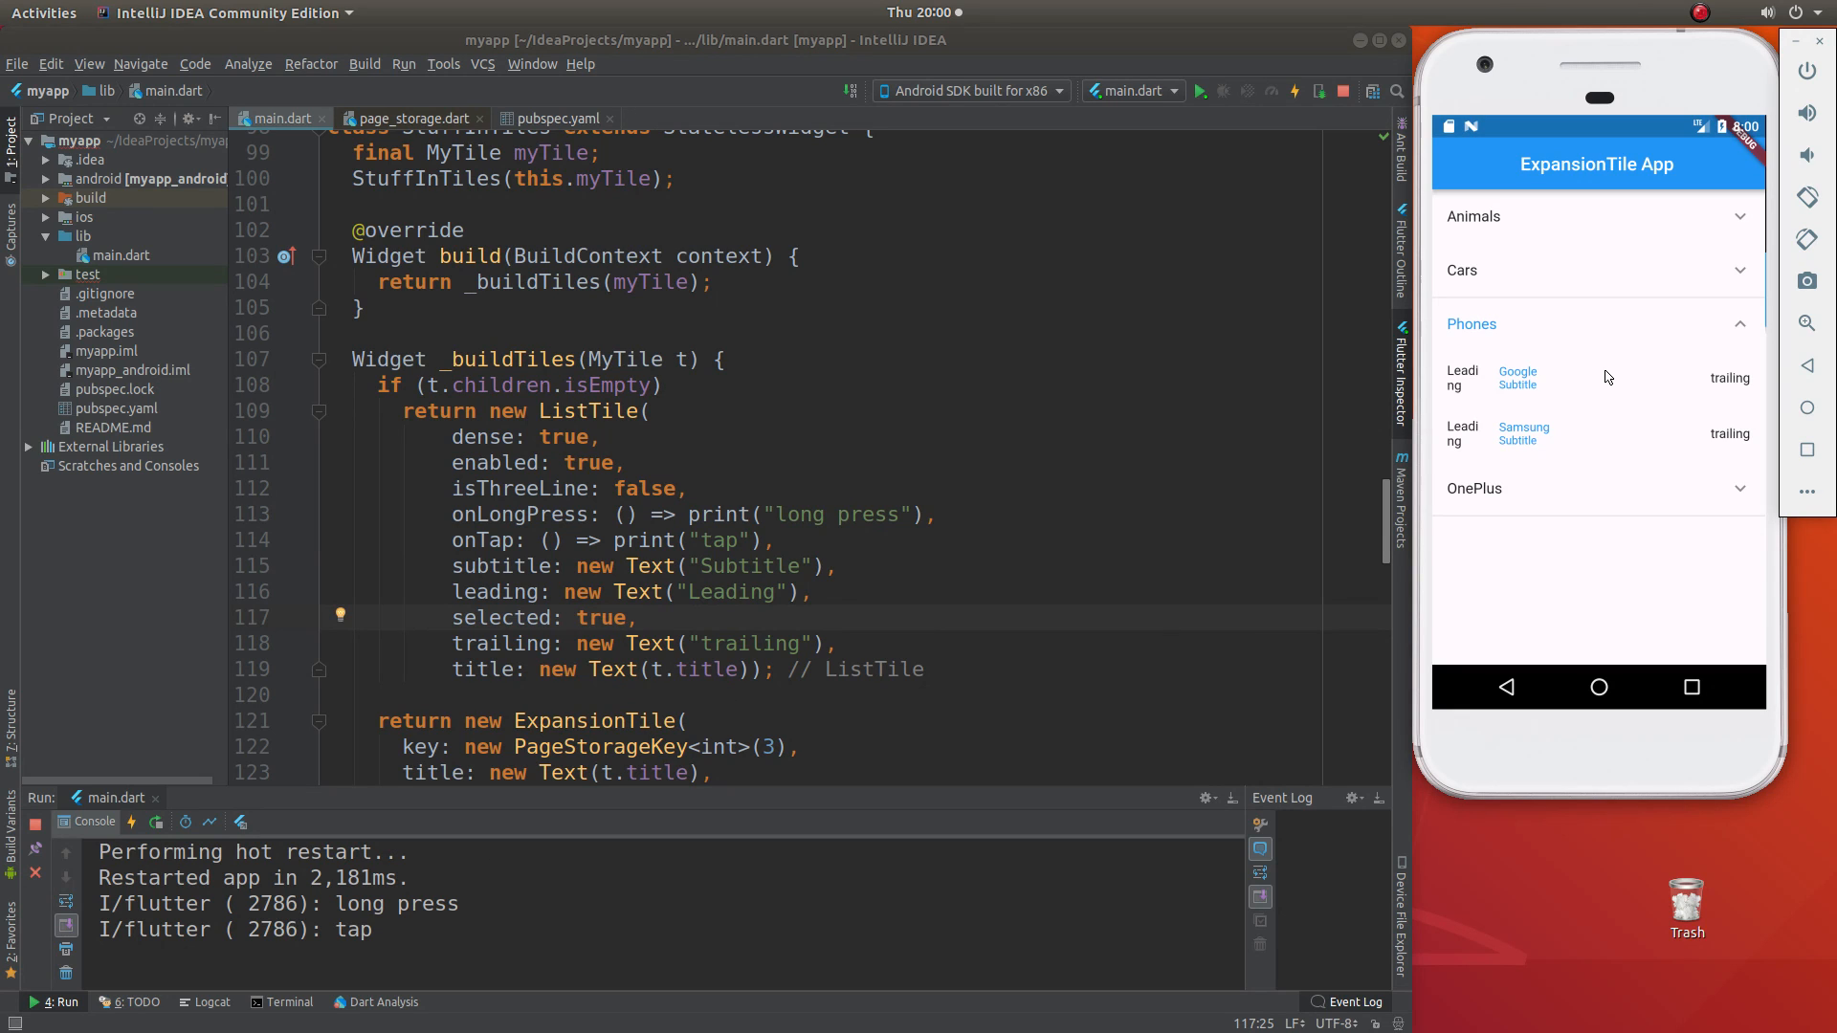
pyautogui.click(1600, 377)
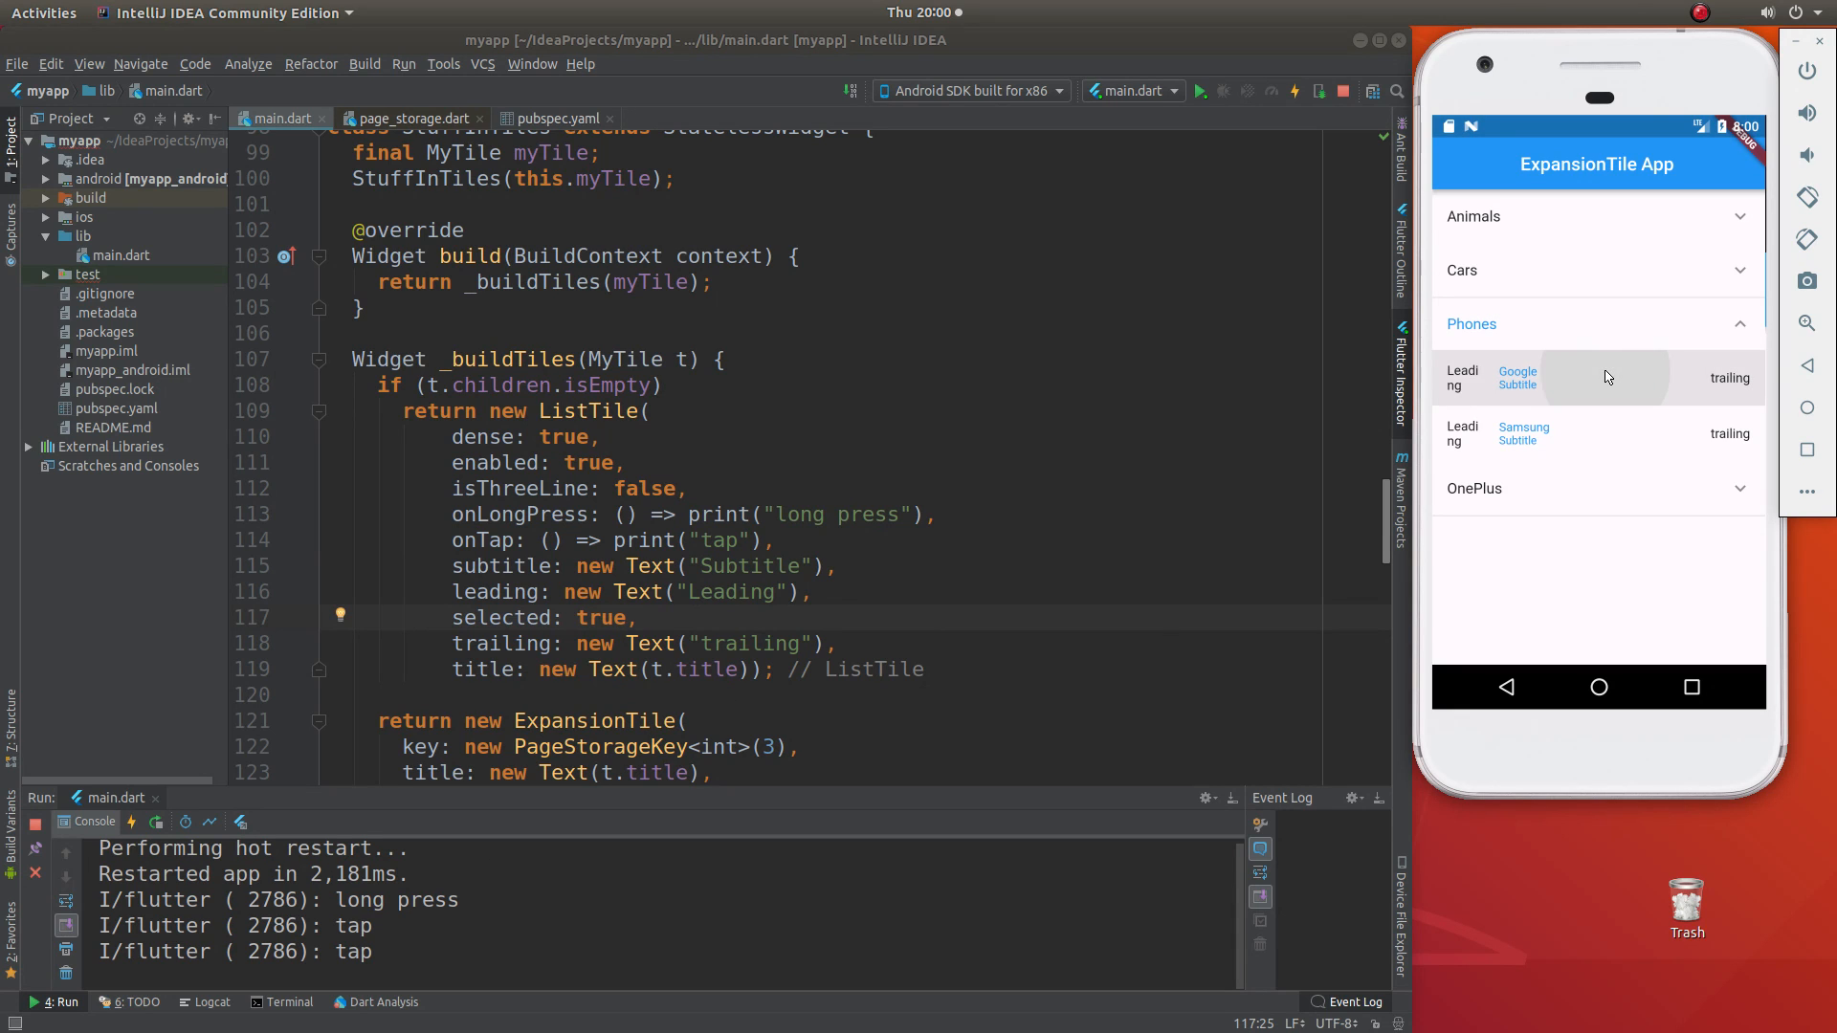
pyautogui.click(1595, 377)
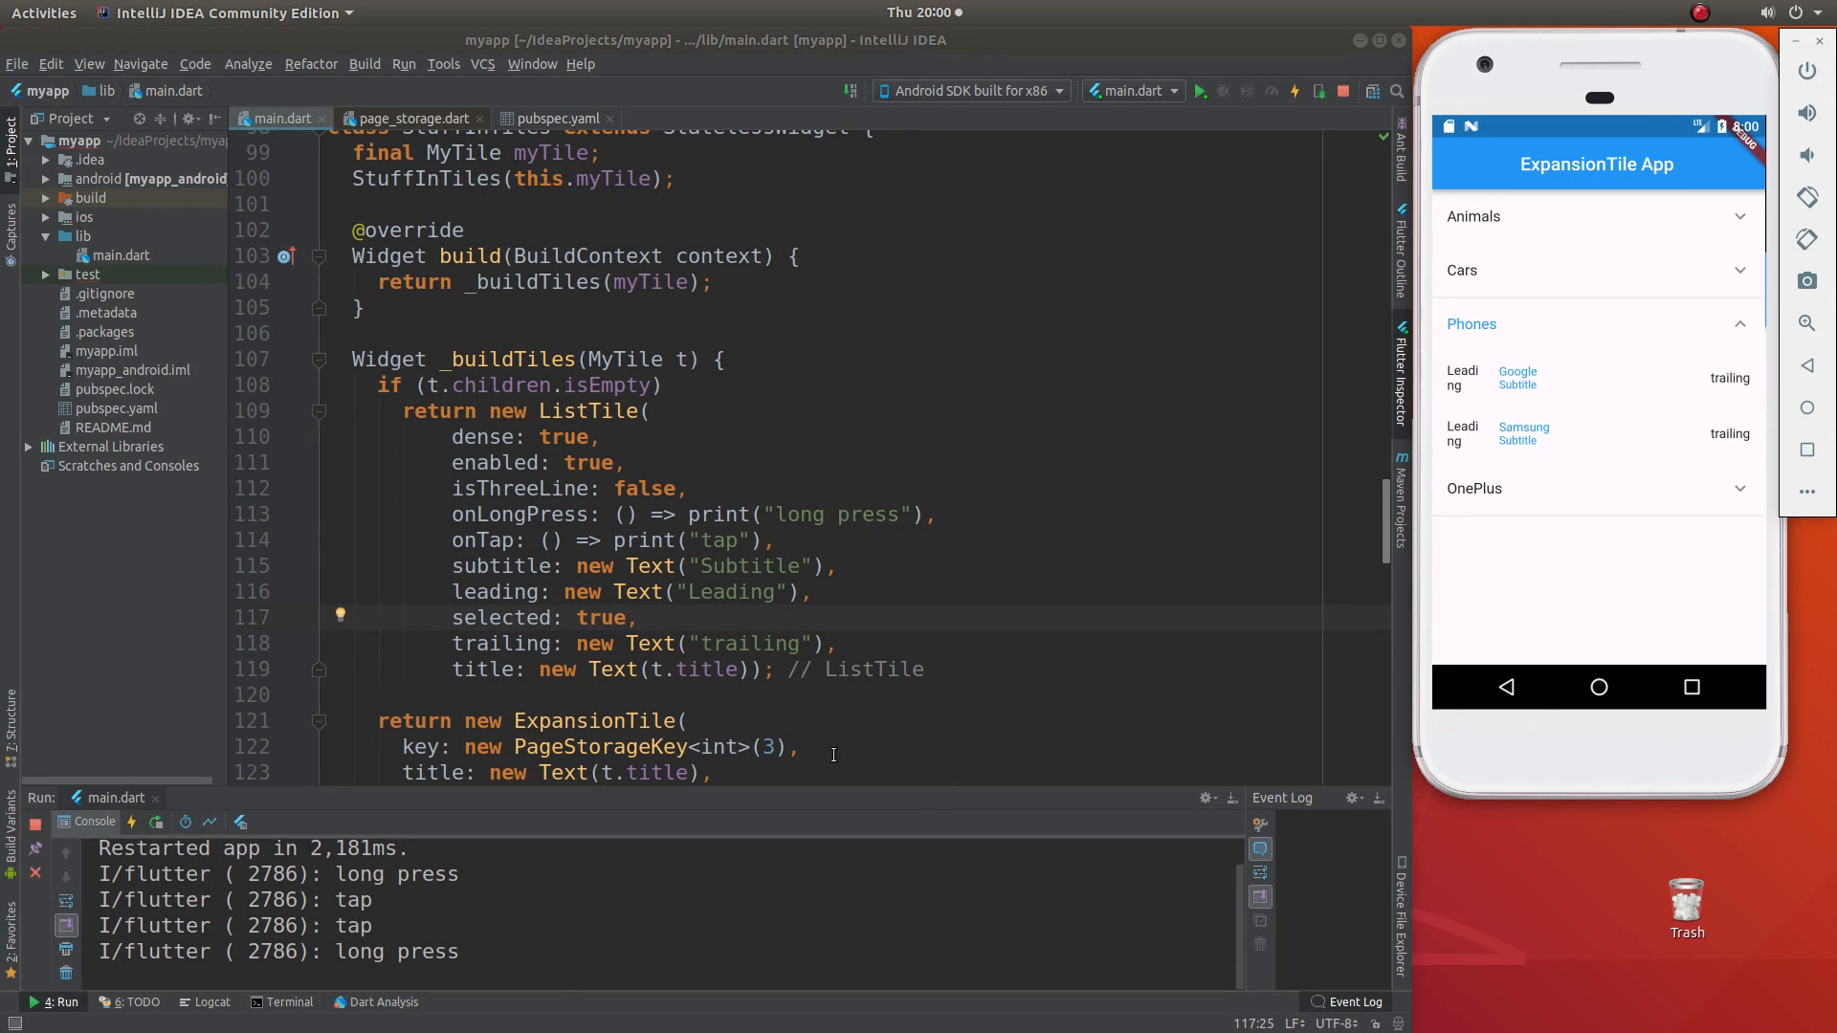
pyautogui.moveTo(1582, 291)
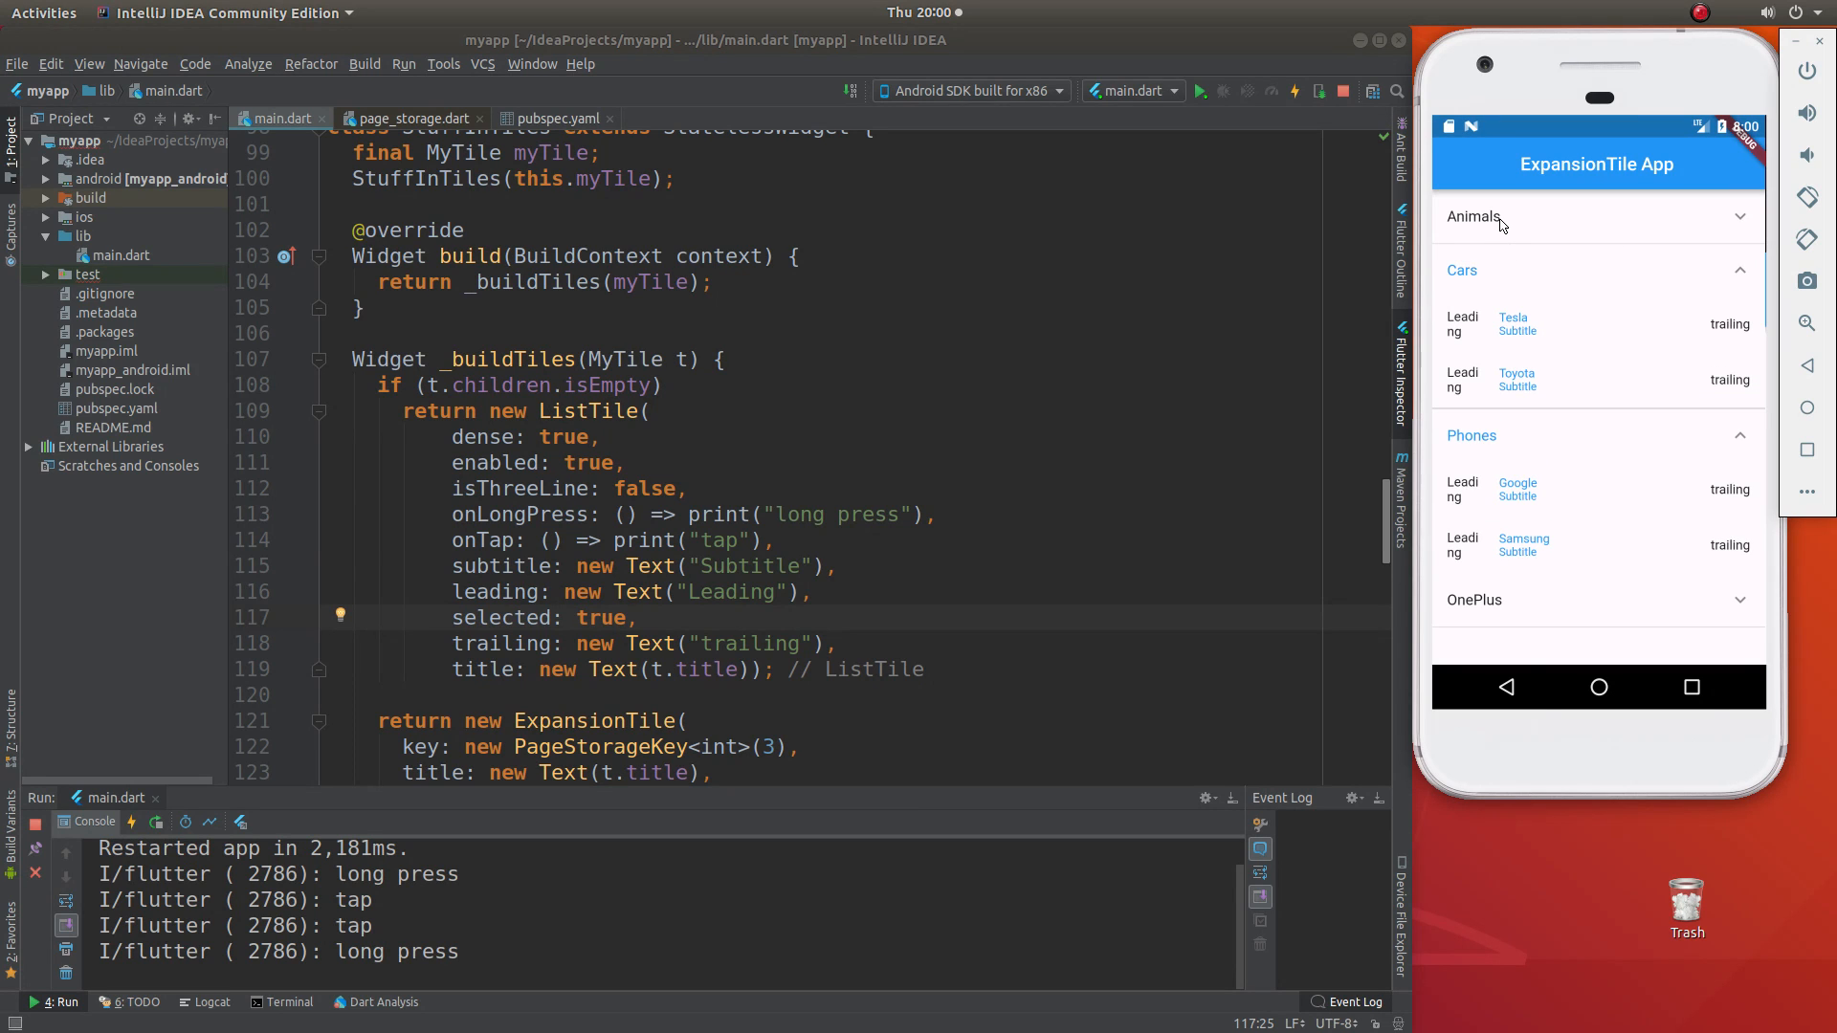
# - Expand Animals in the emulator and highlight isThreeLine's false value and the Subtitle string
pyautogui.click(1474, 216)
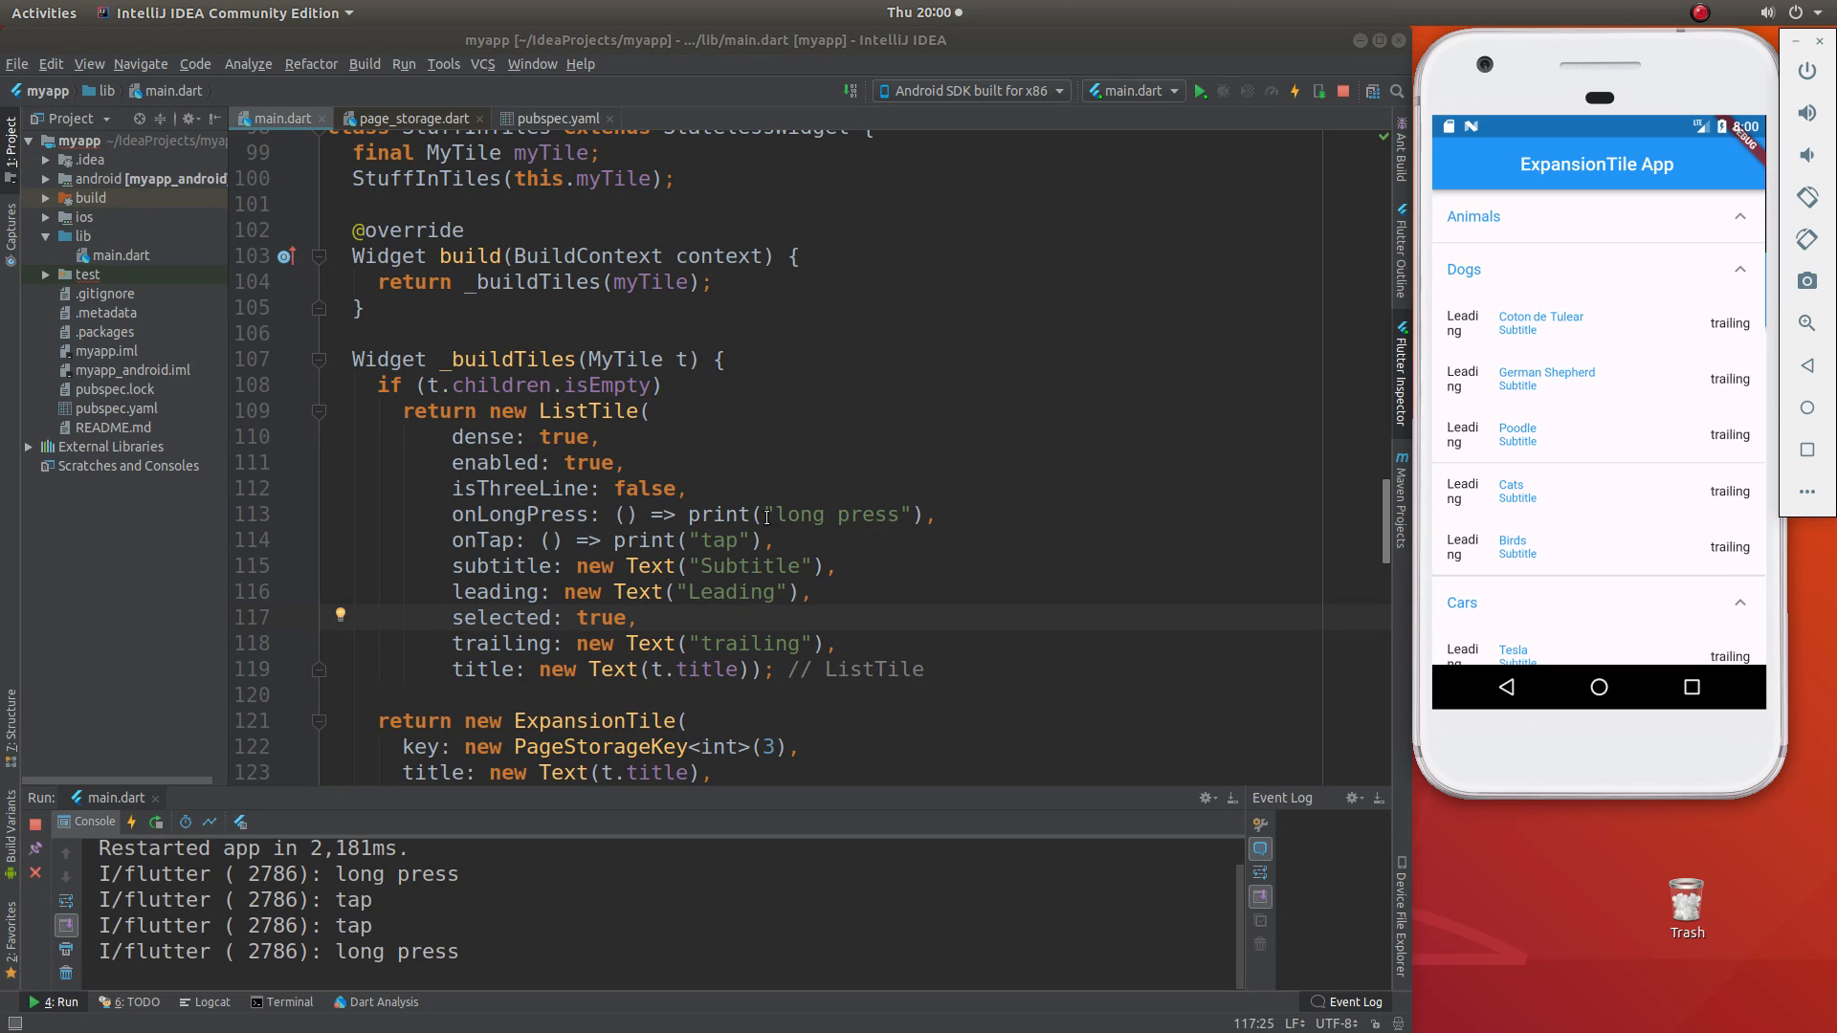
pyautogui.doubleClick(645, 488)
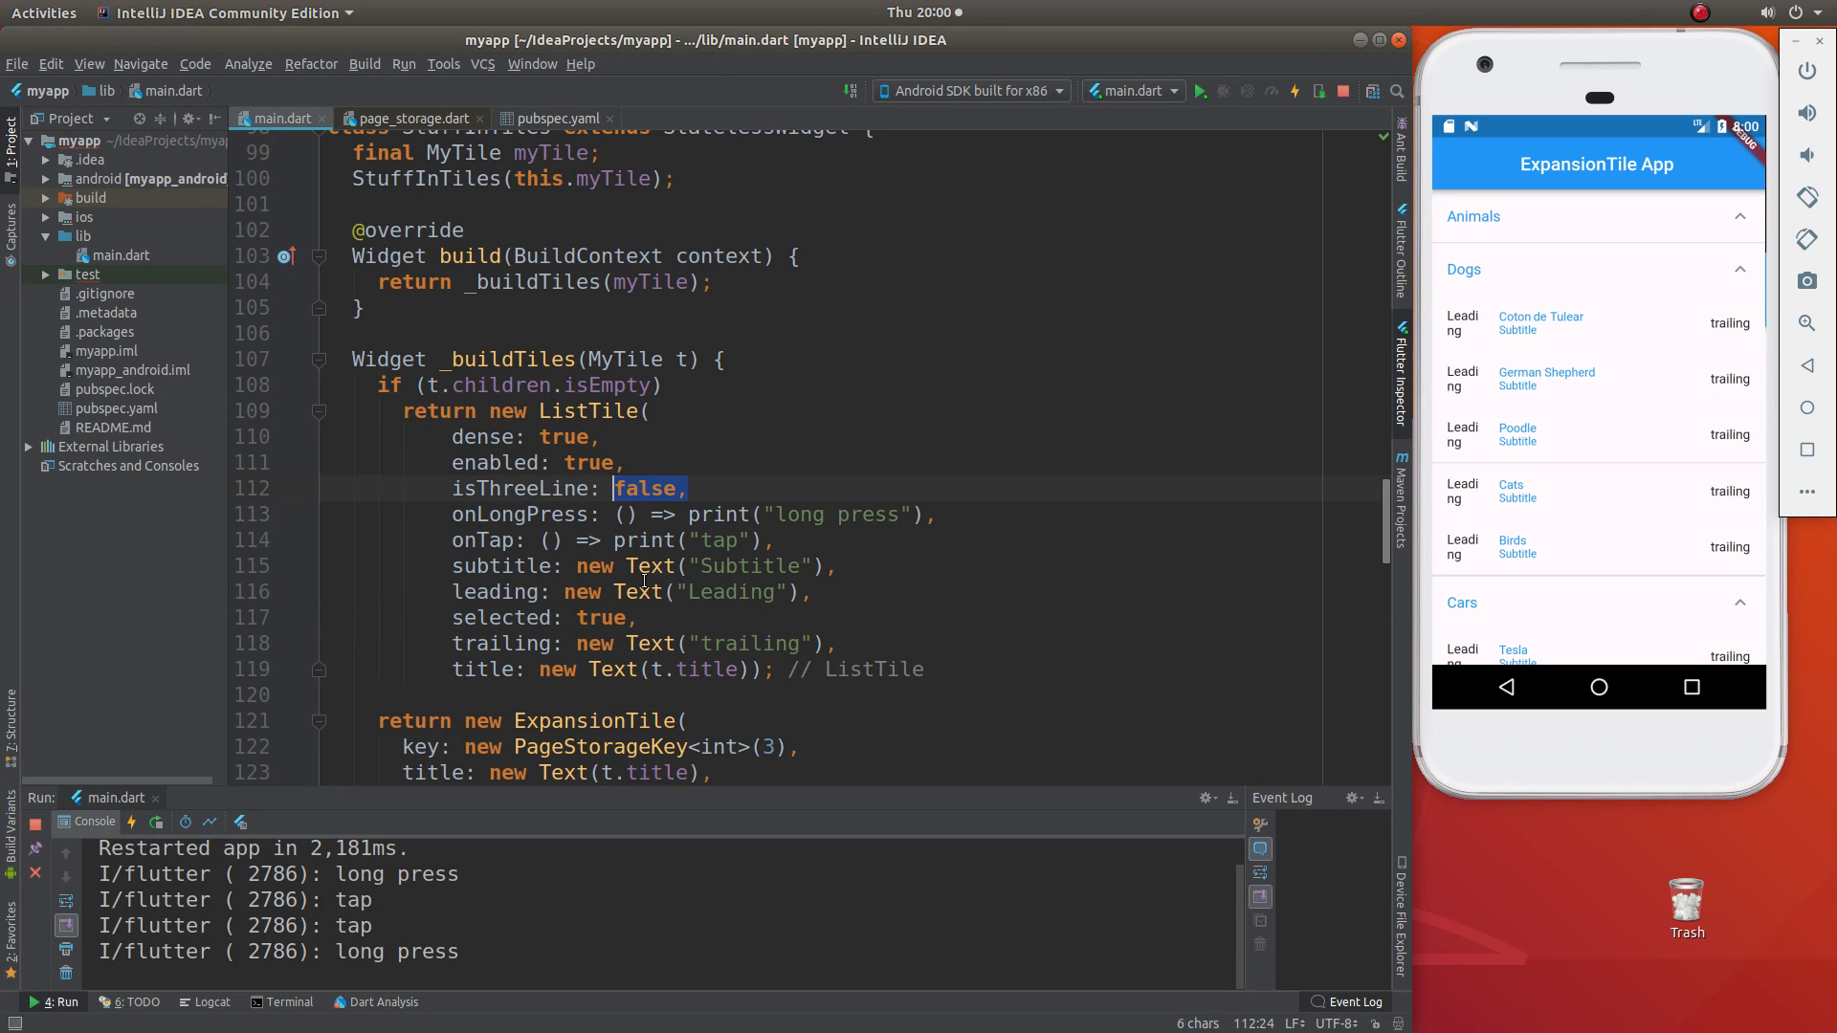
pyautogui.doubleClick(748, 566)
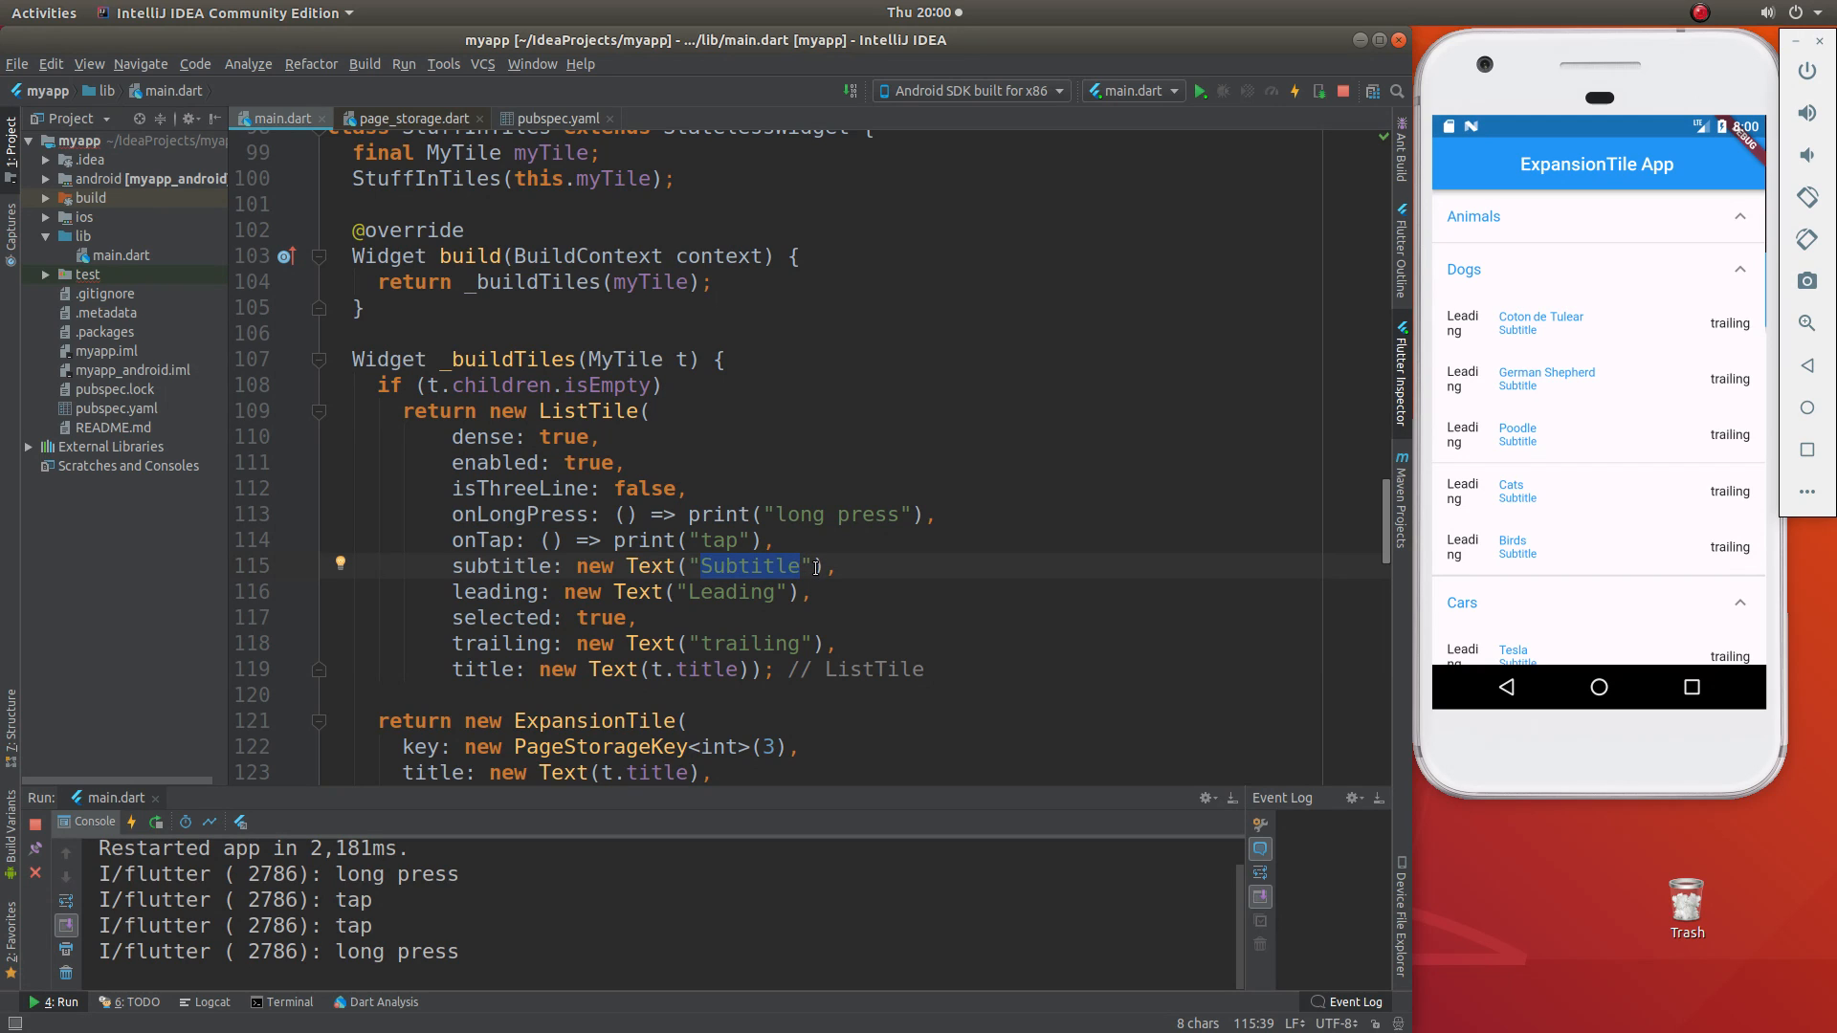
pyautogui.click(772, 567)
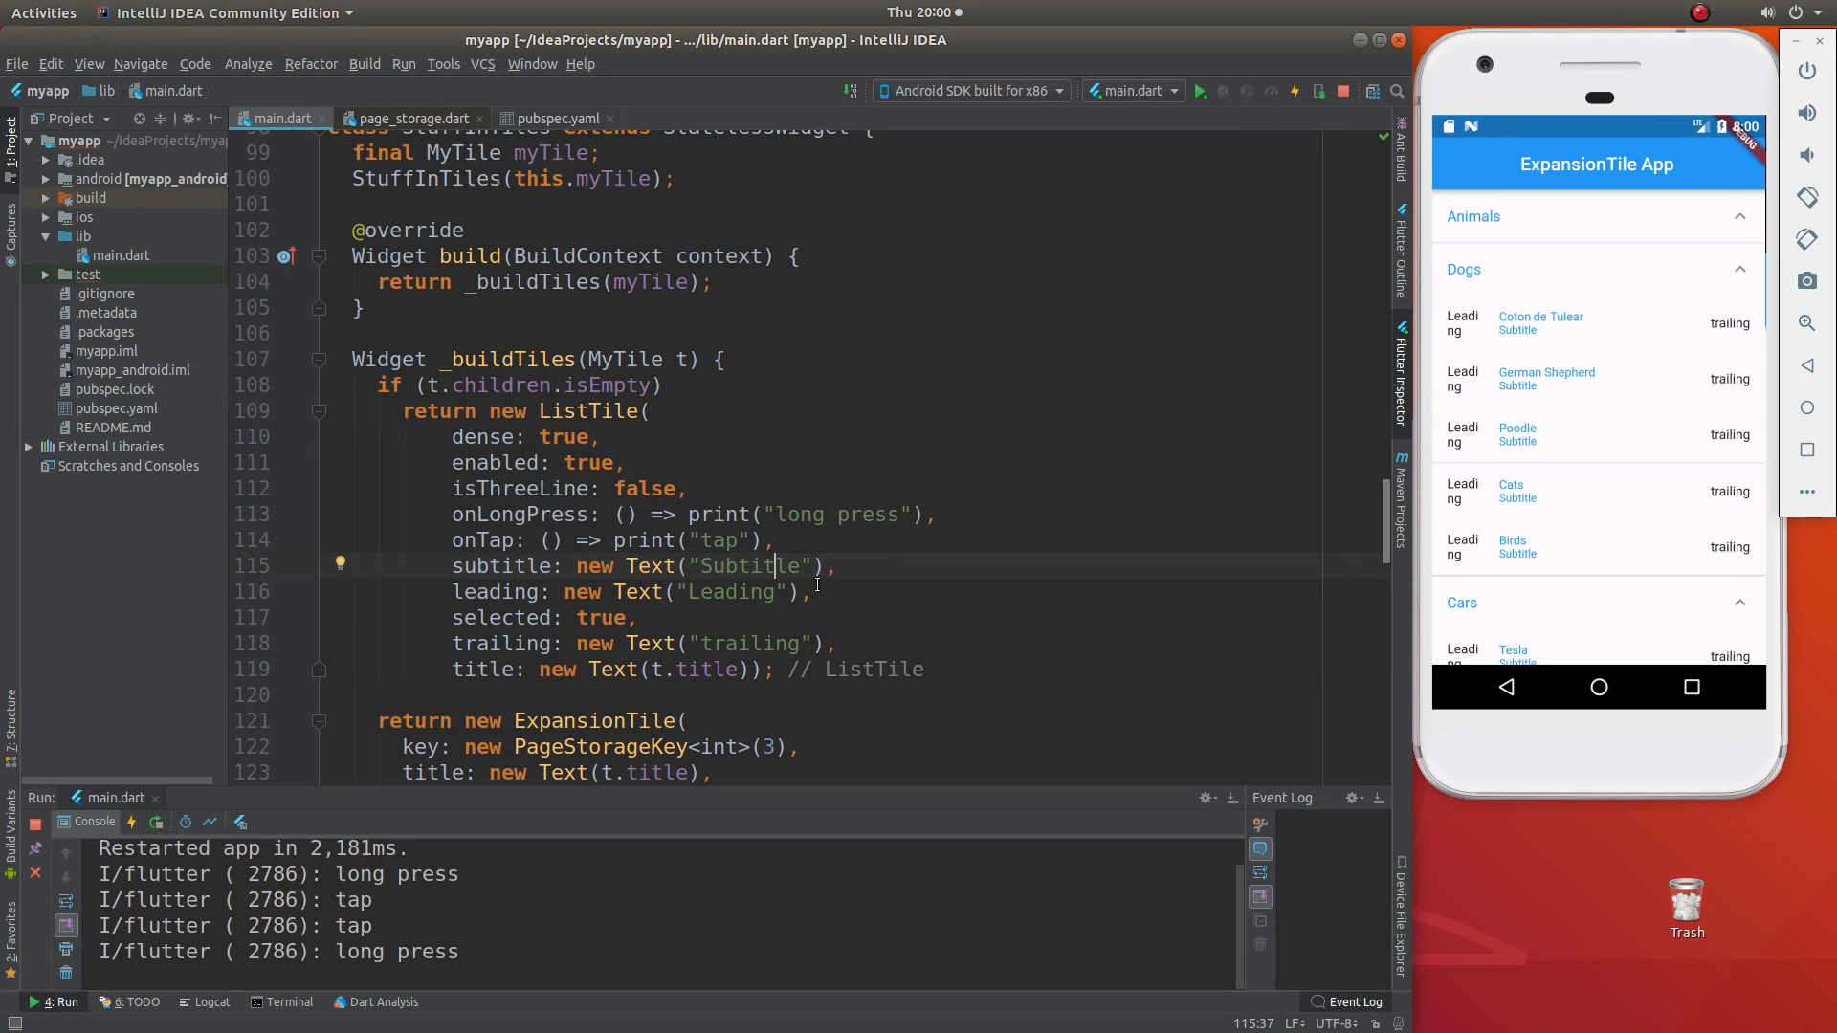
pyautogui.moveTo(1723, 333)
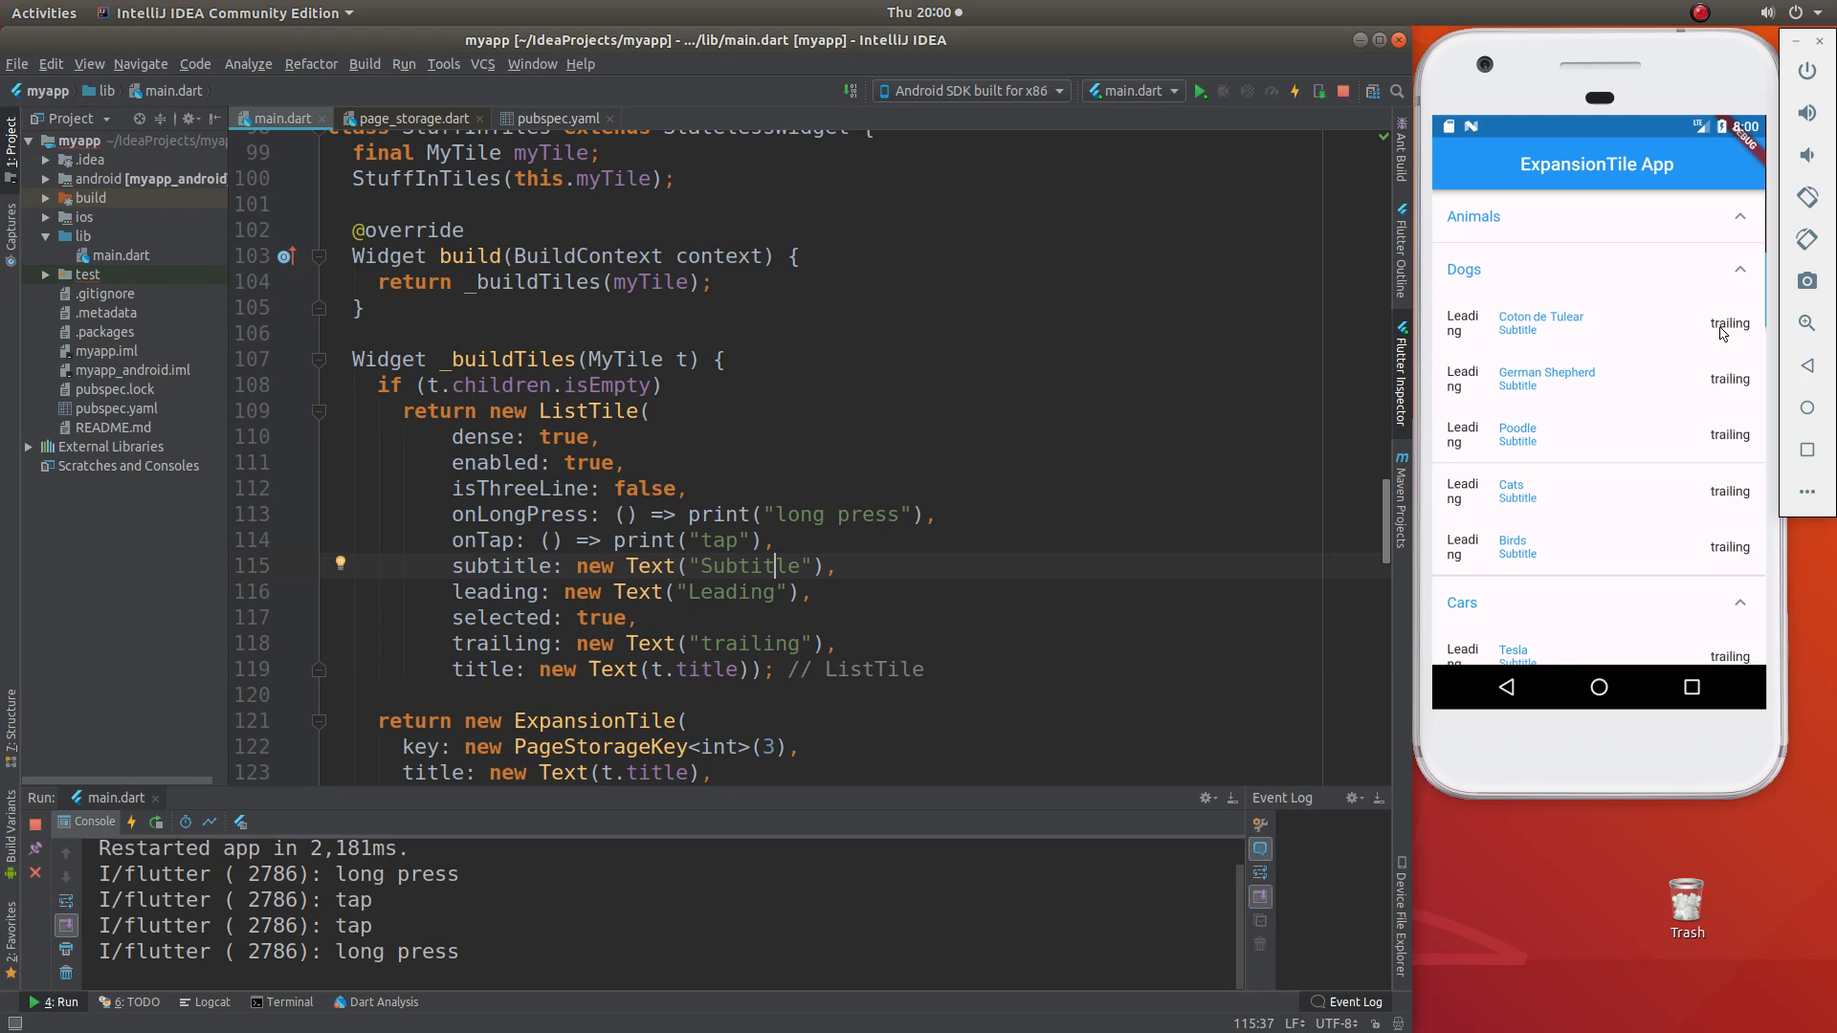